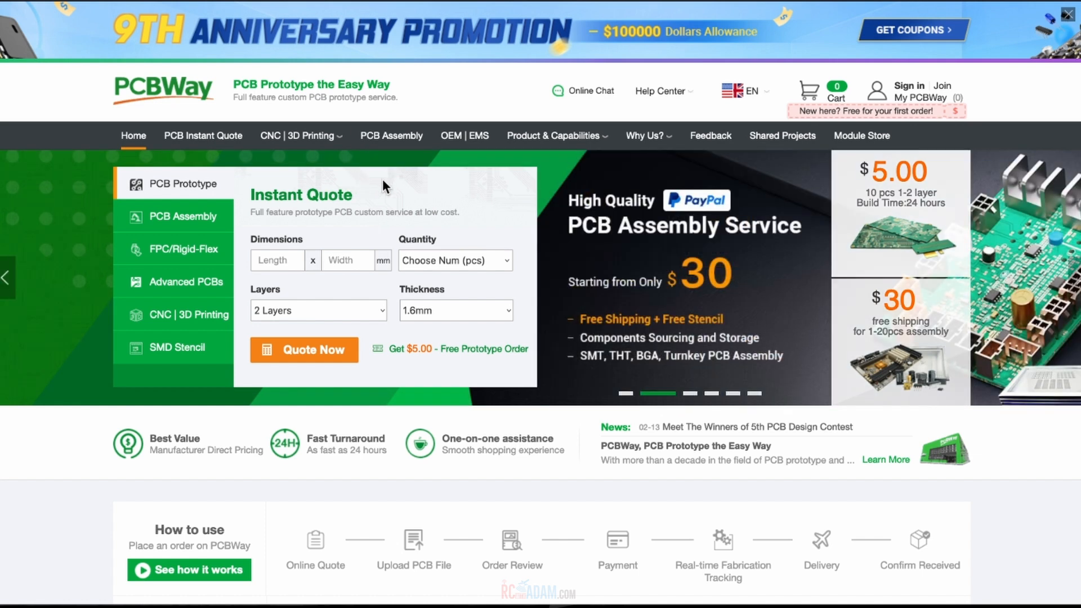
- Go from the home page to the 3D Printing quote page via CNC | 3D Printing
click(297, 136)
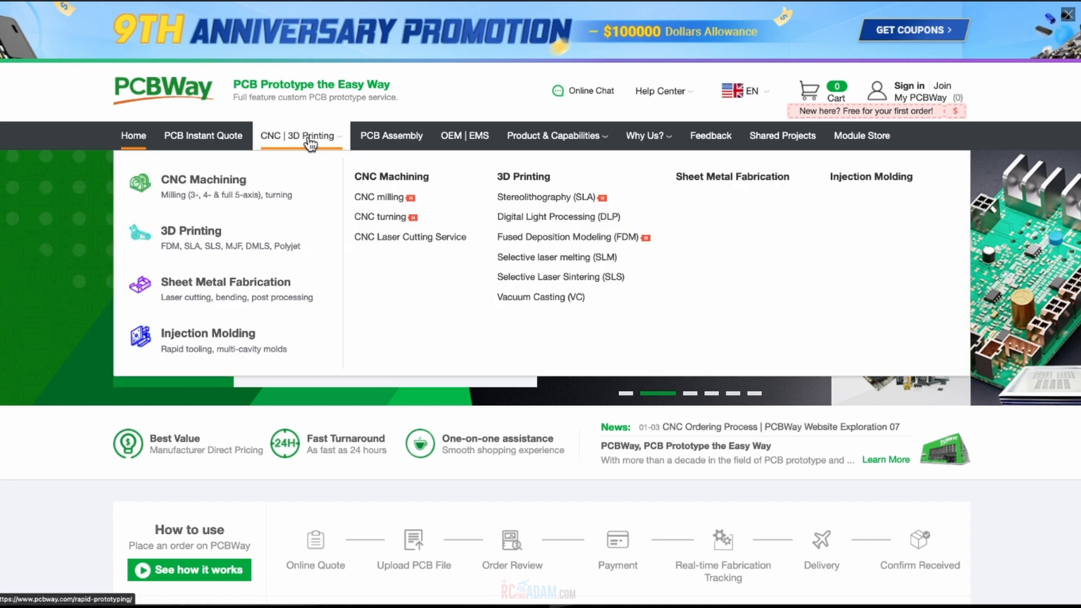
mouse_move(324, 131)
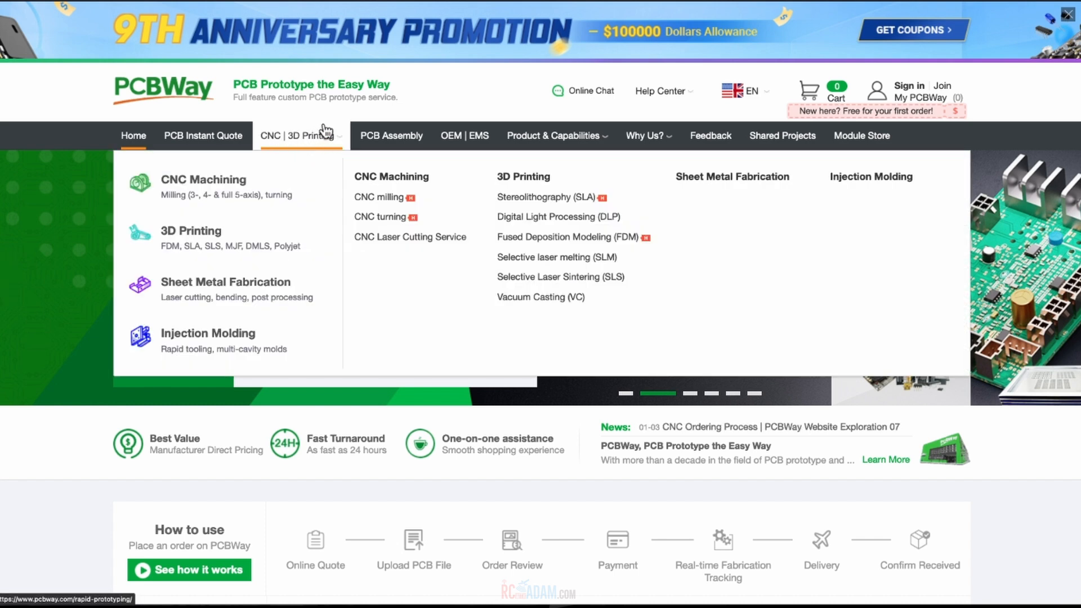
mouse_move(221, 237)
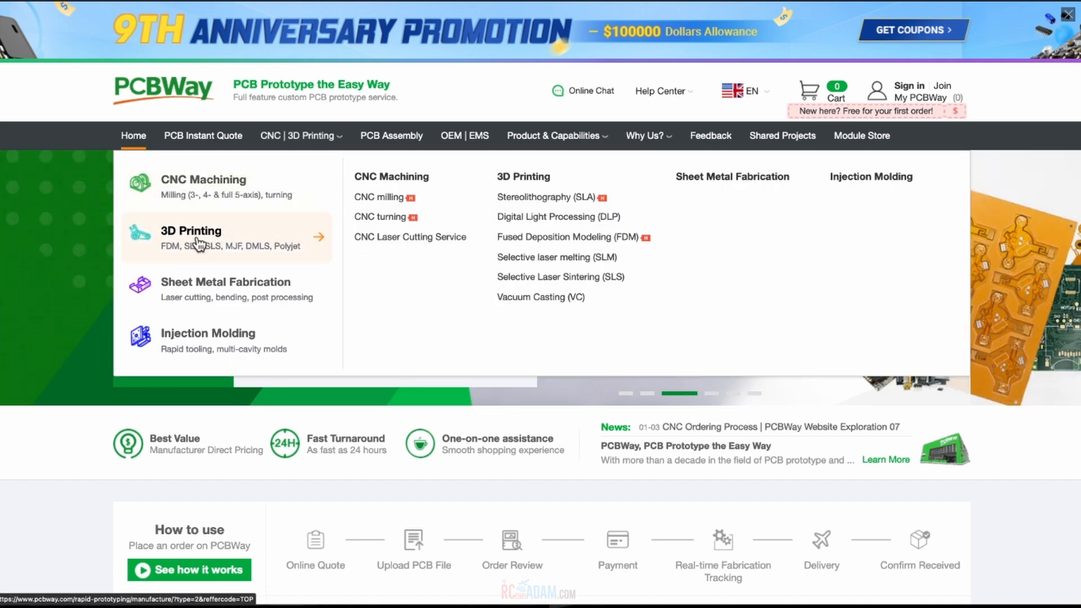
click(200, 237)
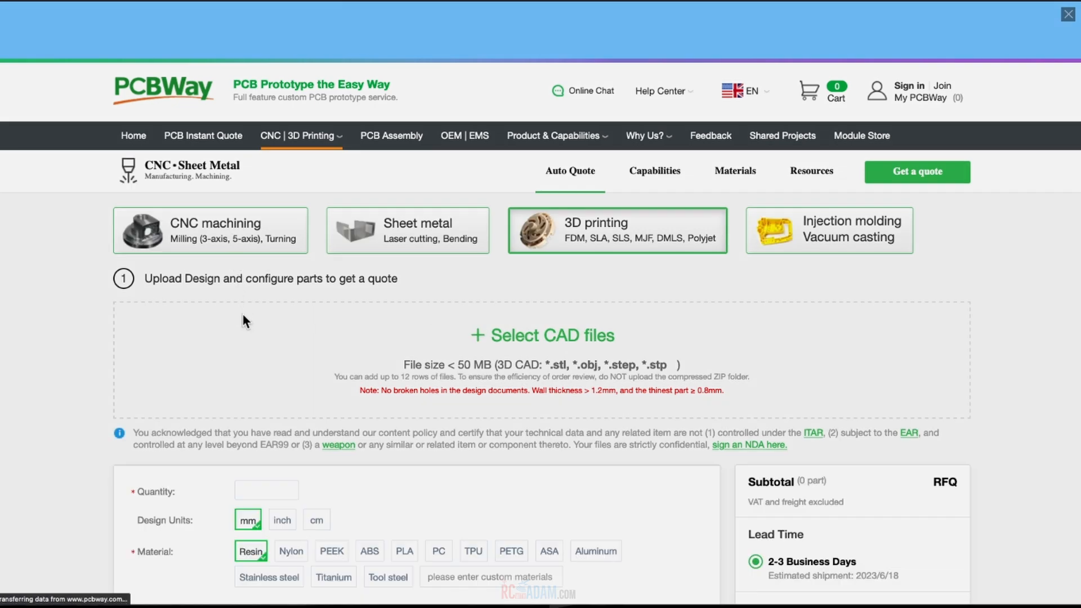
- Start uploading a CAD file to bring up the file browser for the propeller adapter STL
scroll(down, 3)
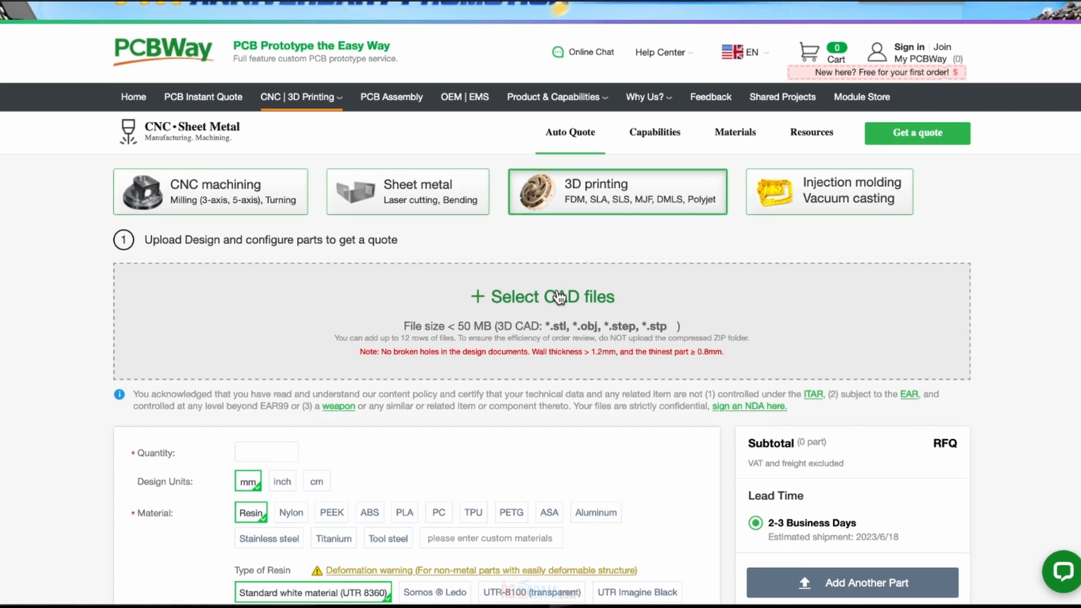
scroll(down, 3)
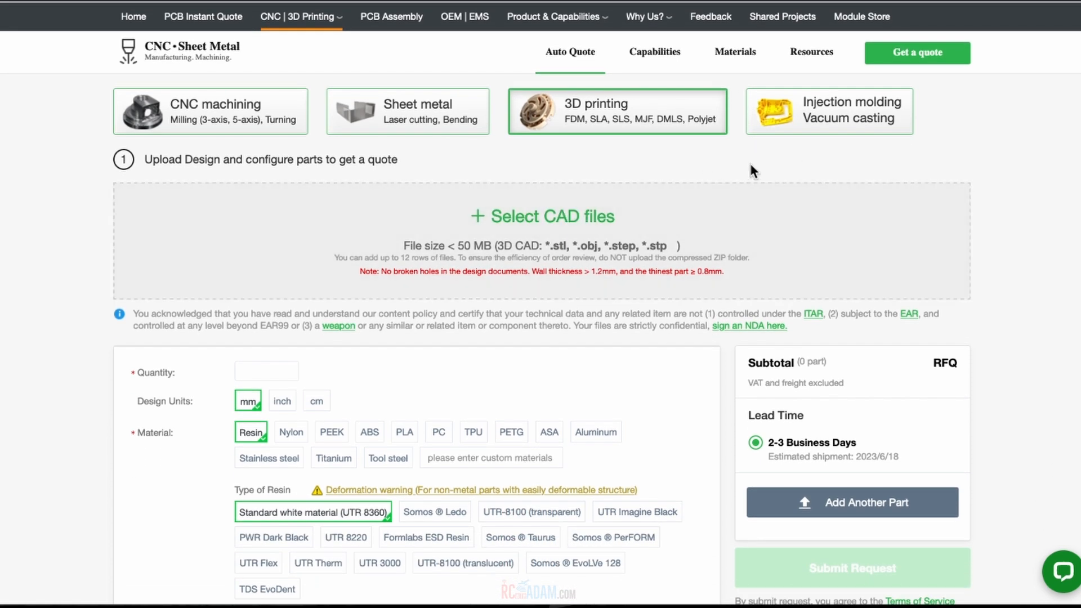
mouse_move(627, 152)
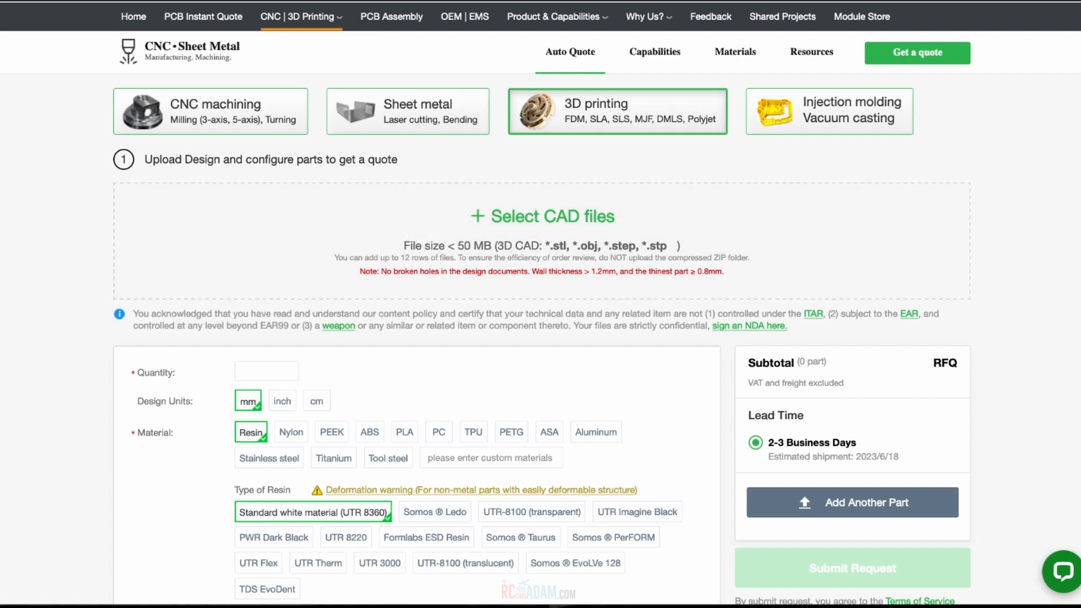
click(542, 215)
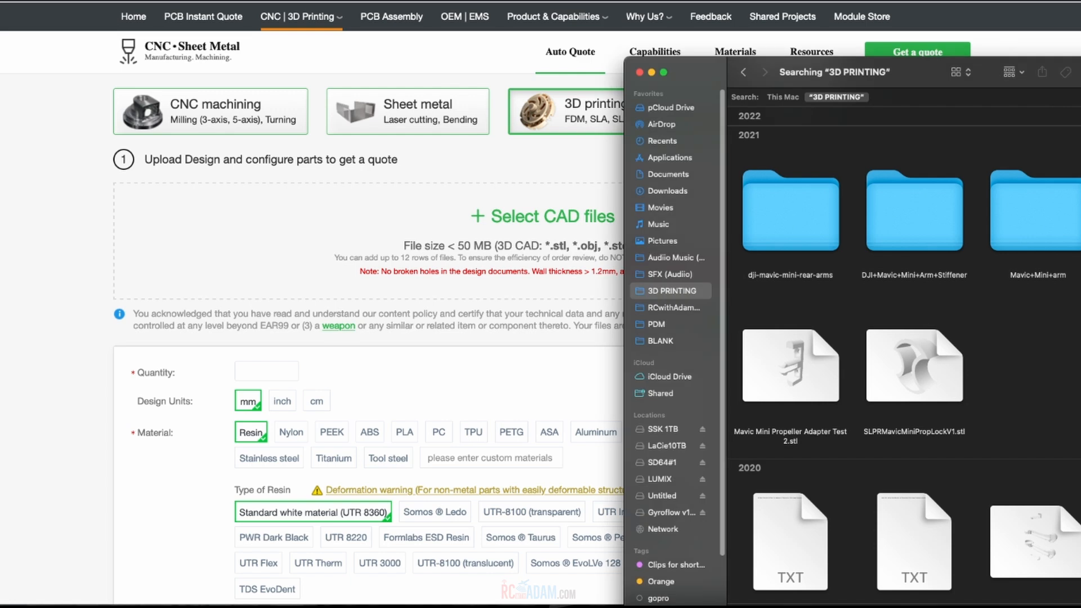
mouse_move(776, 447)
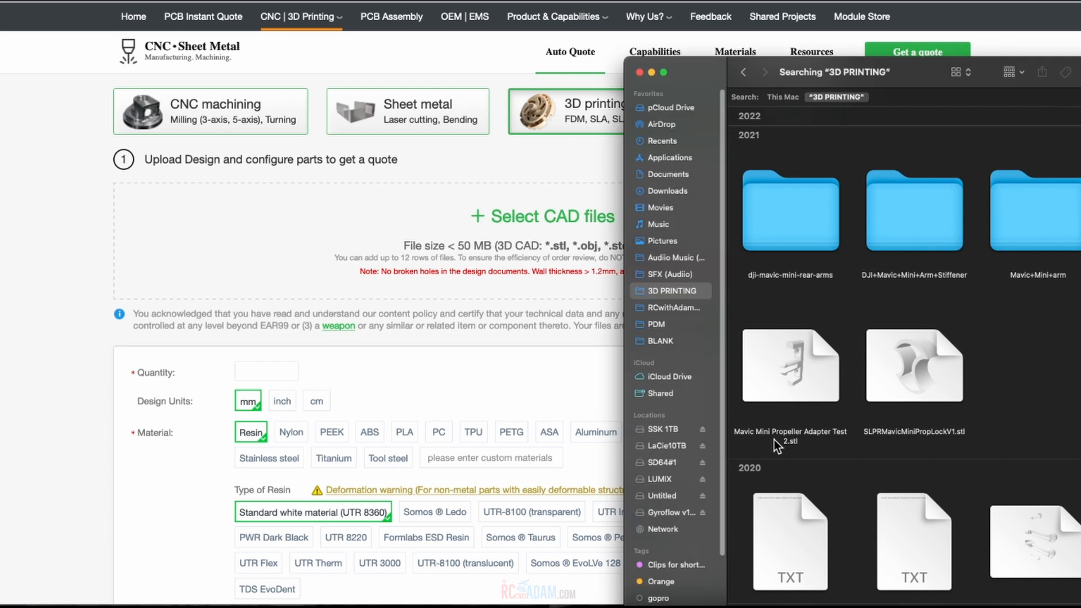
mouse_move(817, 375)
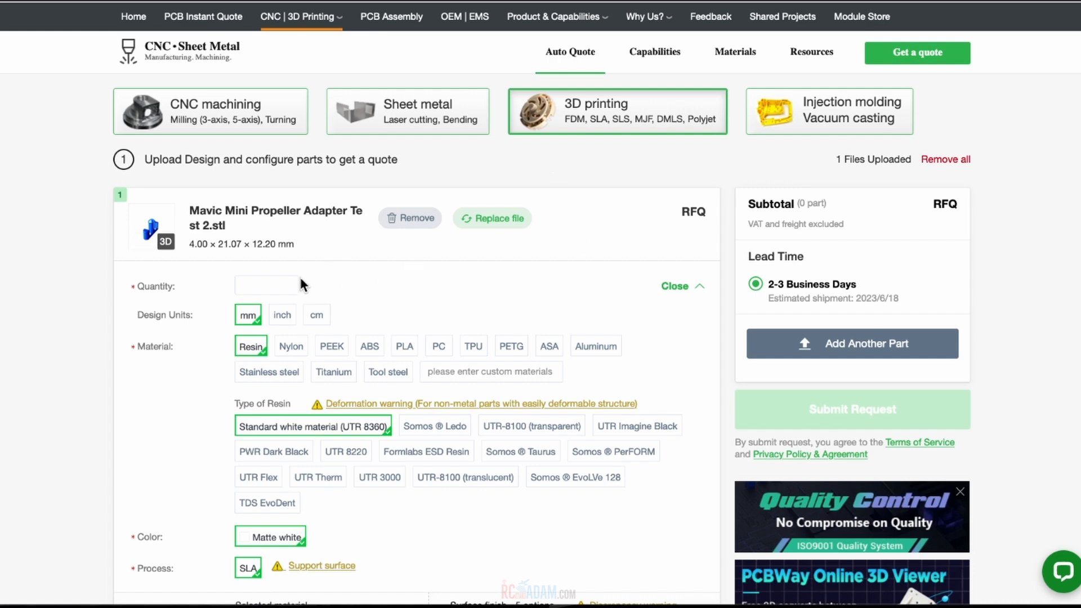
- Compare quantity prices and set the adapter to 10 pieces, a $12.45 subtotal
click(266, 286)
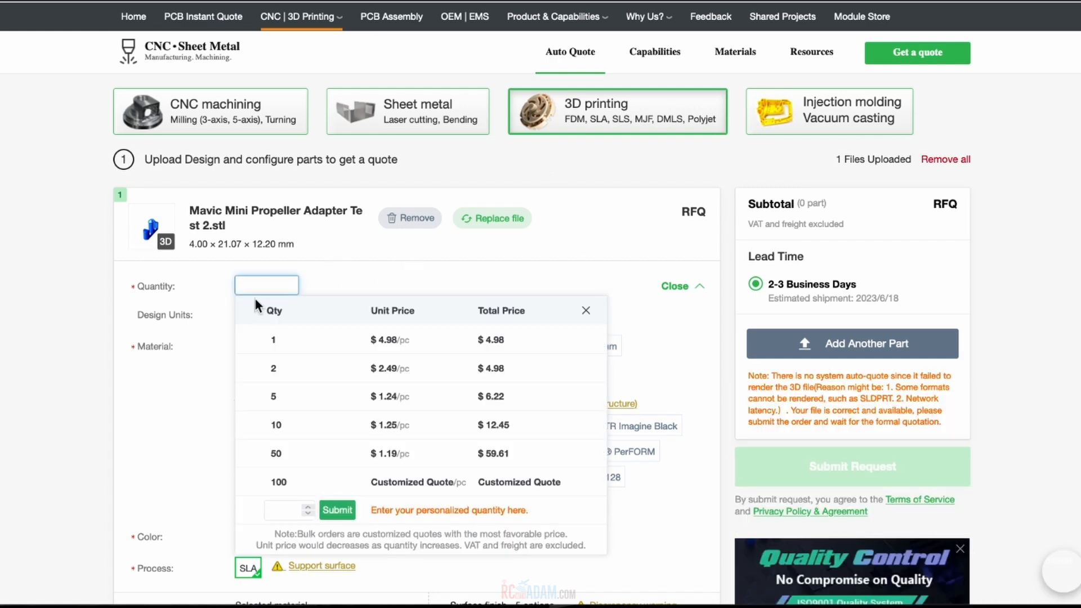
click(274, 369)
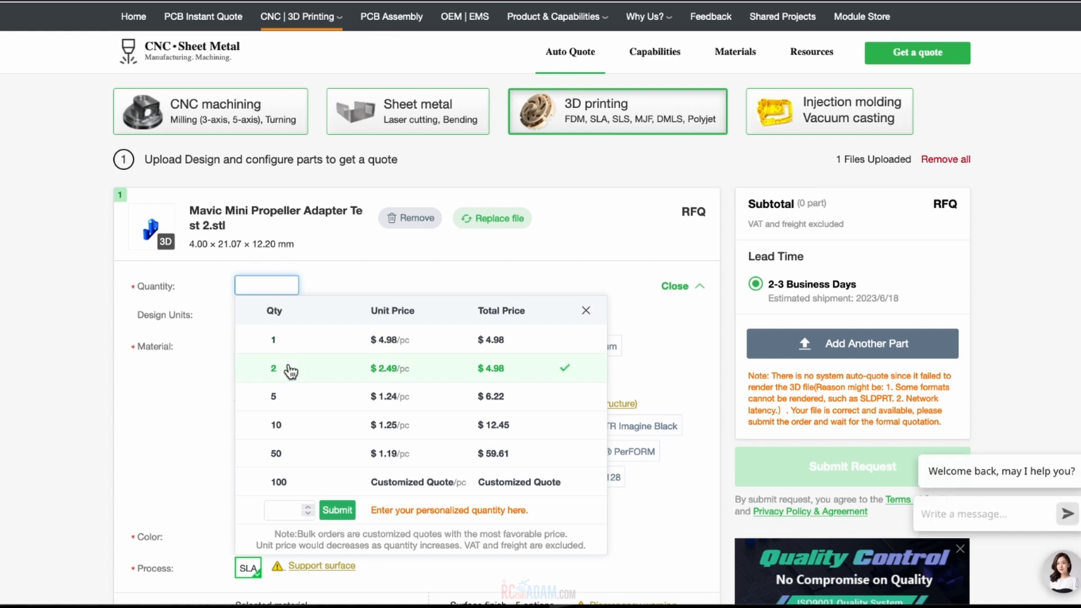
click(276, 424)
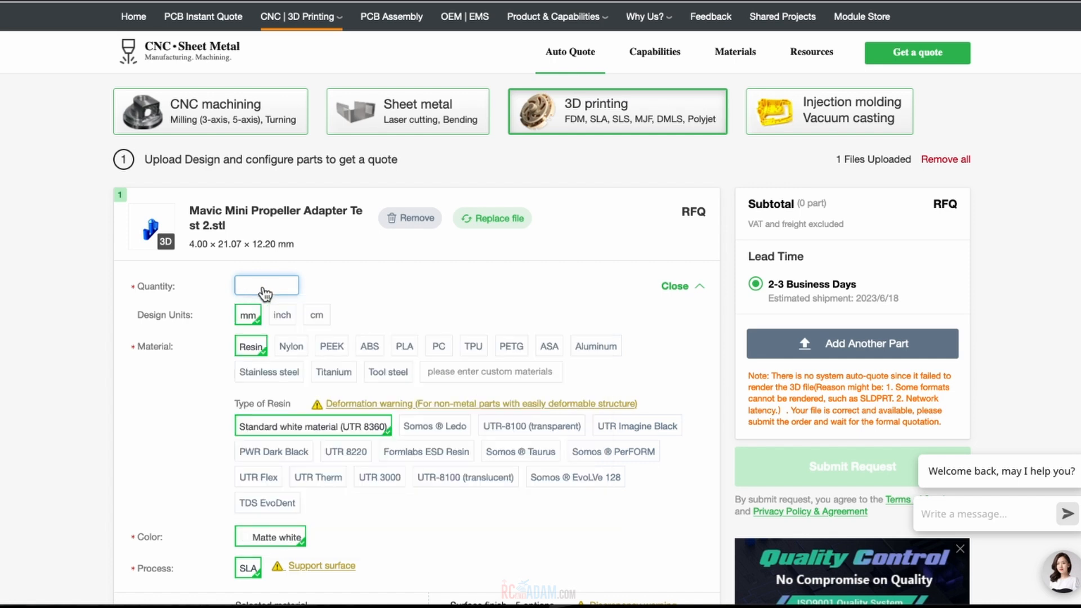
mouse_move(267, 288)
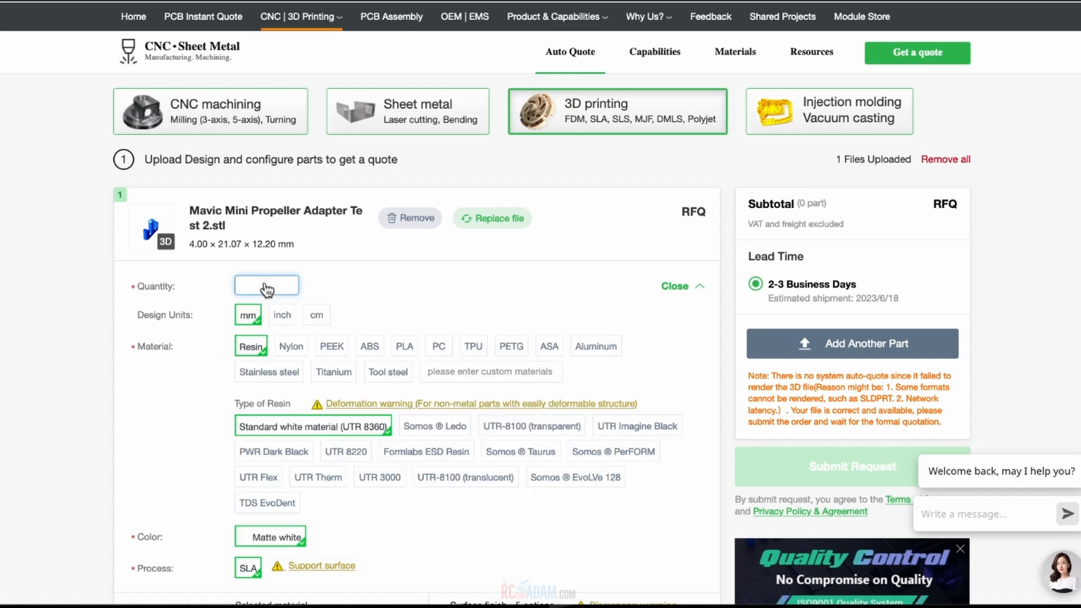
mouse_move(282, 282)
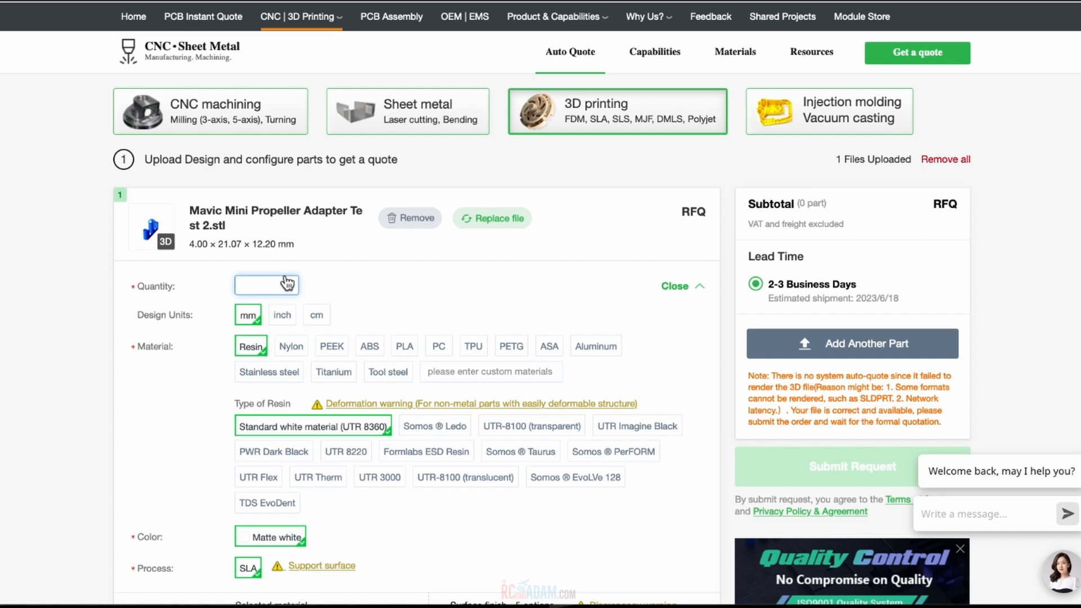
click(266, 285)
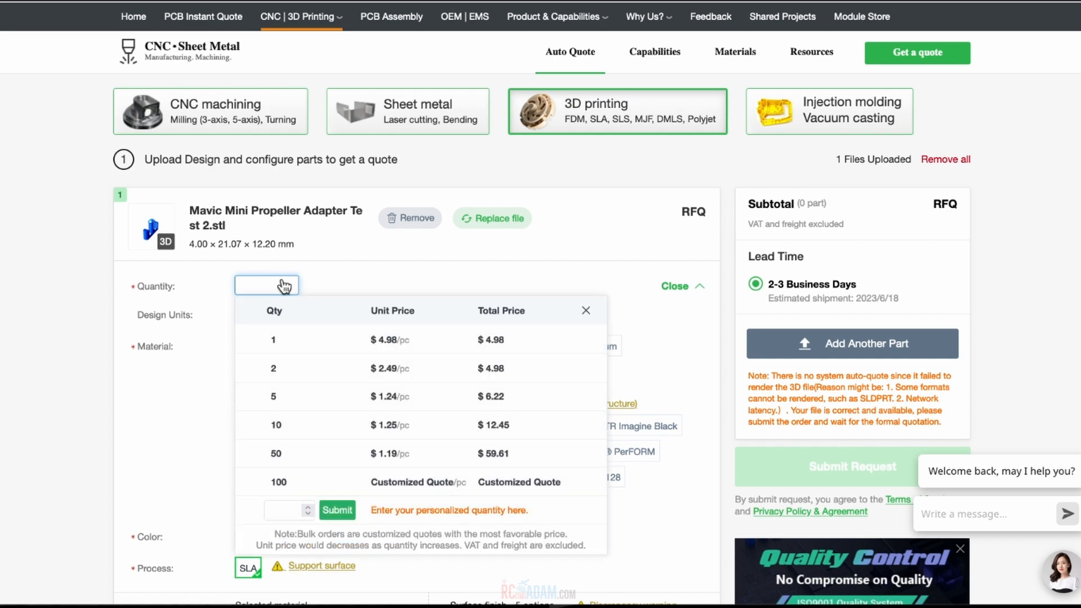
click(273, 339)
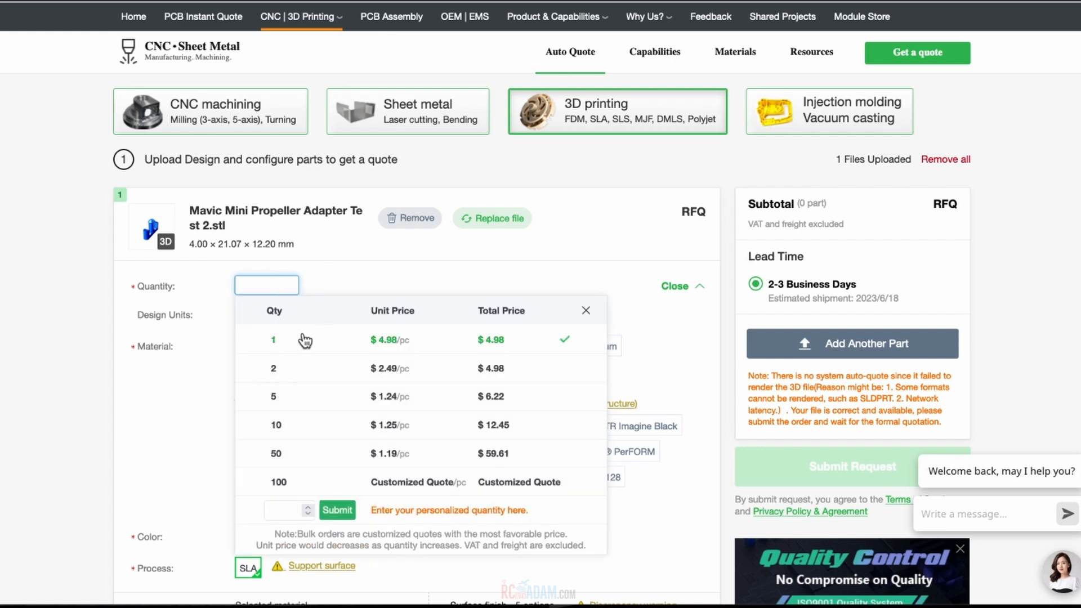
click(273, 424)
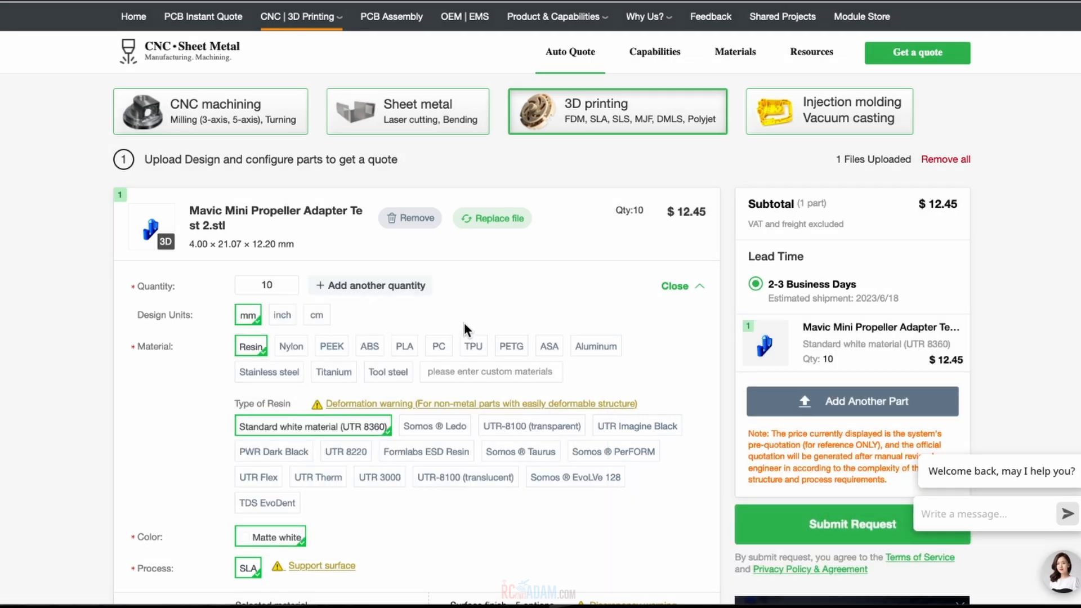
- Reopen the adapter's price table listing 1 to 100 pieces, with 10 selected
scroll(down, 3)
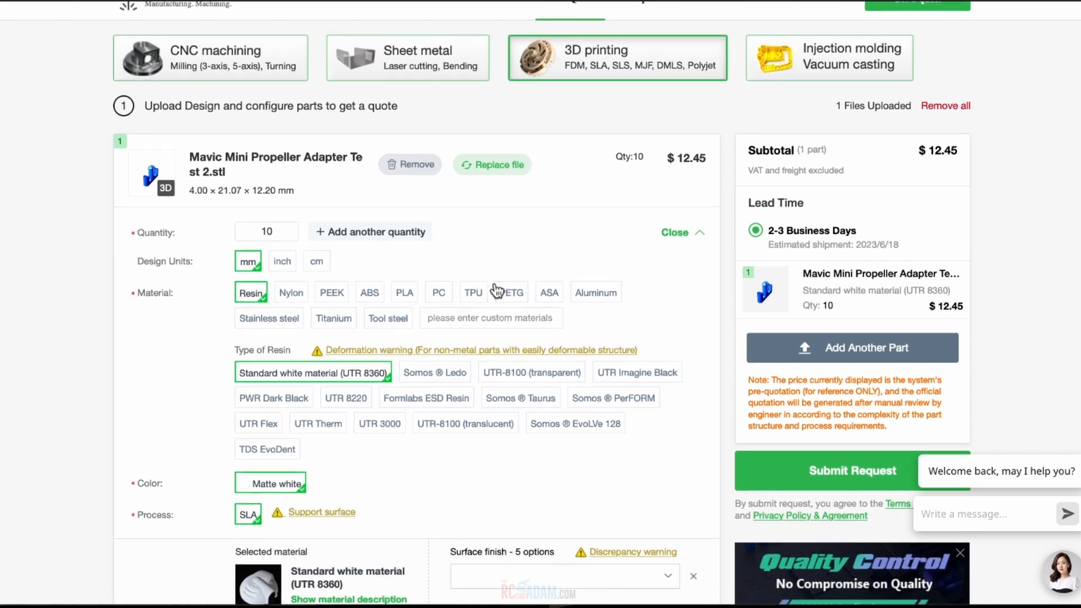
scroll(up, 3)
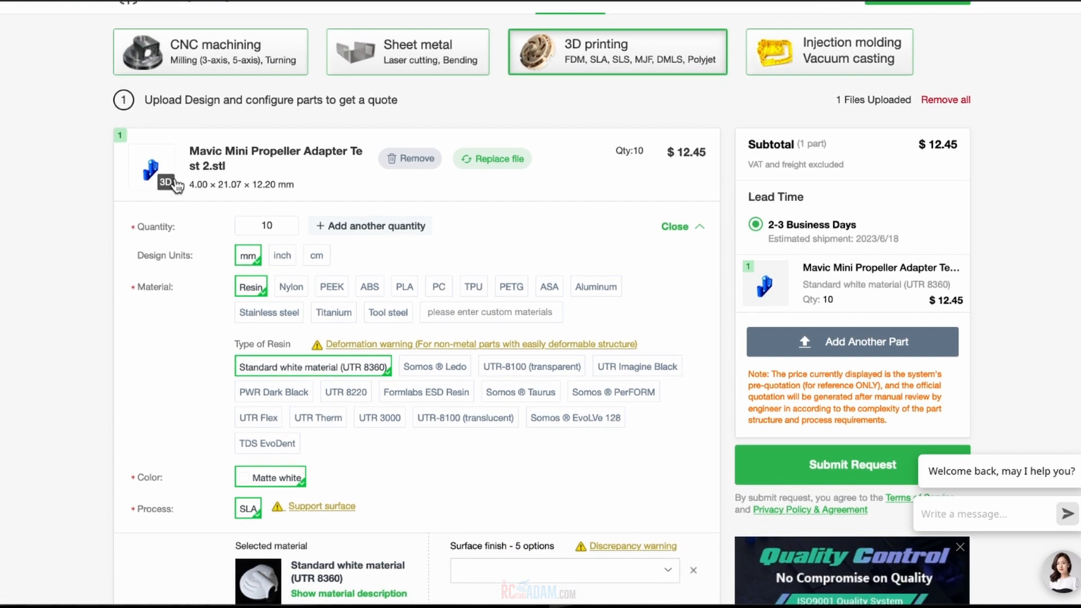
mouse_move(575, 295)
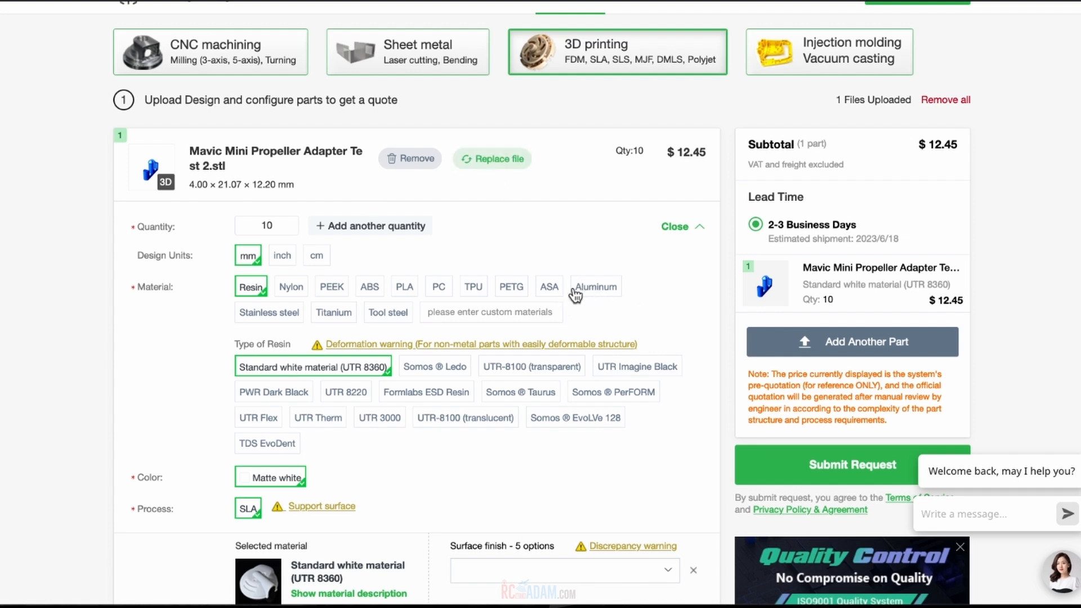
mouse_move(501, 259)
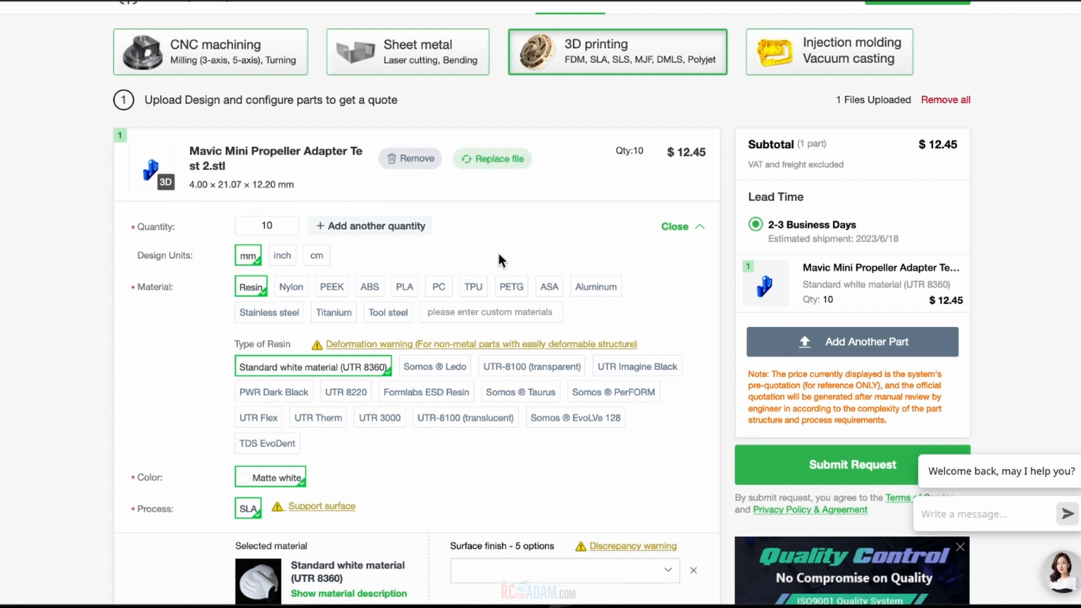
mouse_move(448, 237)
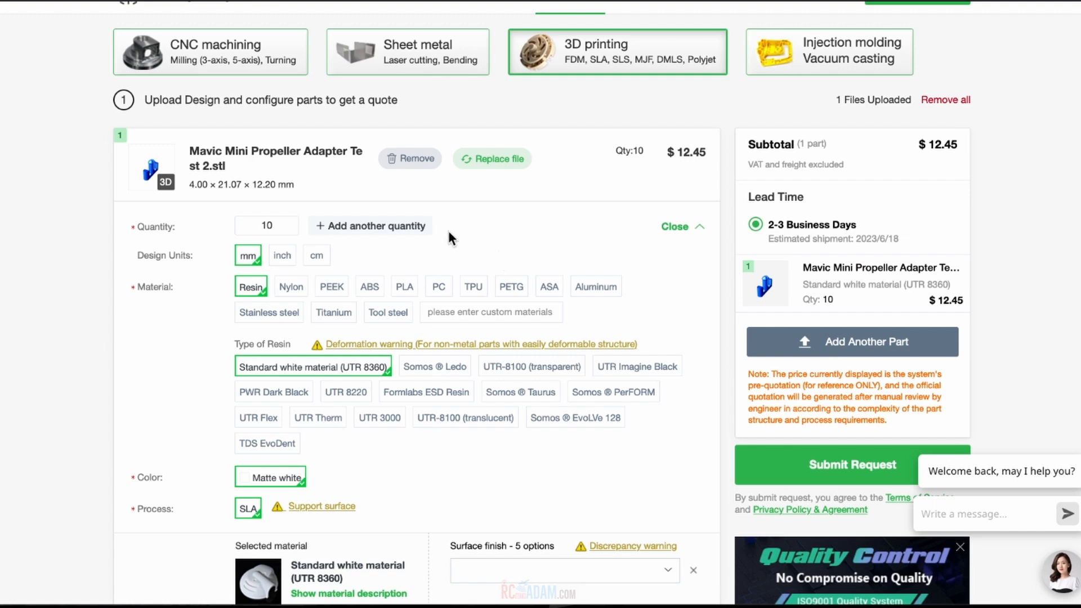
mouse_move(517, 251)
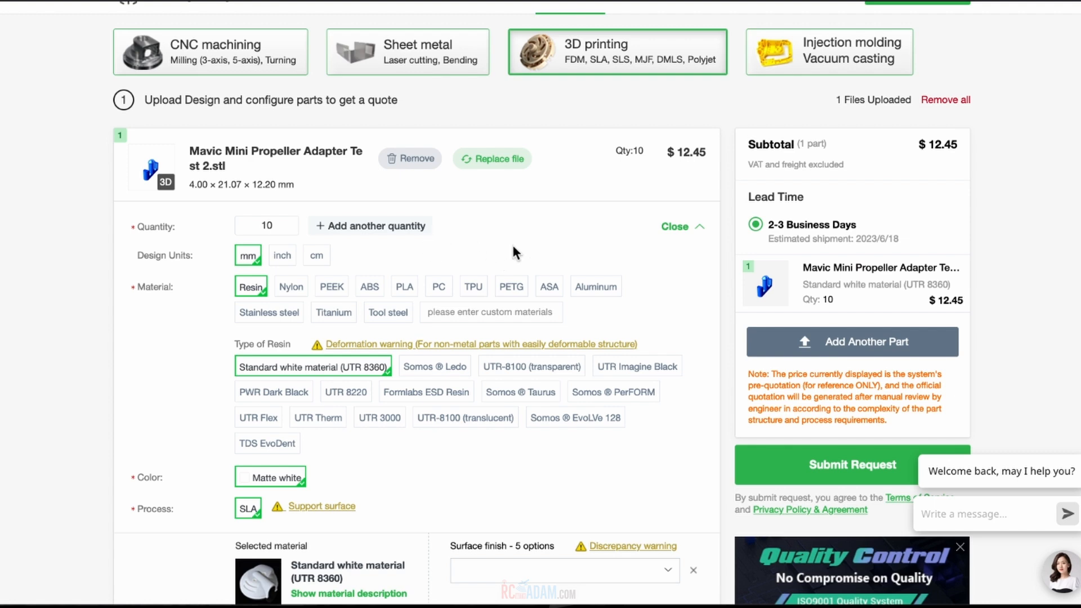
mouse_move(526, 248)
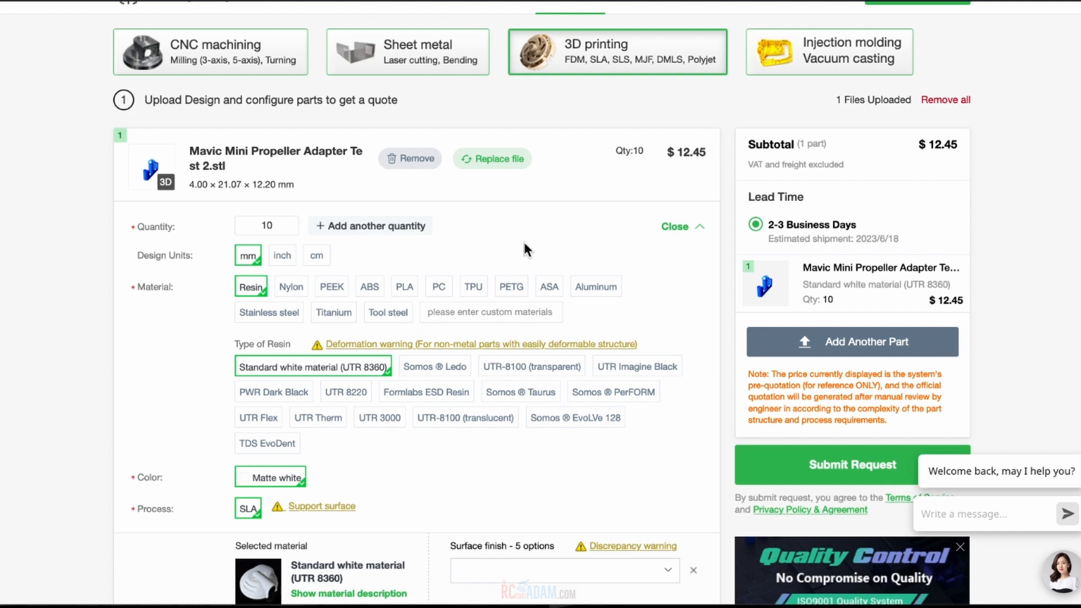
click(267, 225)
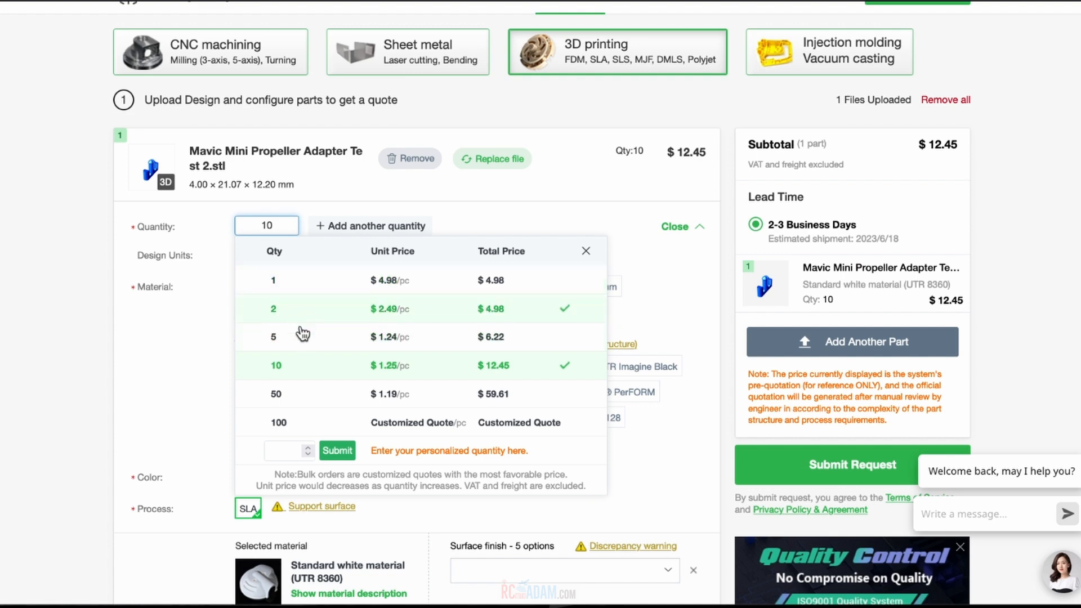
- Reduce the first part to 5 pieces and keep it in Titanium TC4 after trying aluminum
click(274, 336)
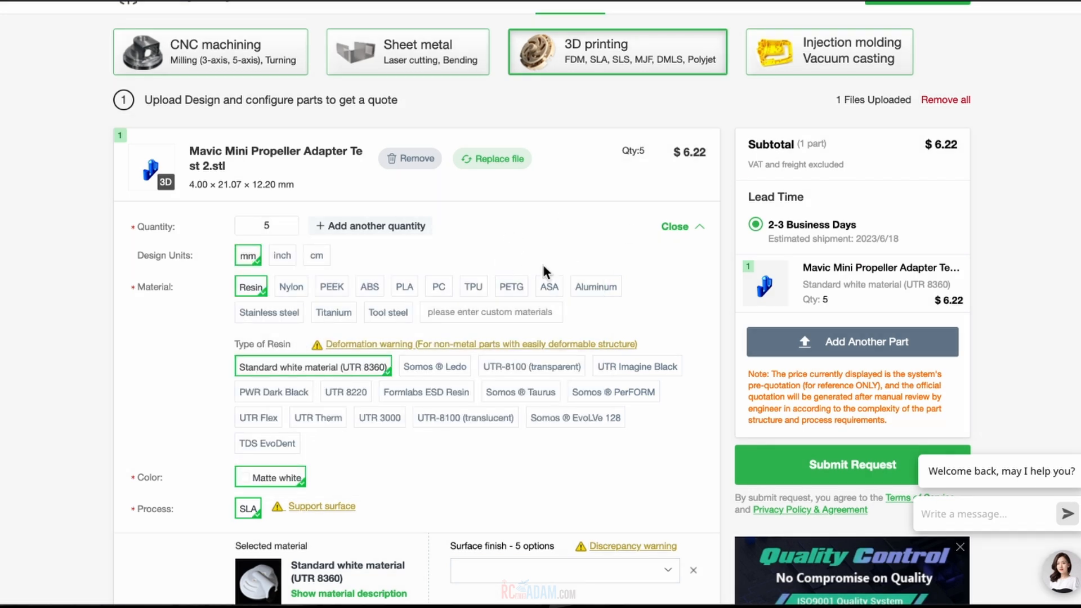
click(594, 286)
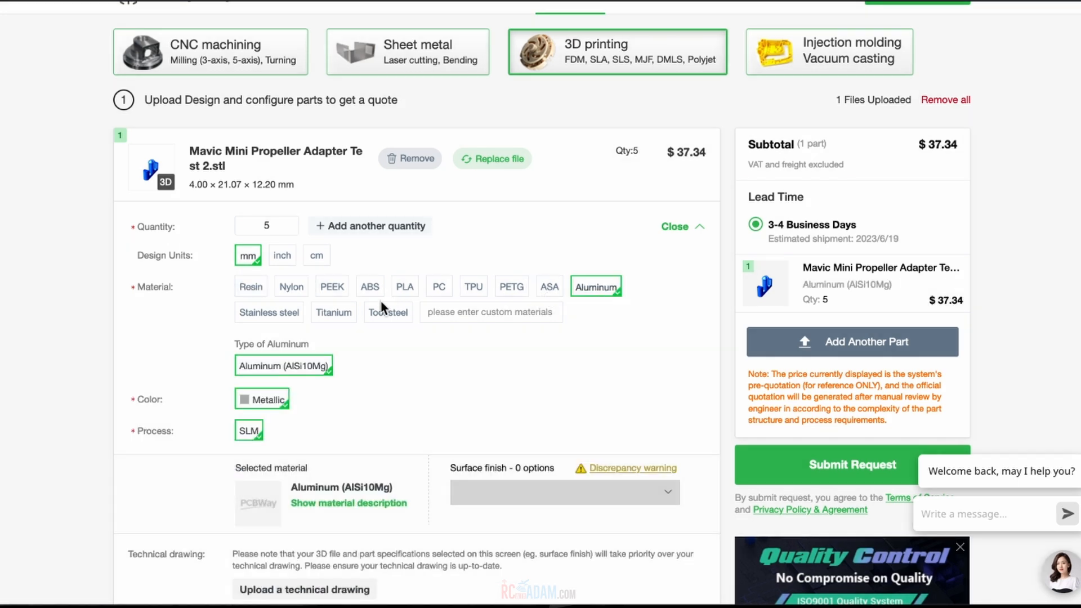
click(333, 311)
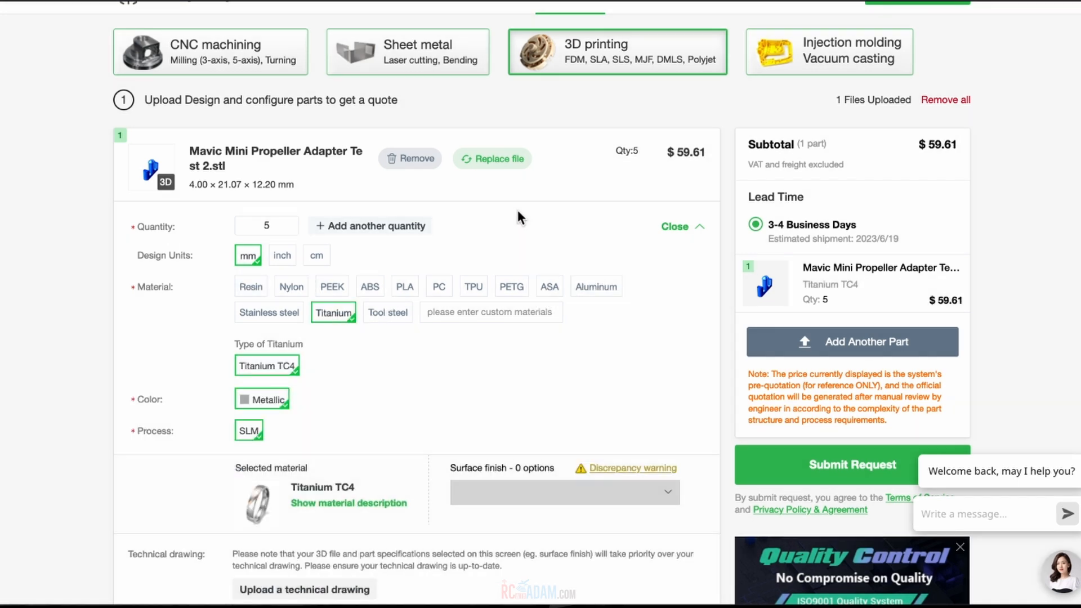
mouse_move(614, 398)
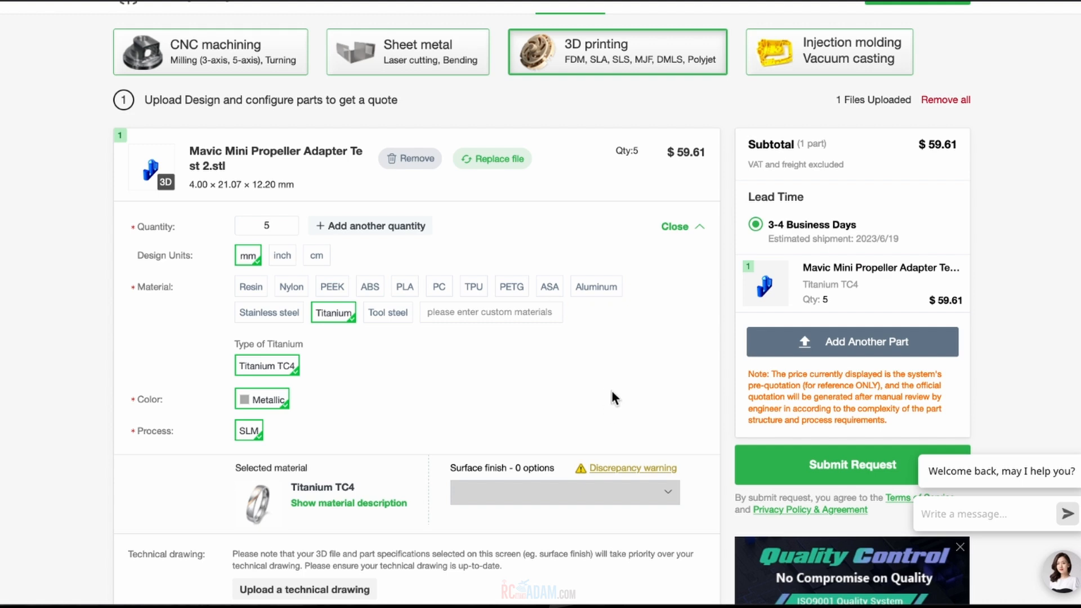
mouse_move(596, 297)
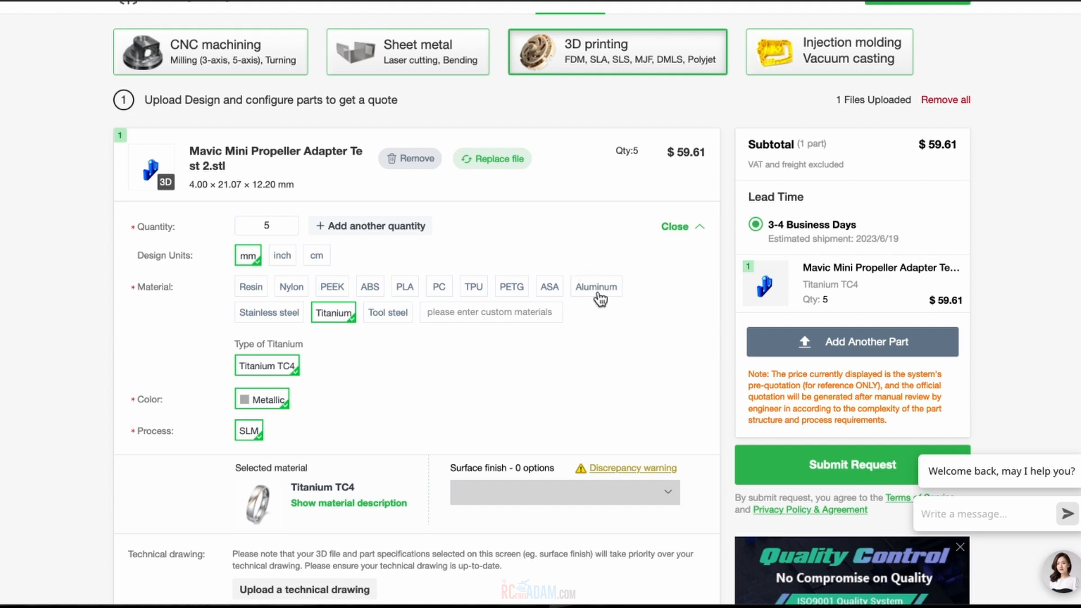
click(595, 286)
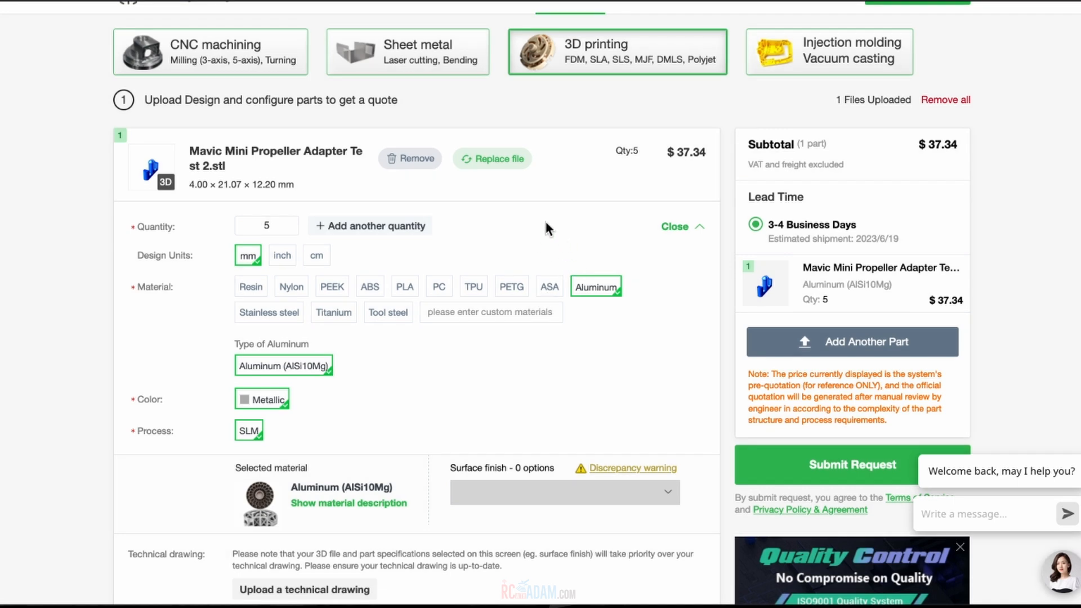
mouse_move(235, 408)
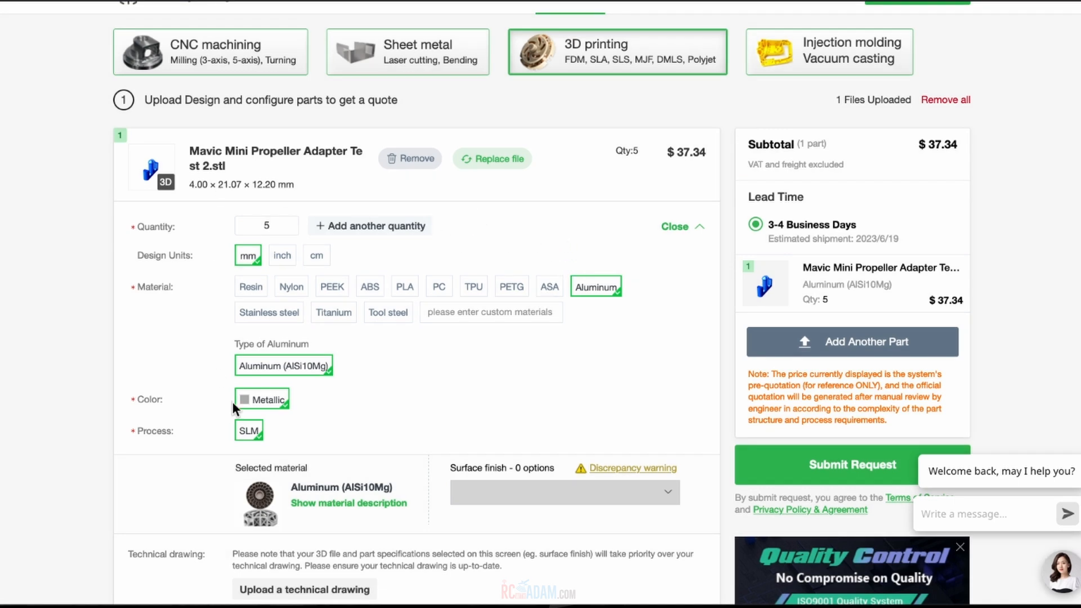
mouse_move(373, 350)
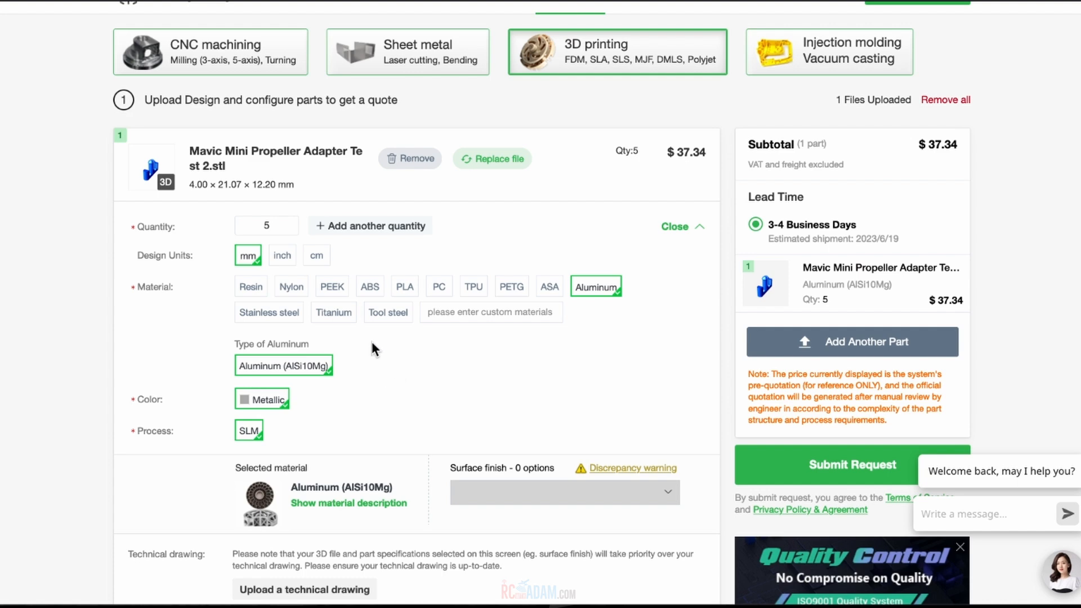
click(333, 312)
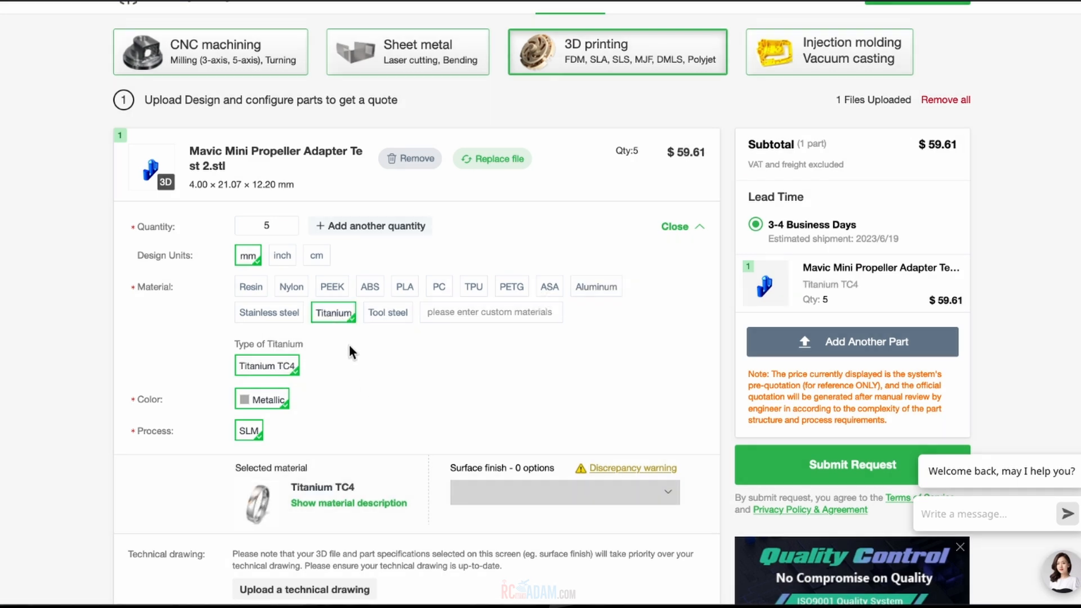
- Upload Mavic Mini Propeller Adapter Test 2.stl again as a second part
scroll(down, 3)
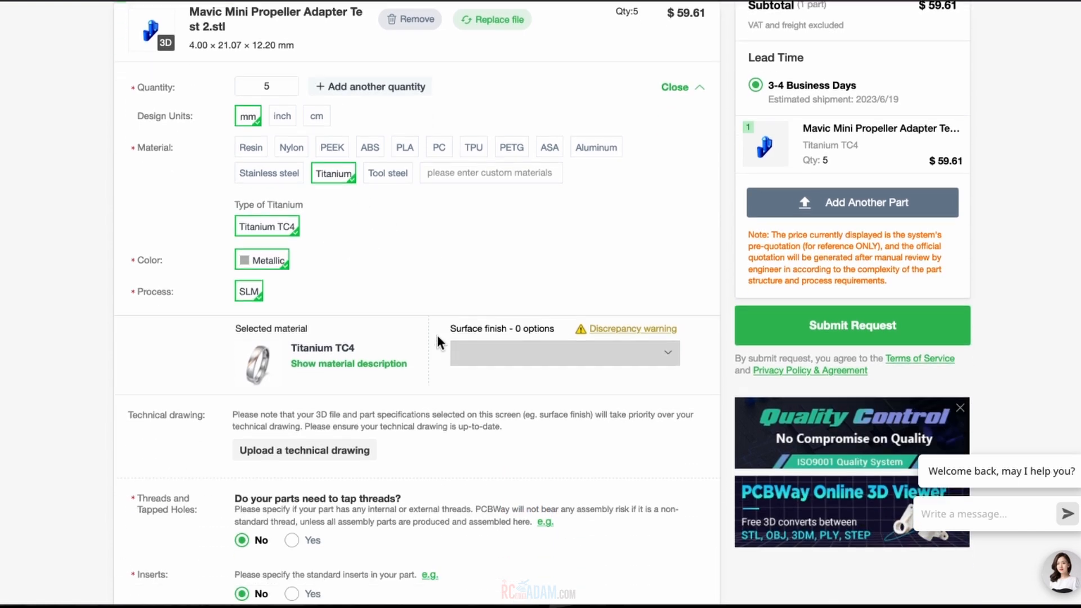
scroll(down, 3)
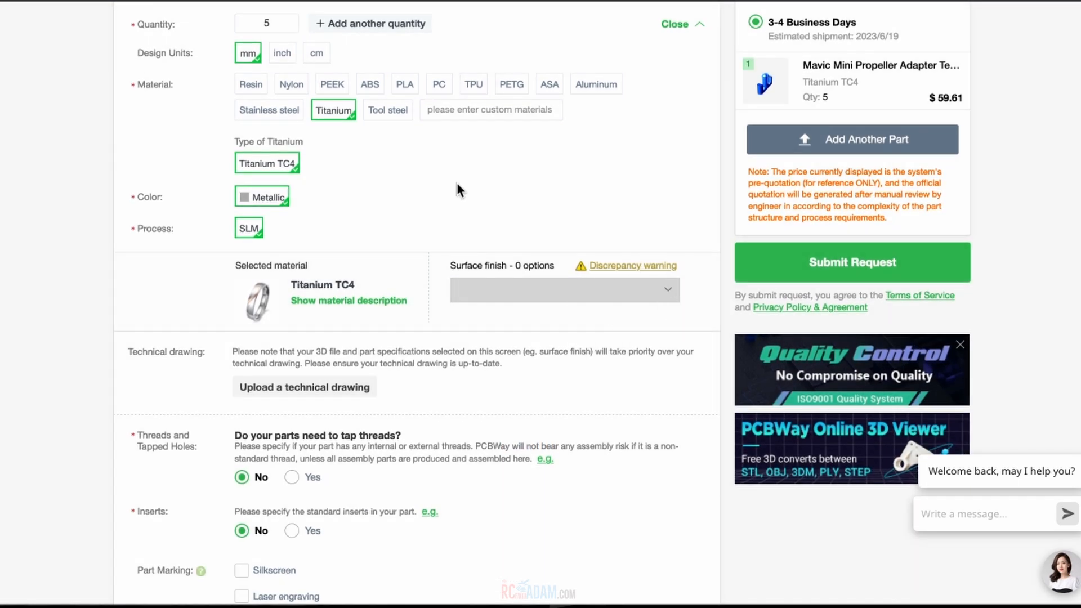
scroll(down, 3)
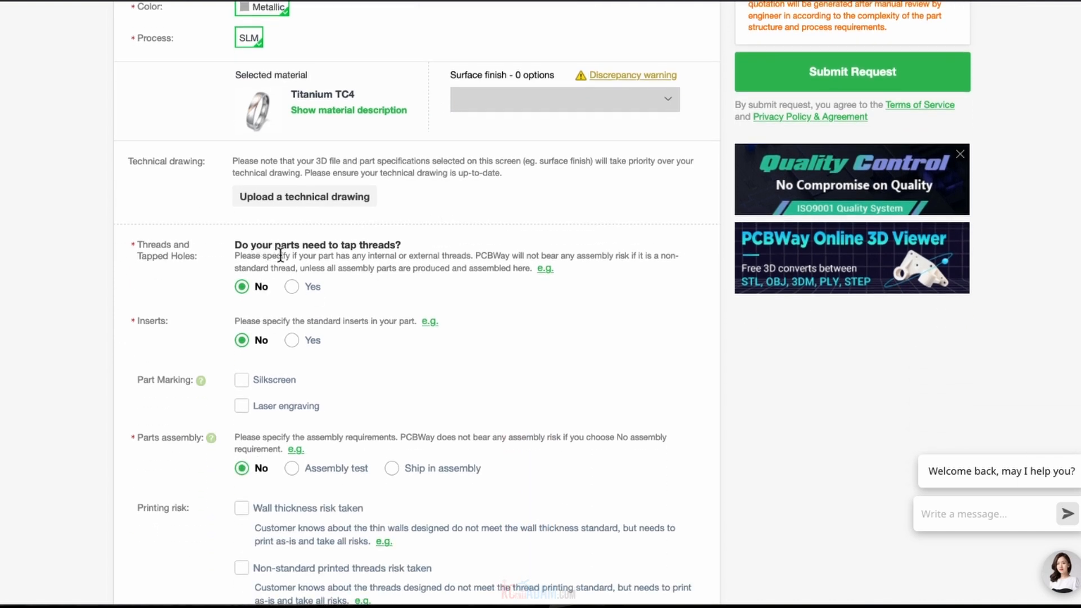
scroll(down, 3)
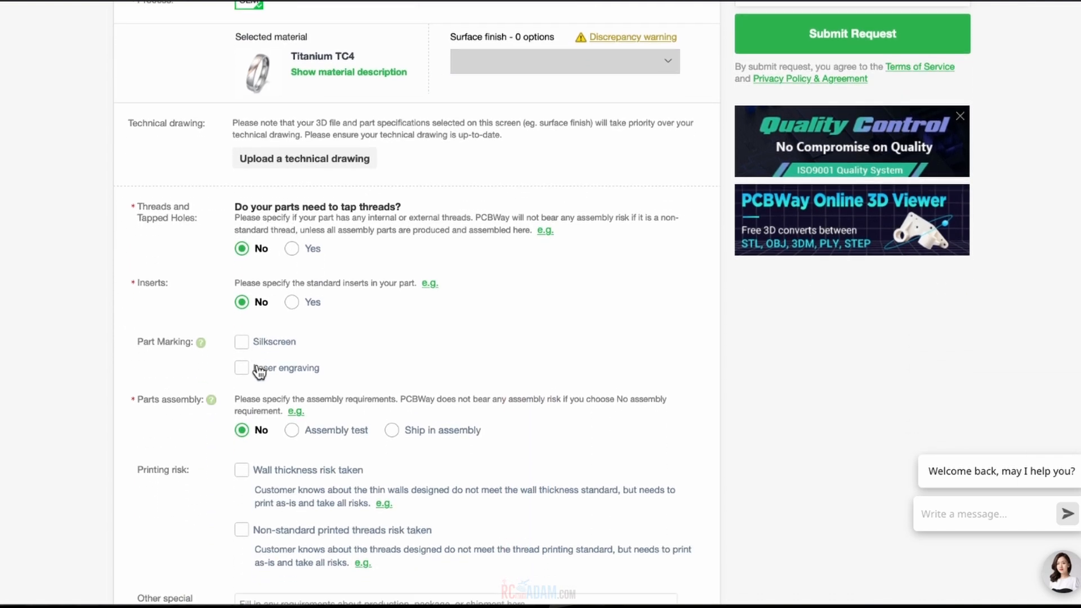
scroll(up, 3)
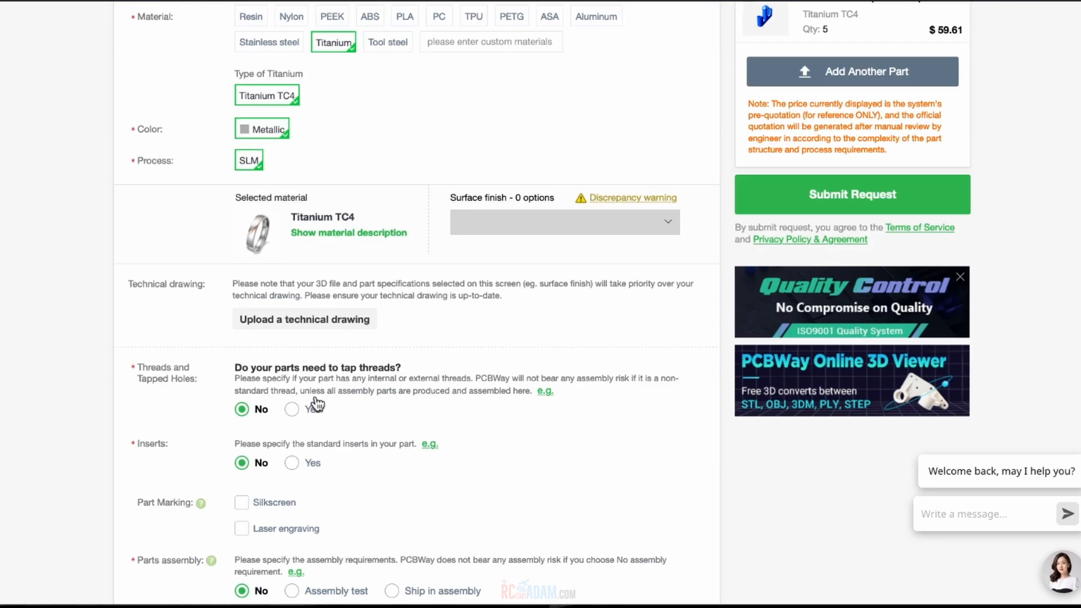
scroll(up, 3)
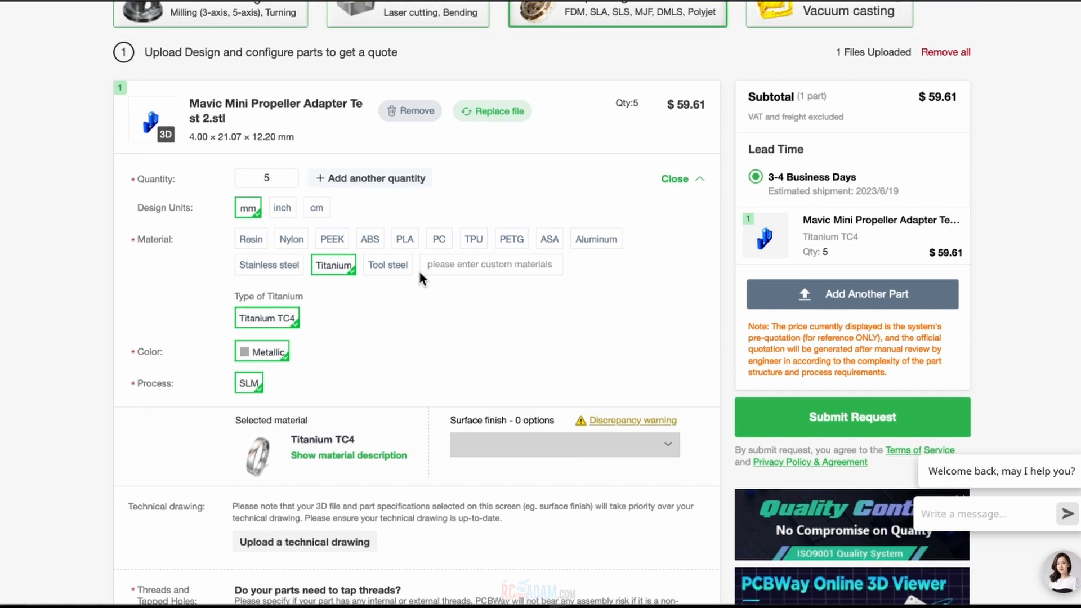
scroll(down, 3)
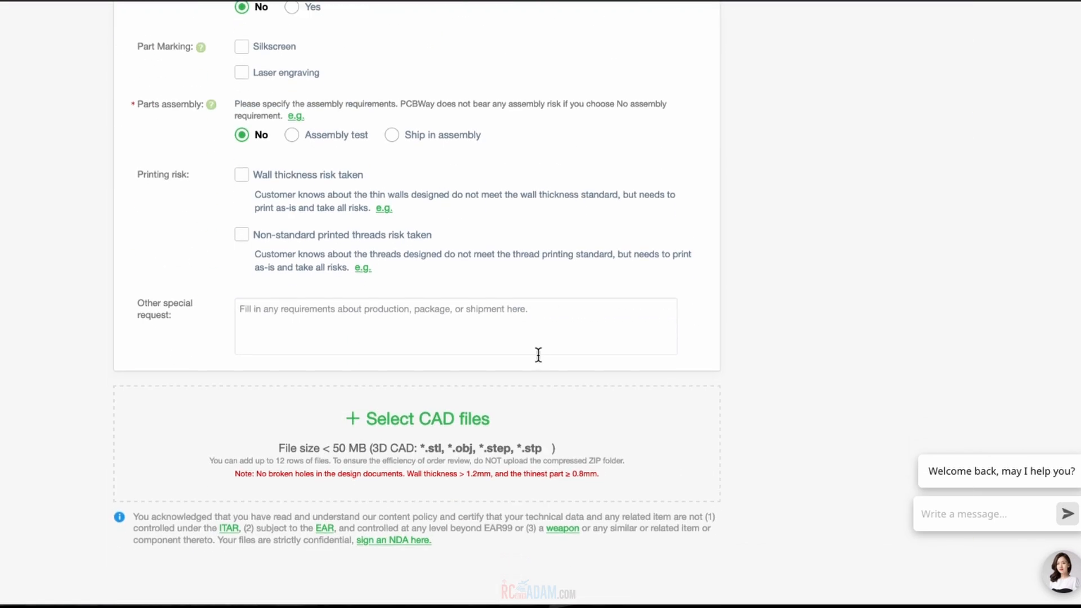
click(417, 418)
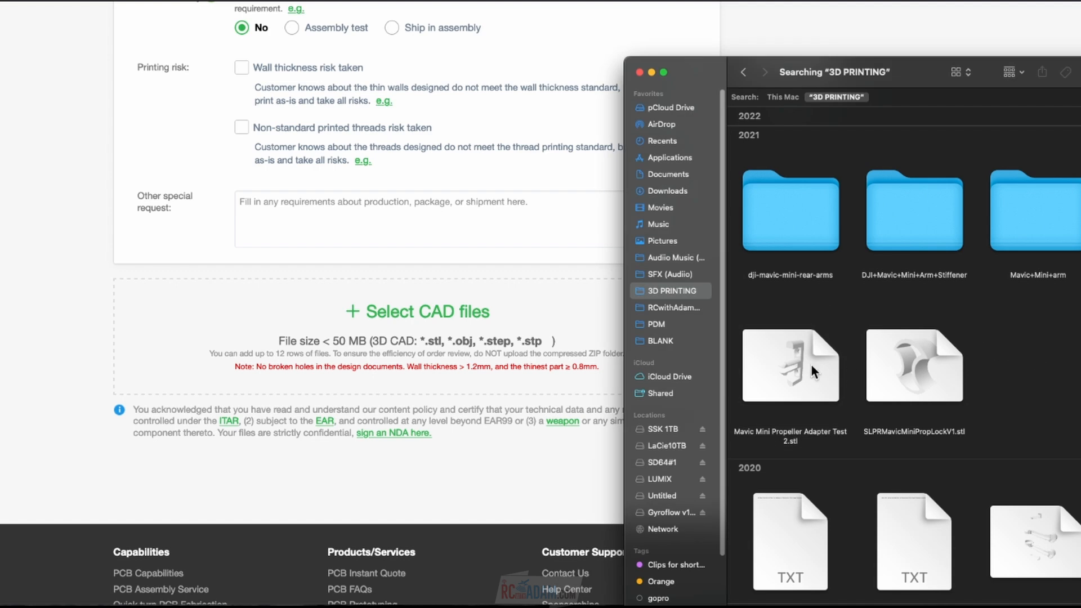
click(789, 366)
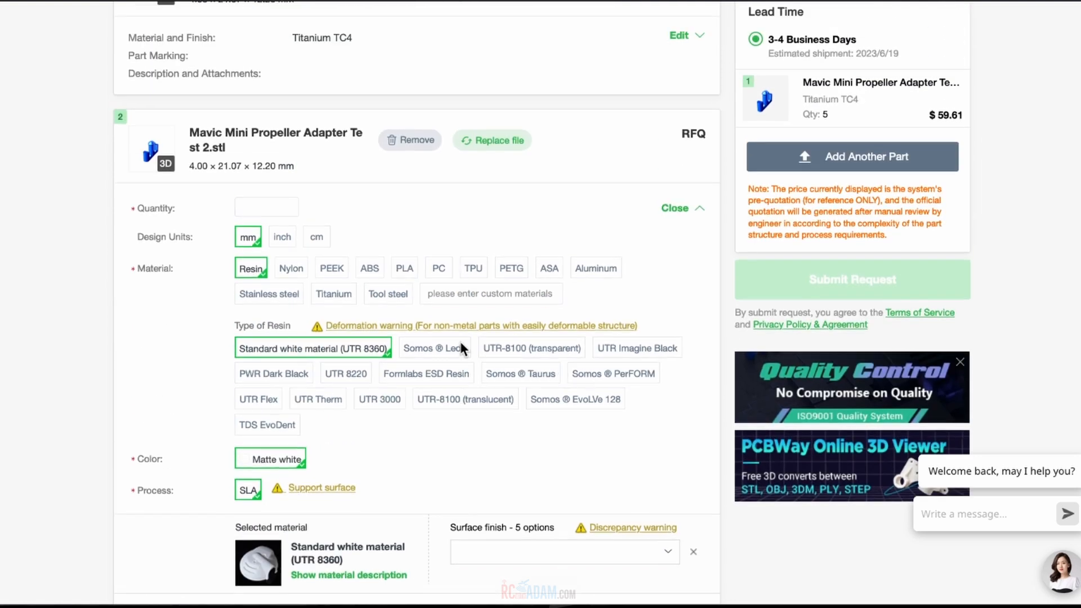
- Set the second part to 5 pieces in PC polycarbonate (FDM), quoting $19.91
click(267, 207)
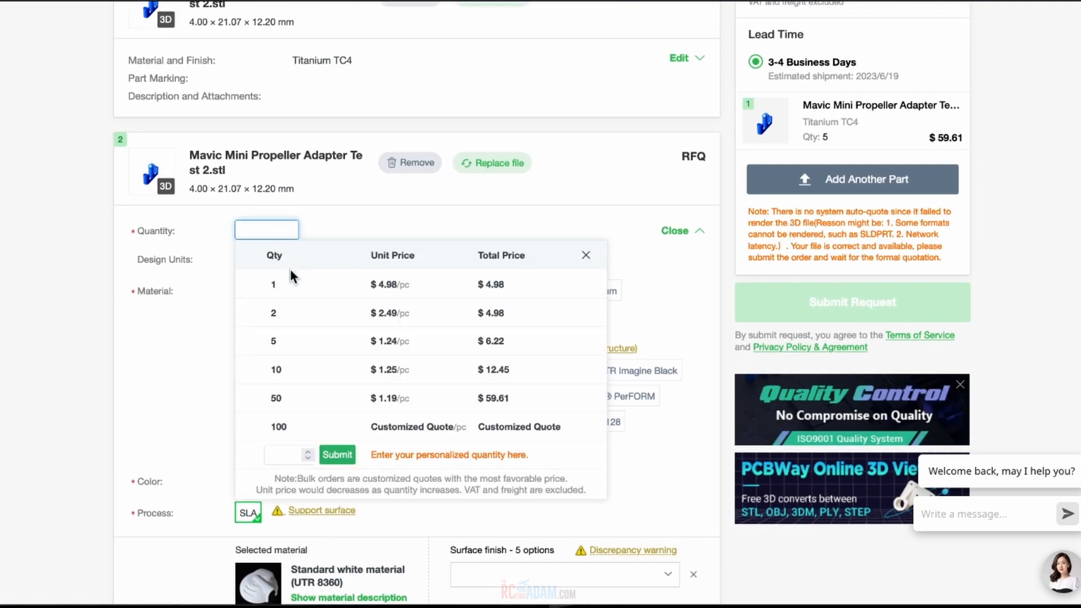
click(273, 341)
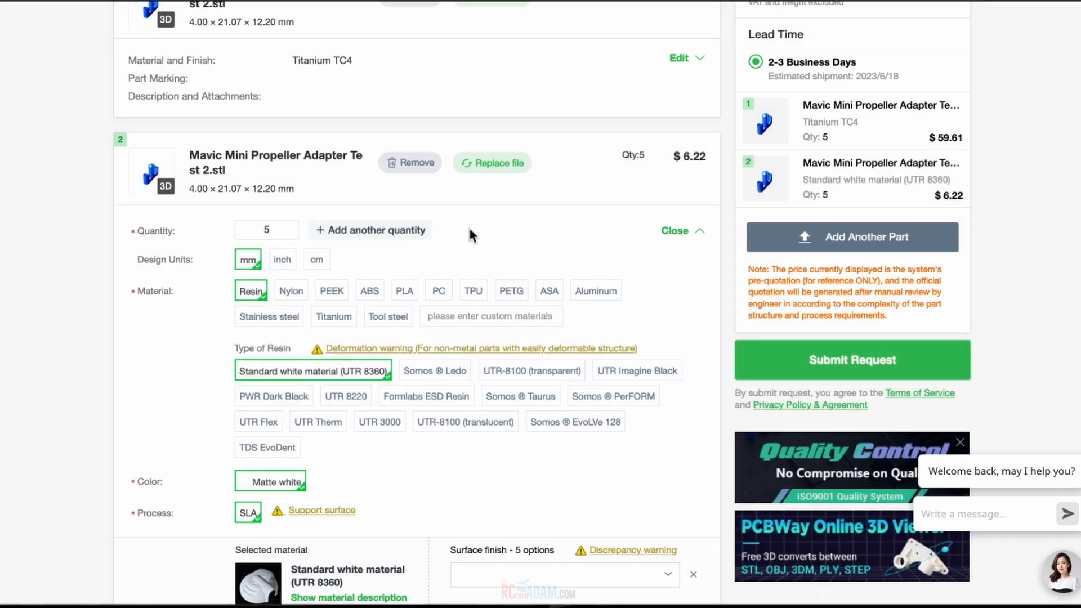
mouse_move(463, 273)
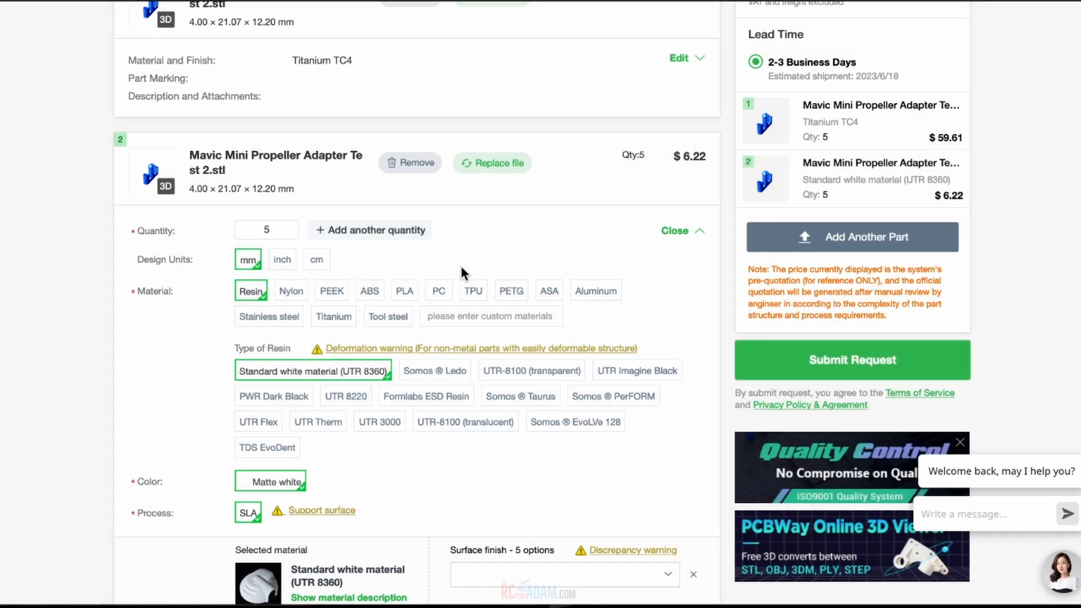
mouse_move(426, 274)
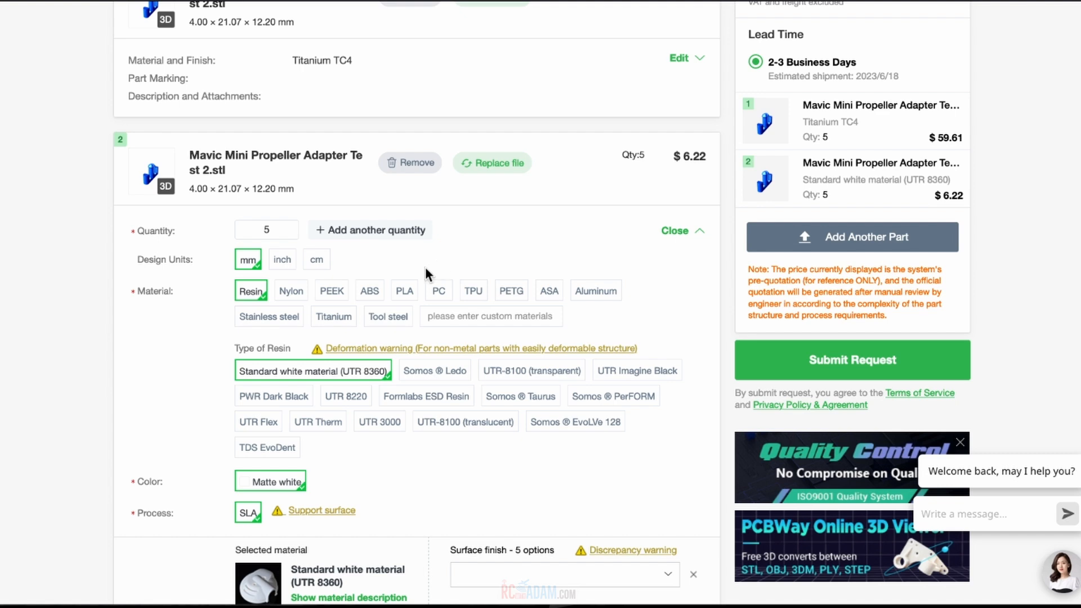
mouse_move(291, 290)
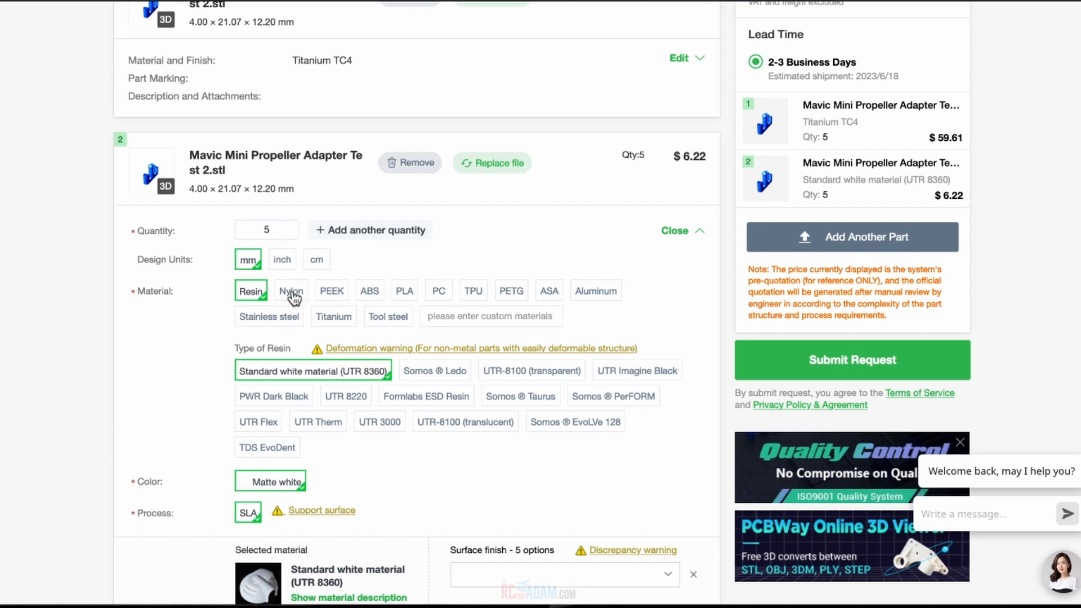
click(291, 290)
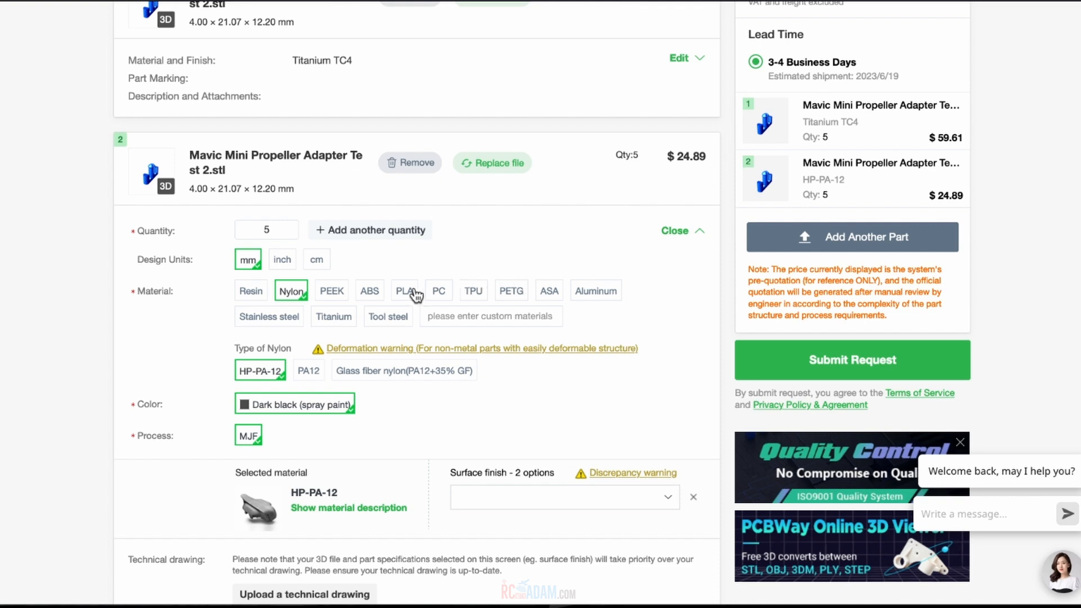
mouse_move(441, 295)
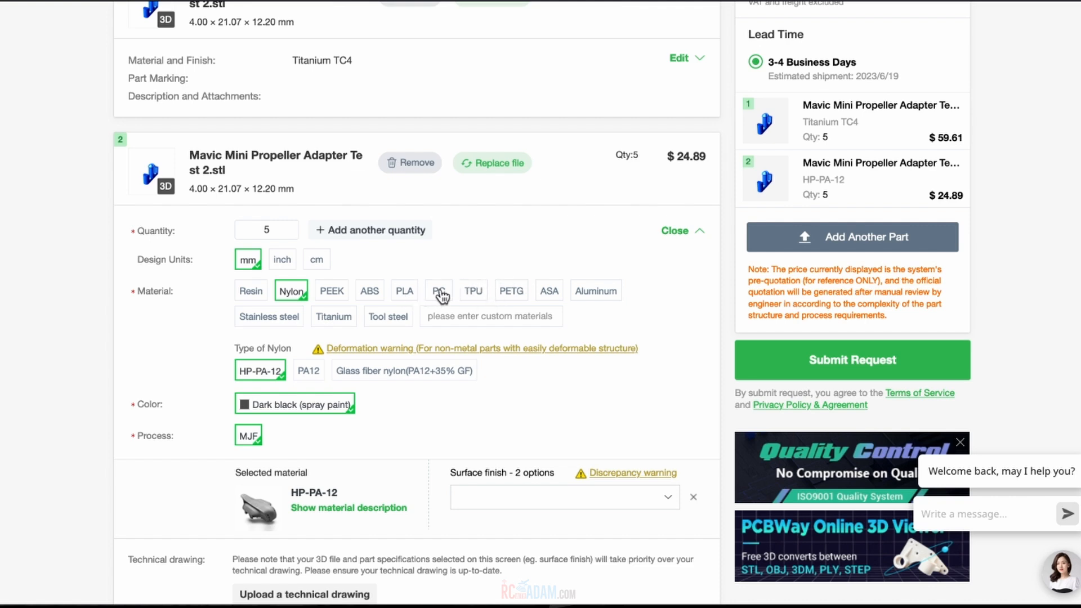
click(438, 290)
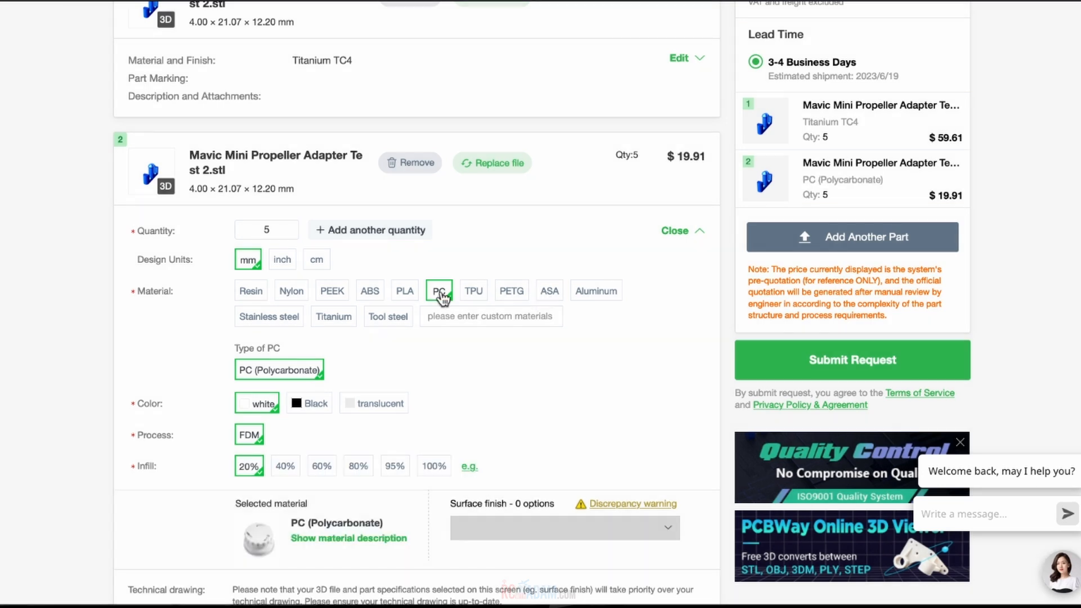
scroll(down, 3)
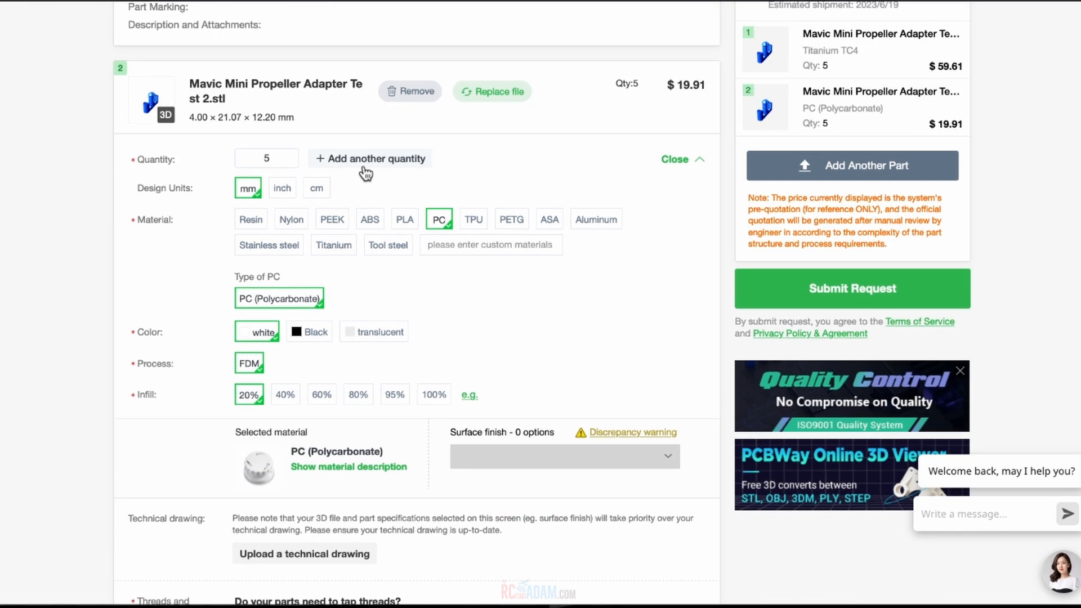
scroll(down, 3)
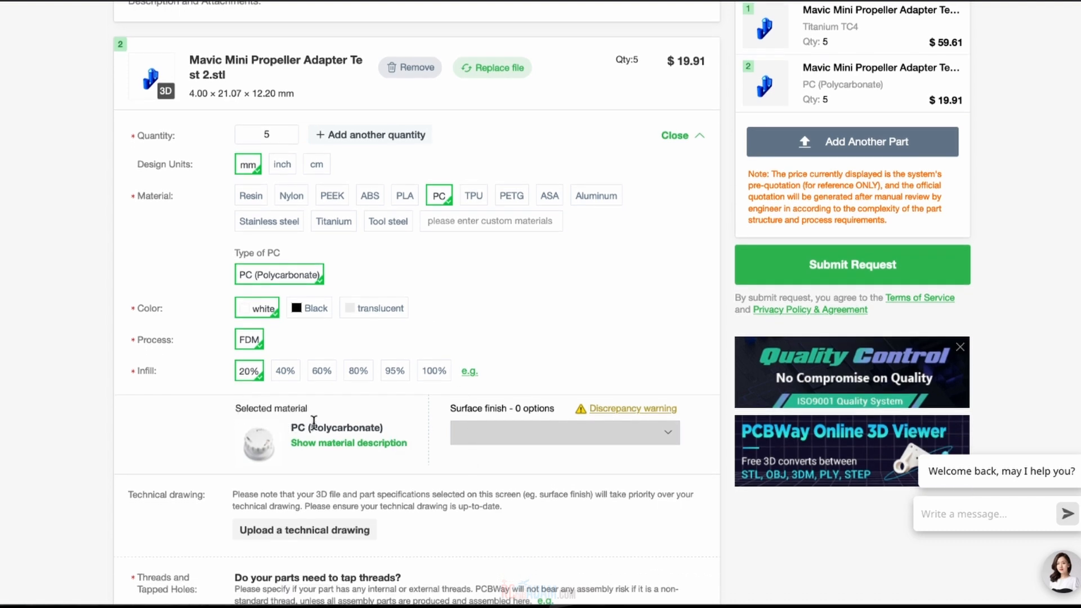
- After reading both descriptions, switch the second part from PC to nylon HP-PA-12, quoting $24.89
click(348, 442)
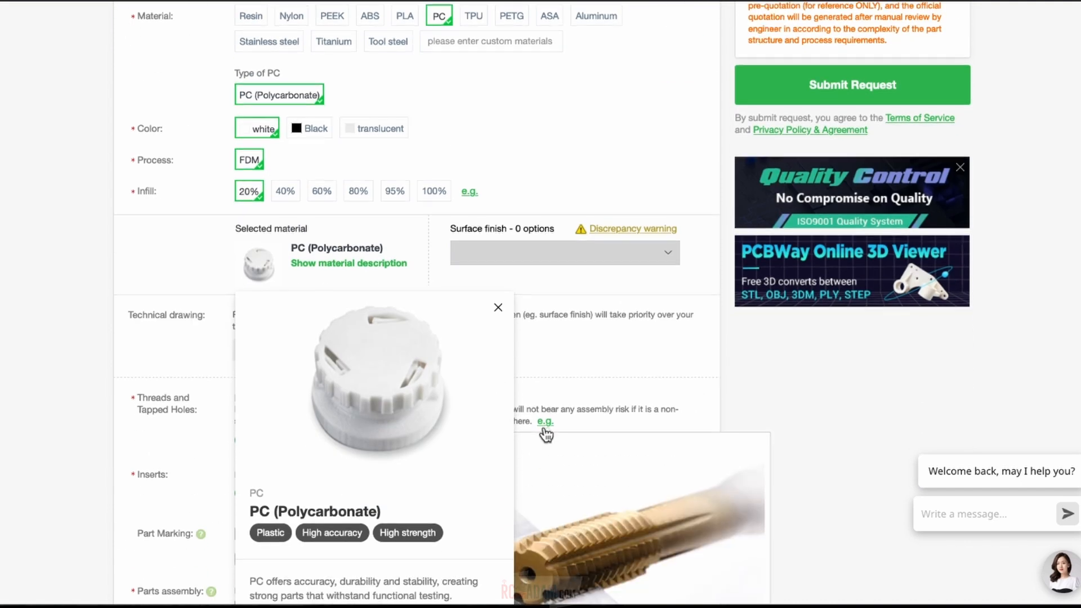
scroll(down, 3)
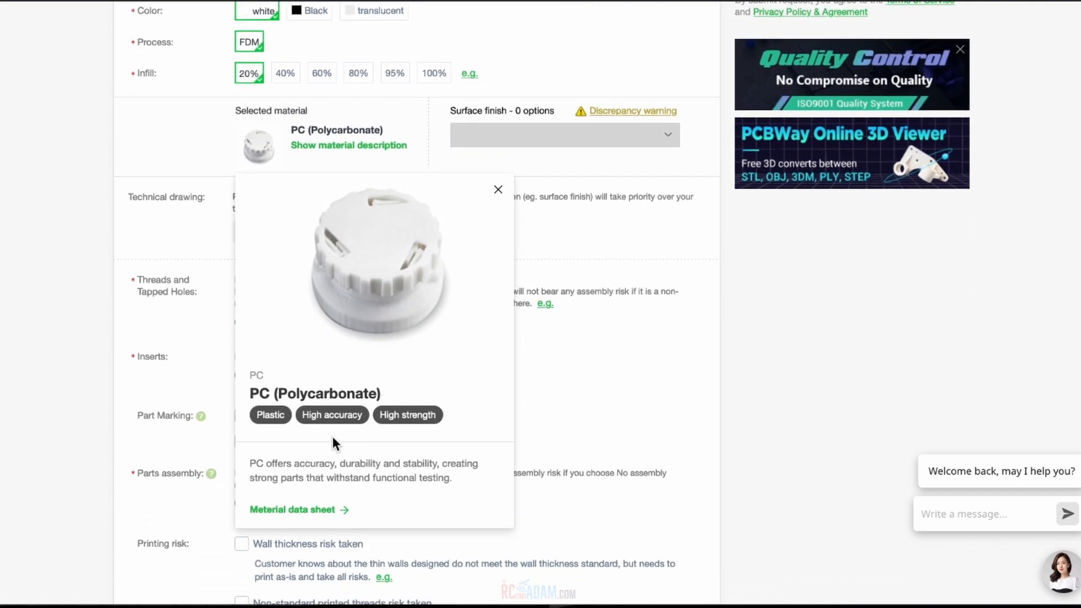
mouse_move(383, 483)
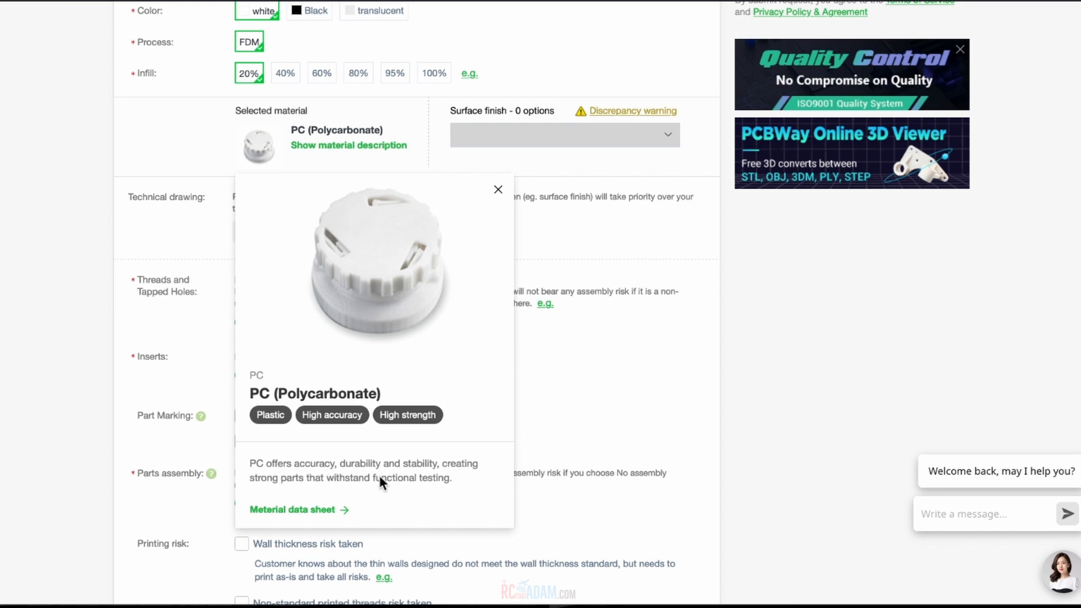
mouse_move(399, 471)
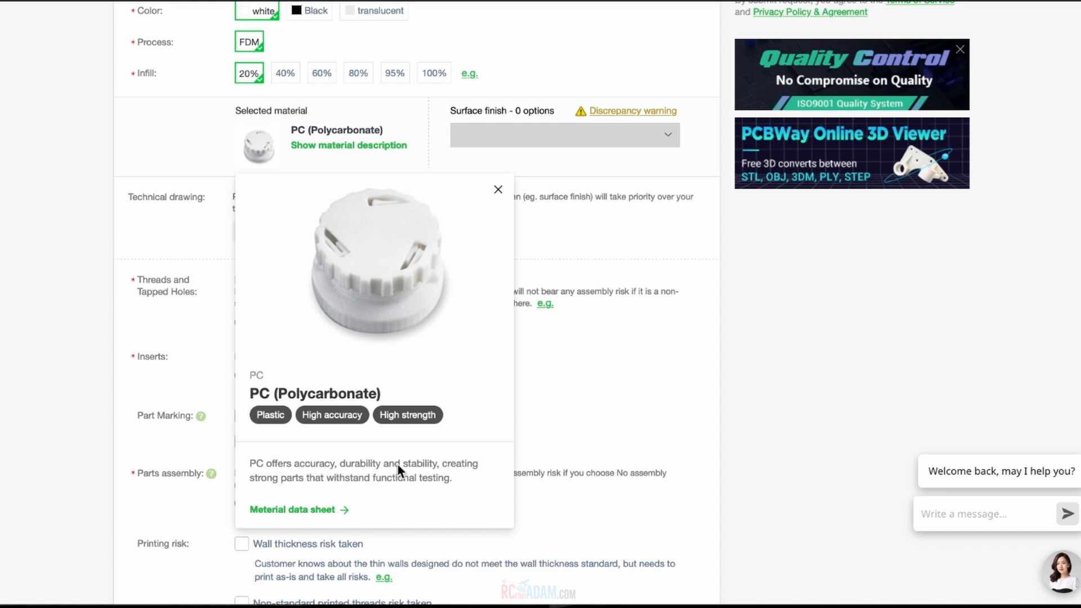
mouse_move(413, 483)
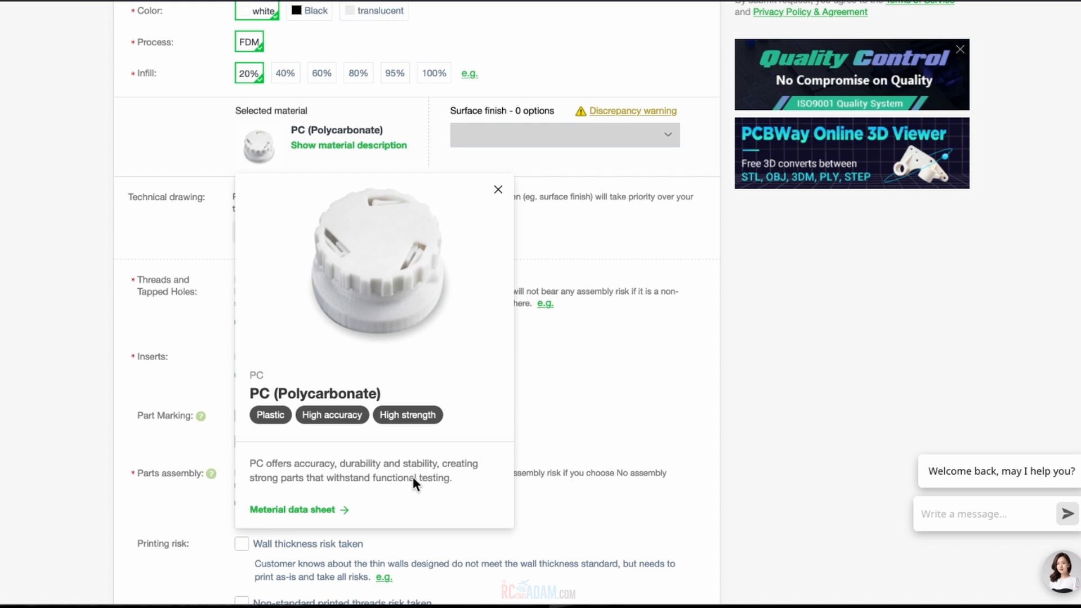
mouse_move(461, 489)
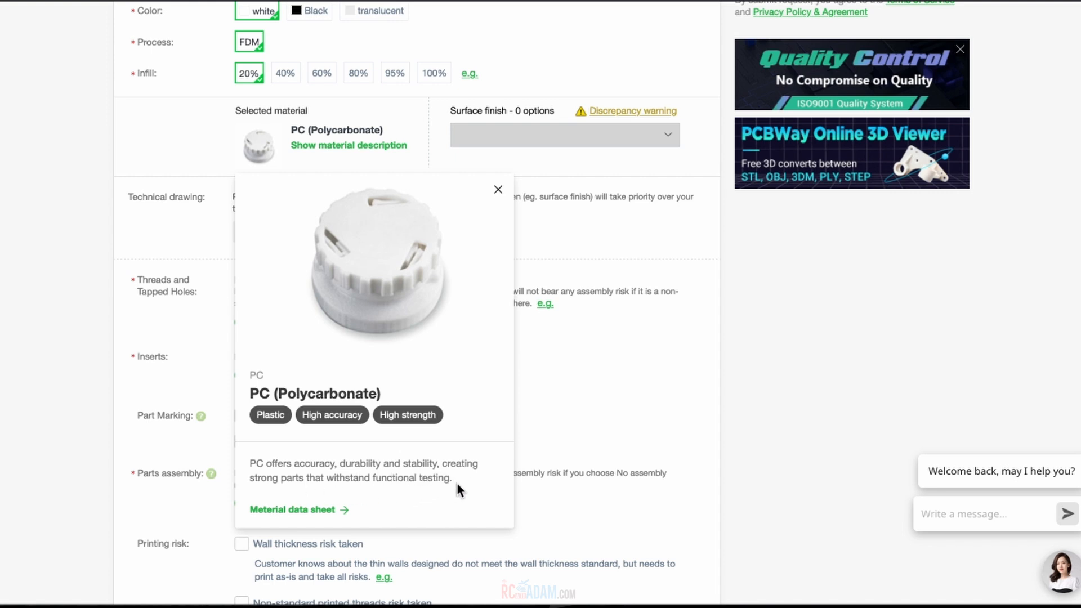
mouse_move(490, 228)
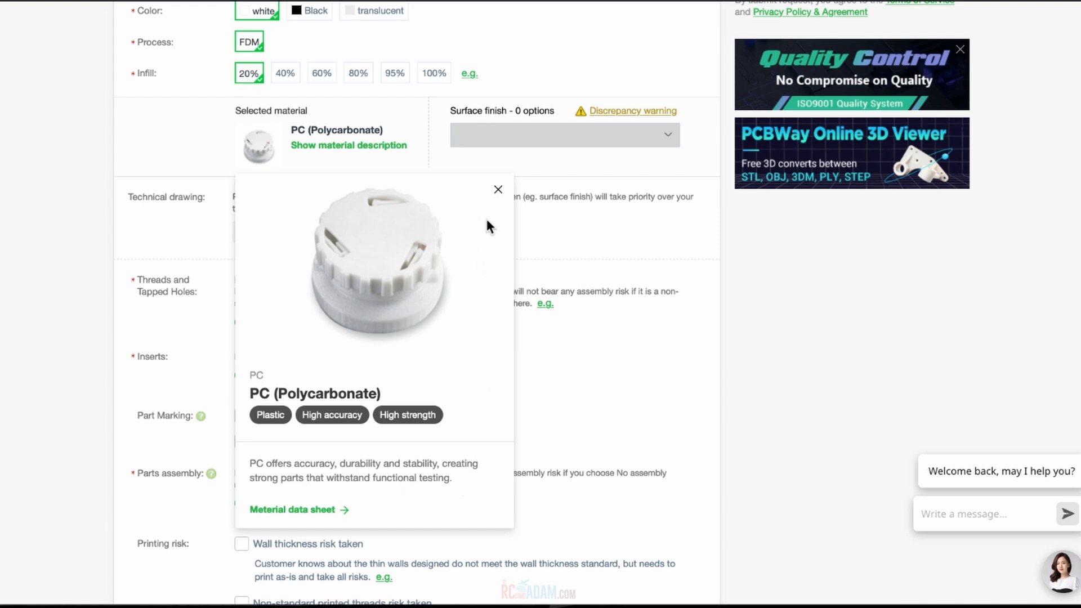
click(498, 189)
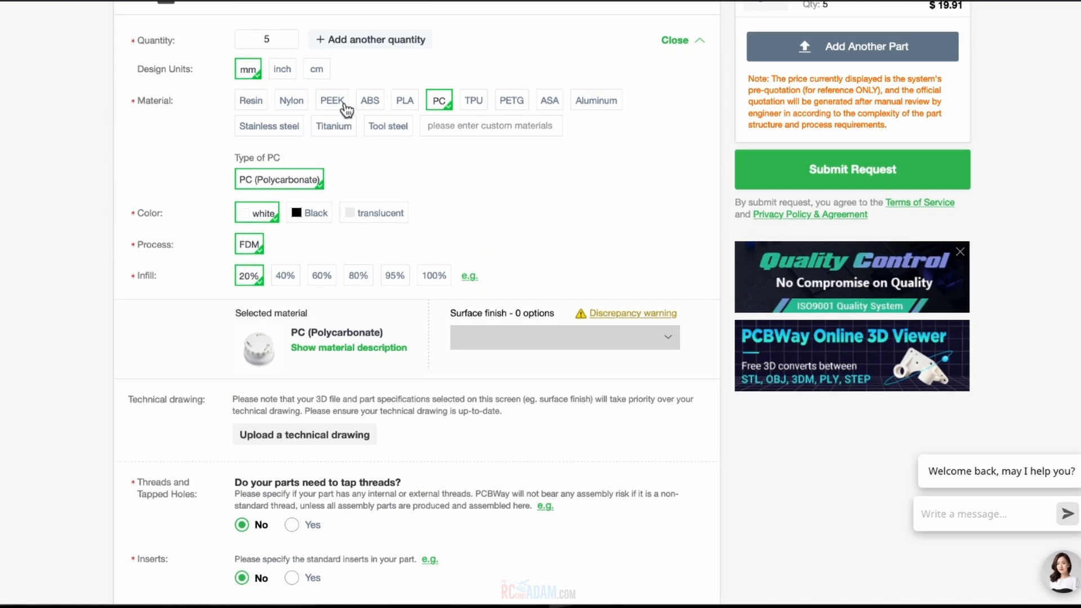
click(291, 100)
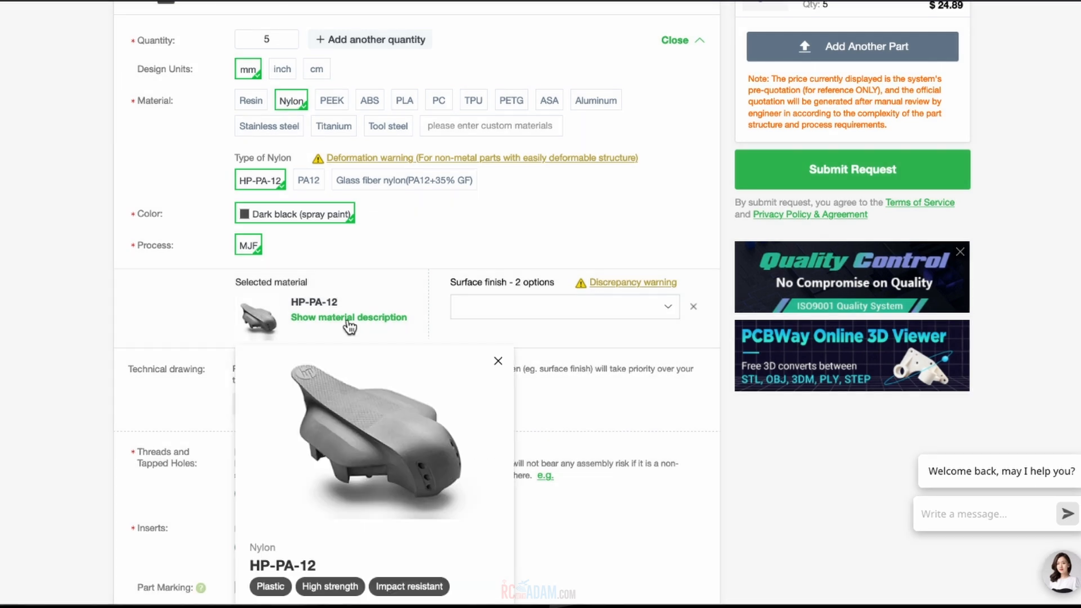
scroll(down, 3)
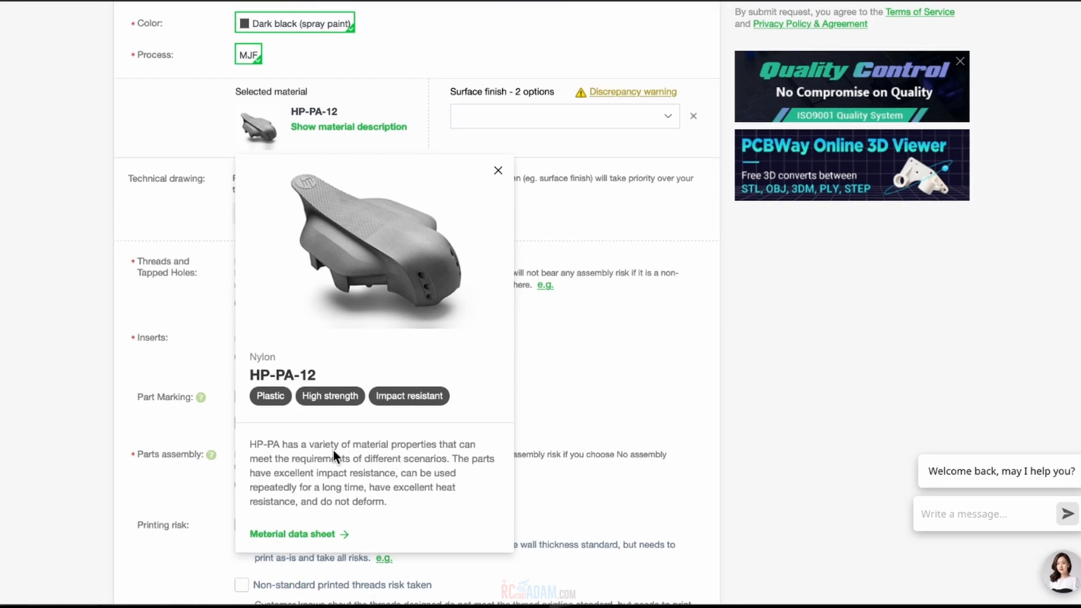
mouse_move(317, 486)
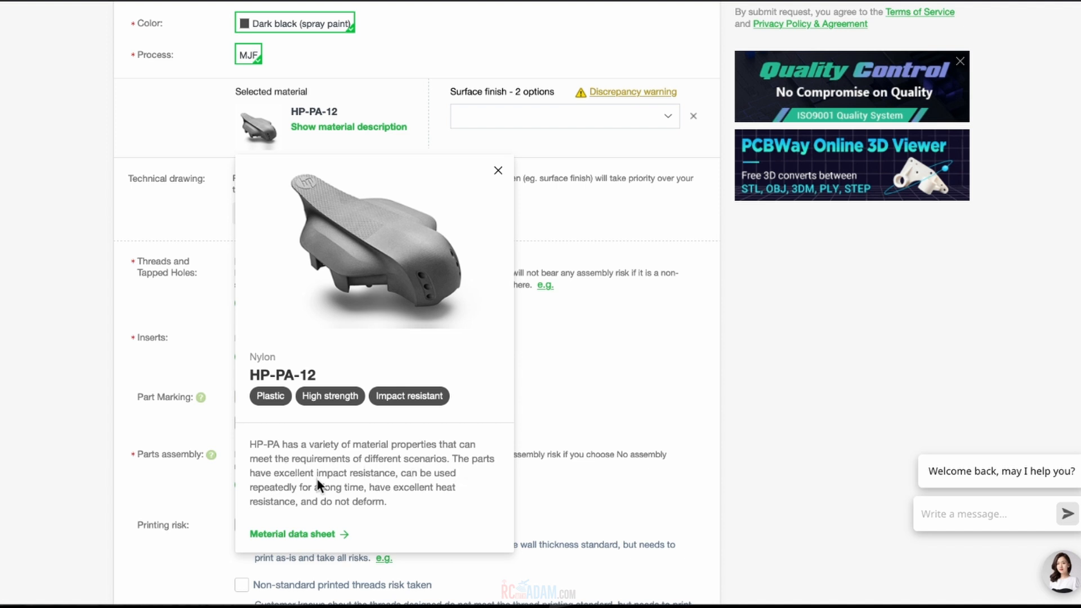
mouse_move(339, 504)
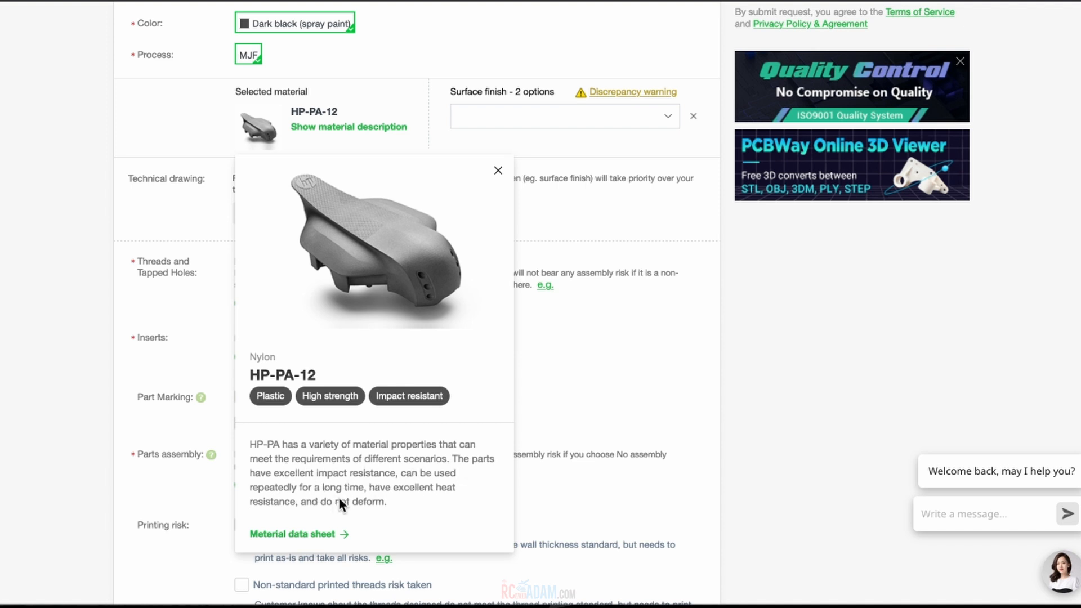
mouse_move(396, 514)
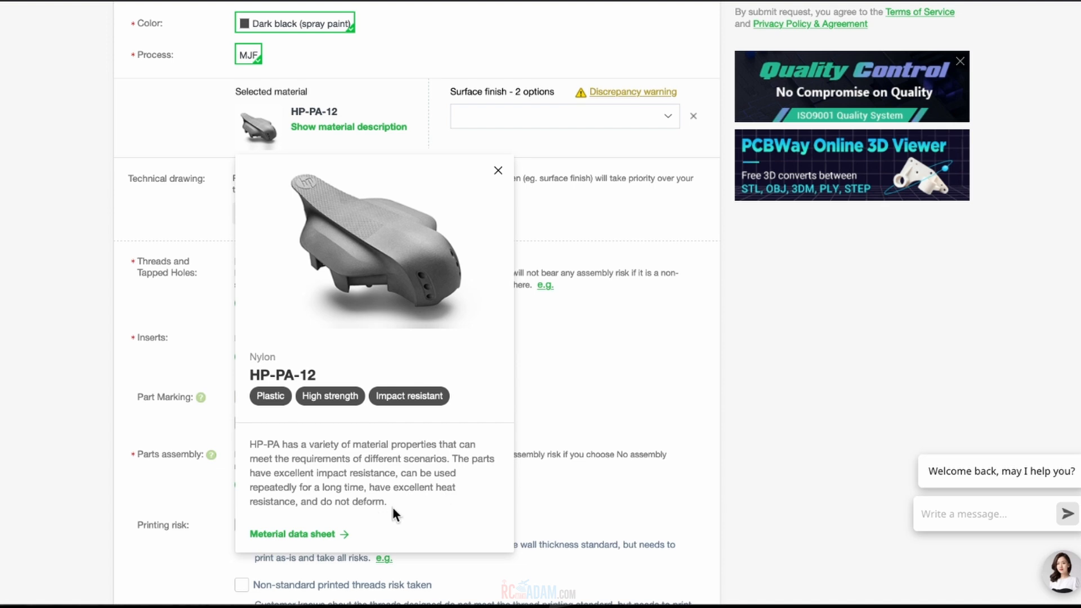
click(497, 170)
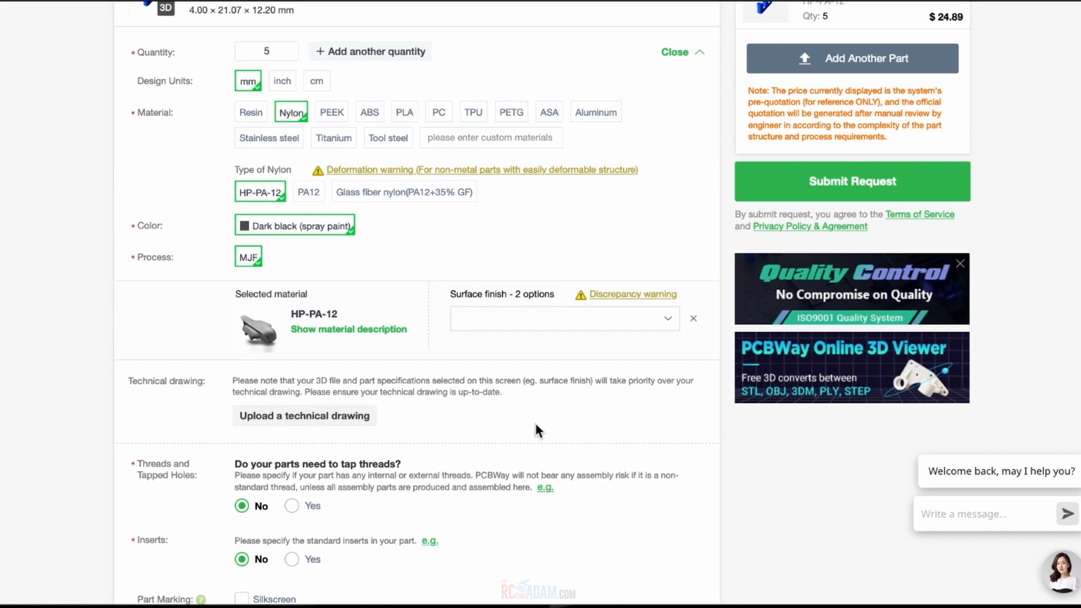
- Choose PA12 as the nylon type (SLS, dark black) and view its description
scroll(up, 3)
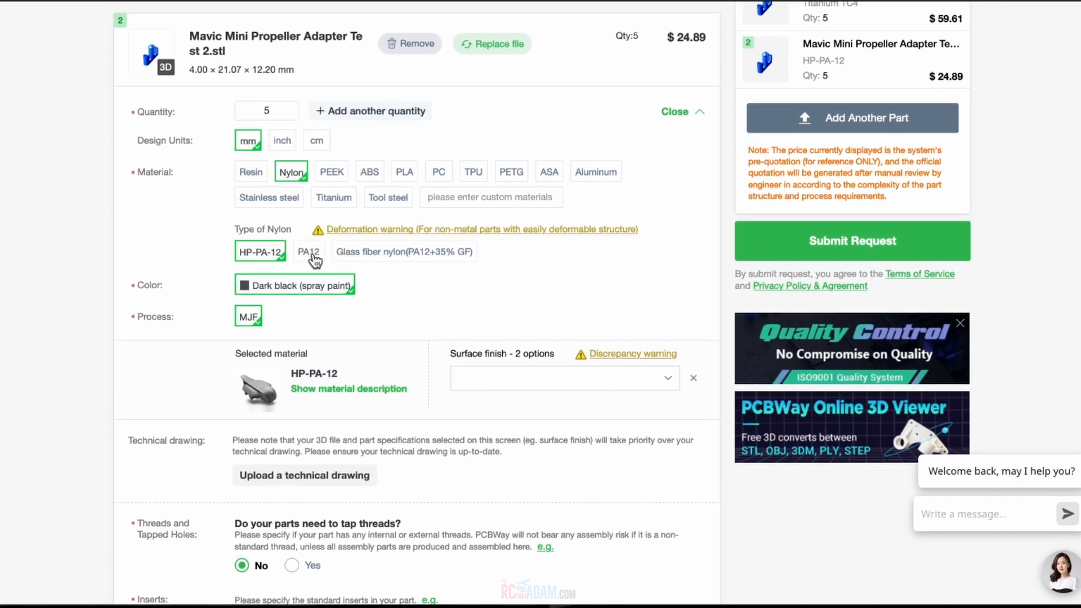
click(308, 251)
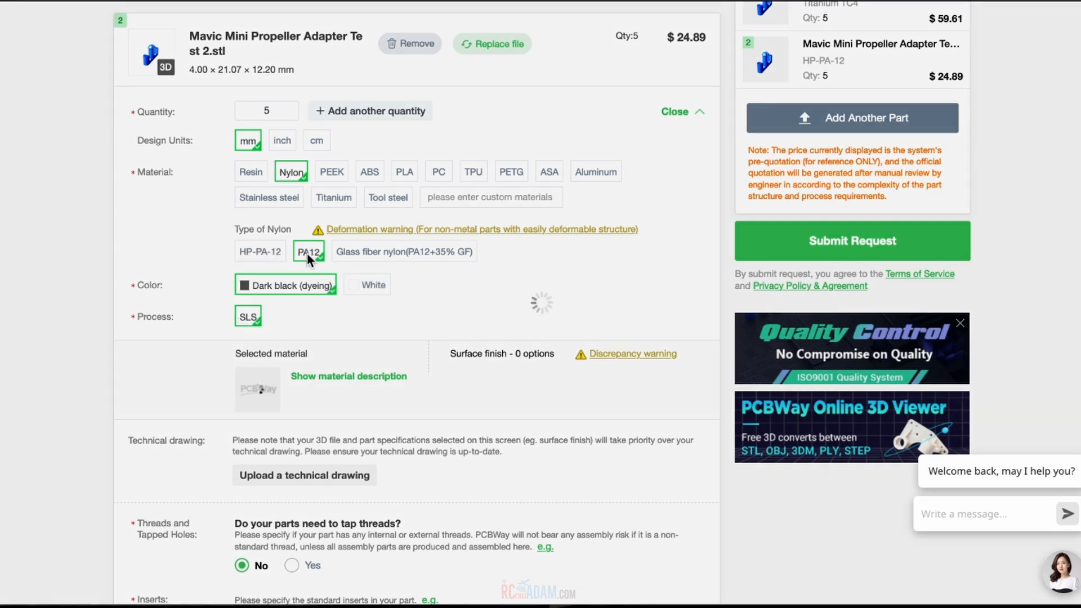
click(308, 251)
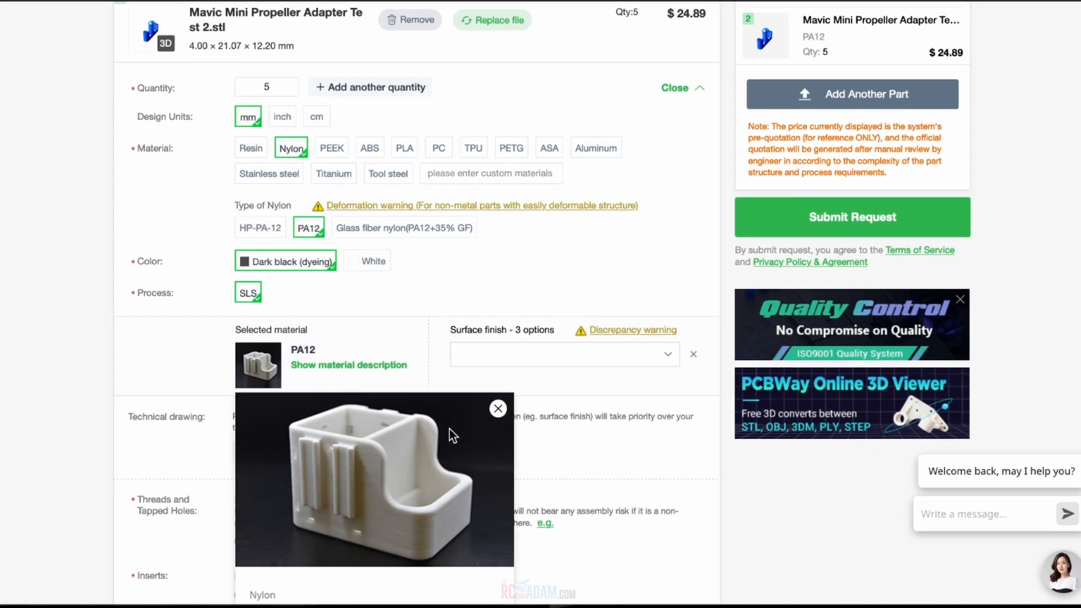
scroll(down, 3)
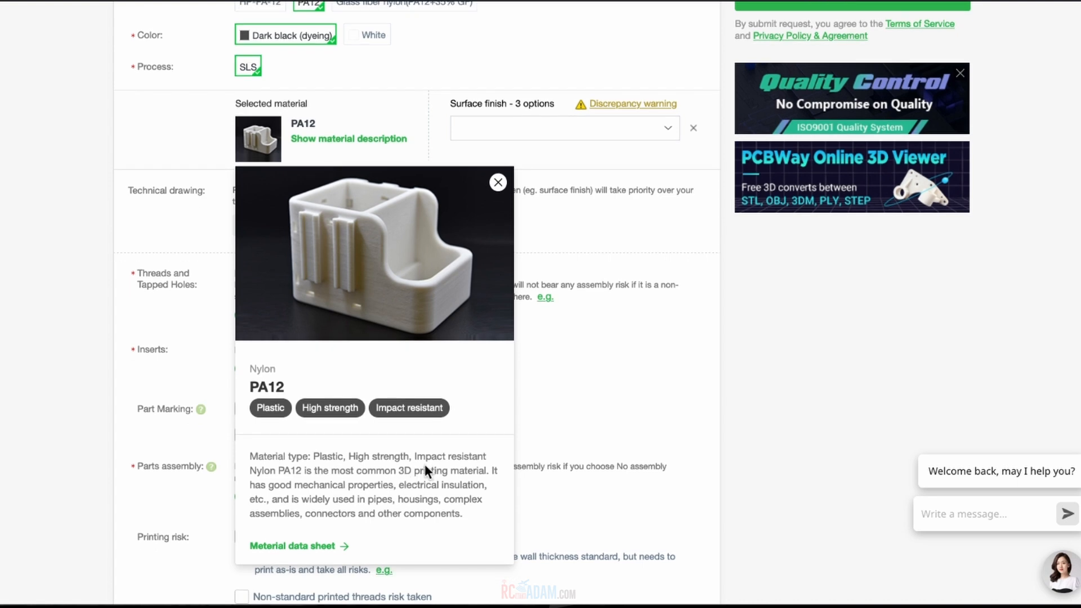
mouse_move(378, 488)
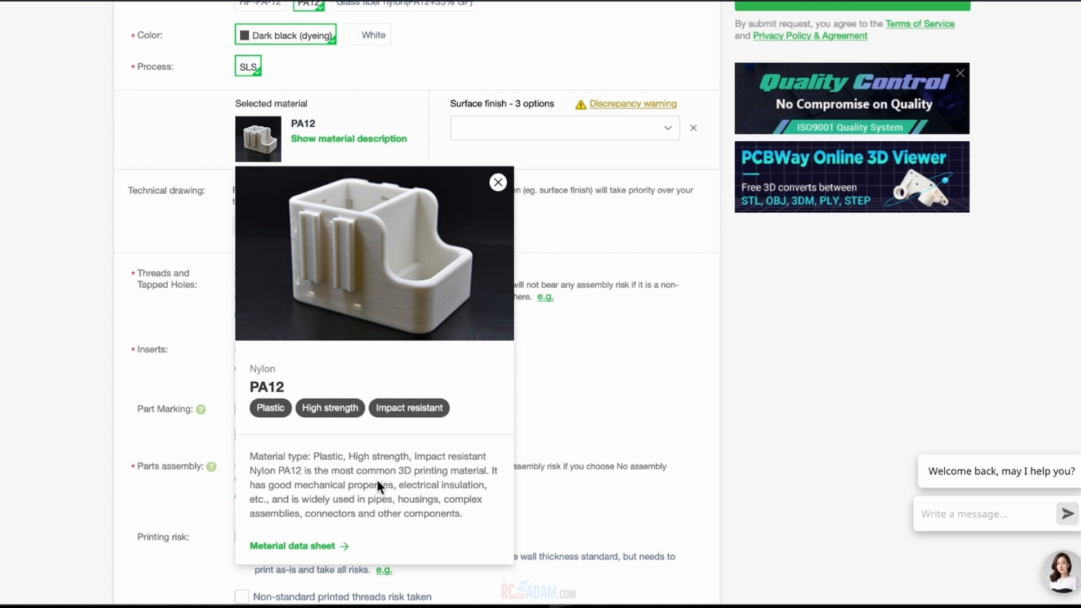
mouse_move(353, 510)
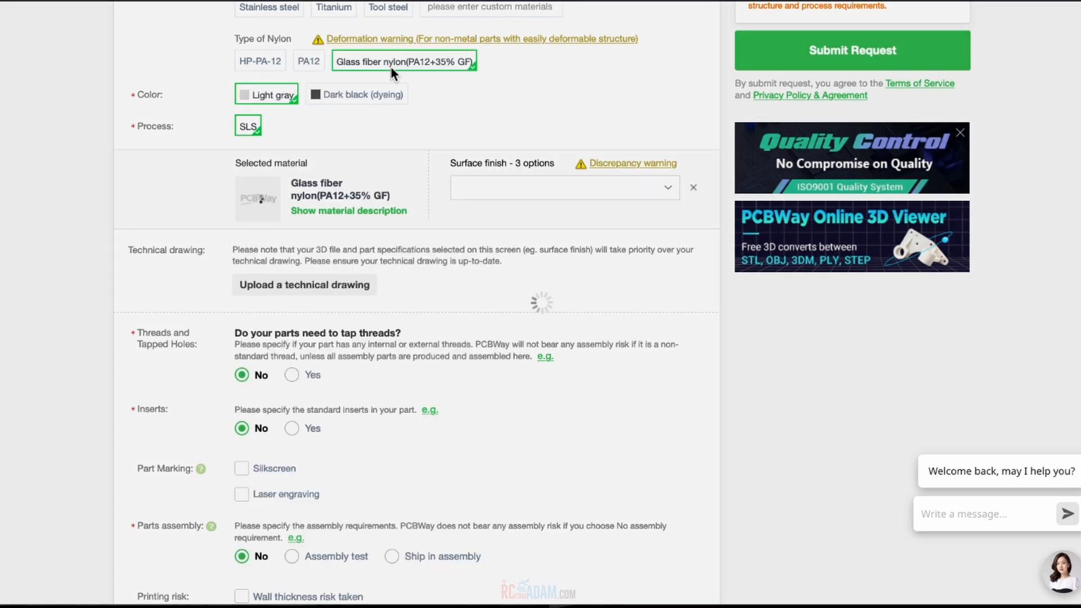
- Review the Glass fiber nylon (PA12+35% GF) description for the light gray part
click(348, 210)
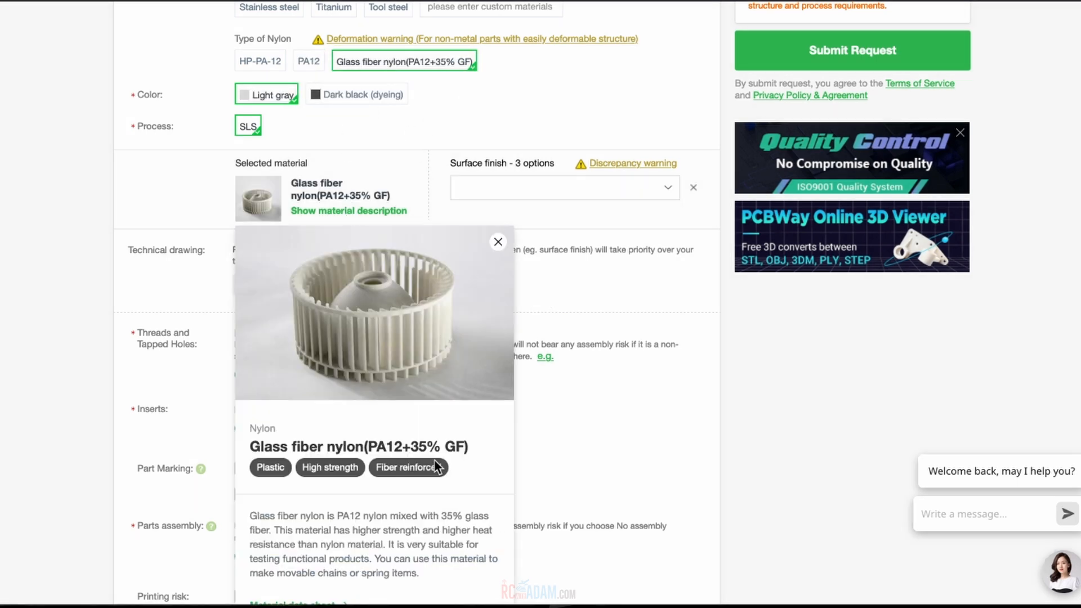
scroll(down, 3)
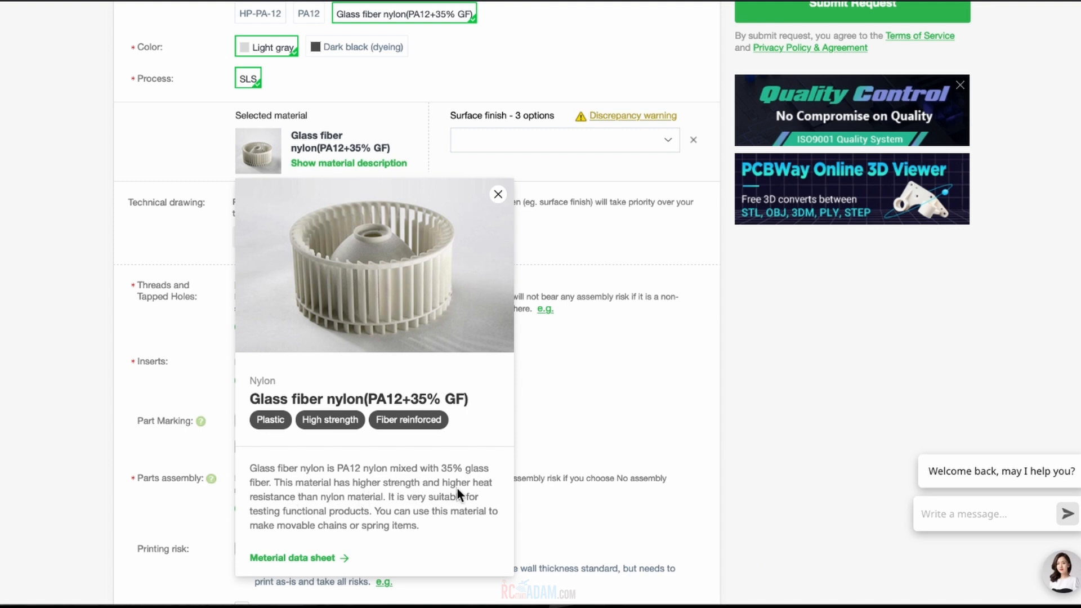
mouse_move(433, 513)
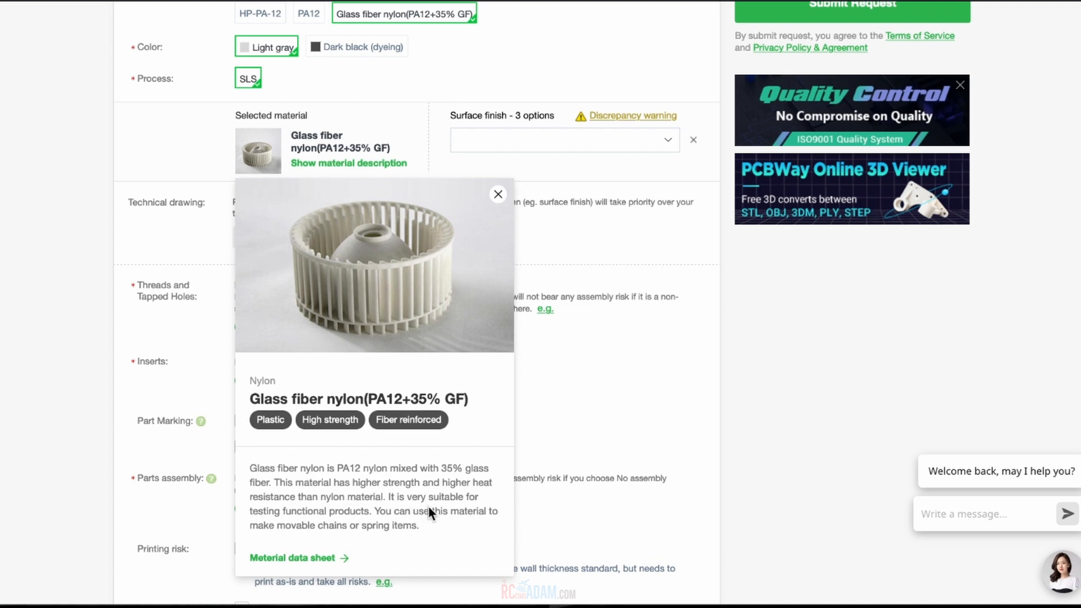
mouse_move(454, 523)
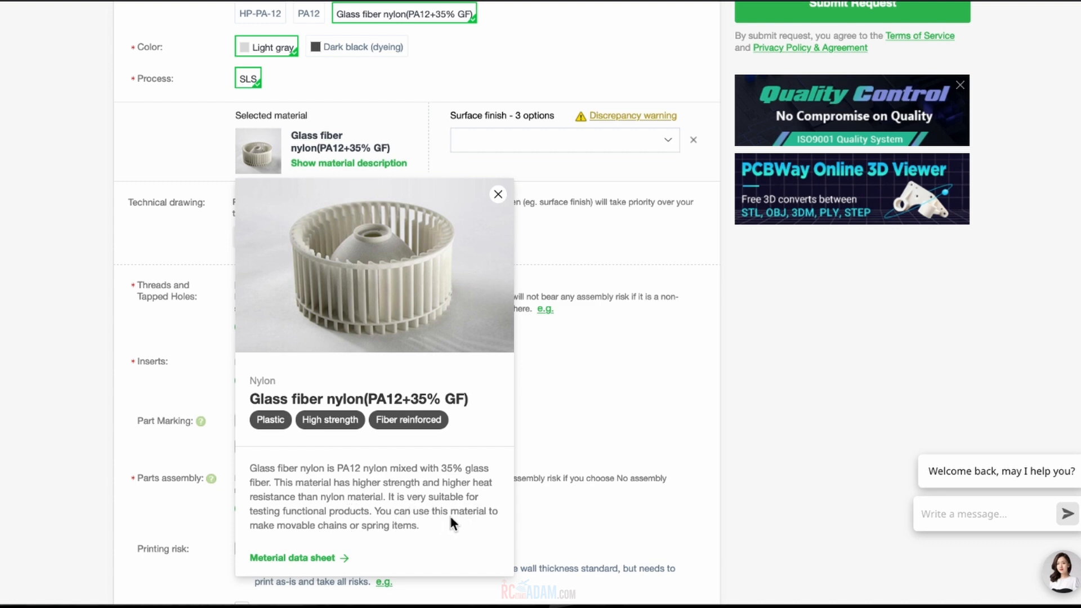
mouse_move(330, 540)
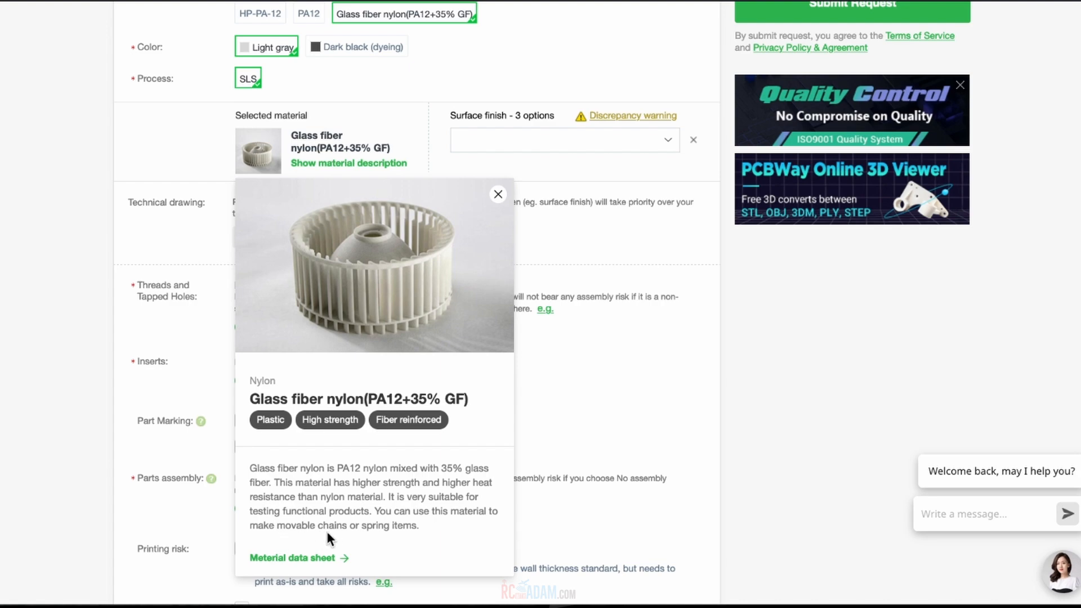
scroll(up, 3)
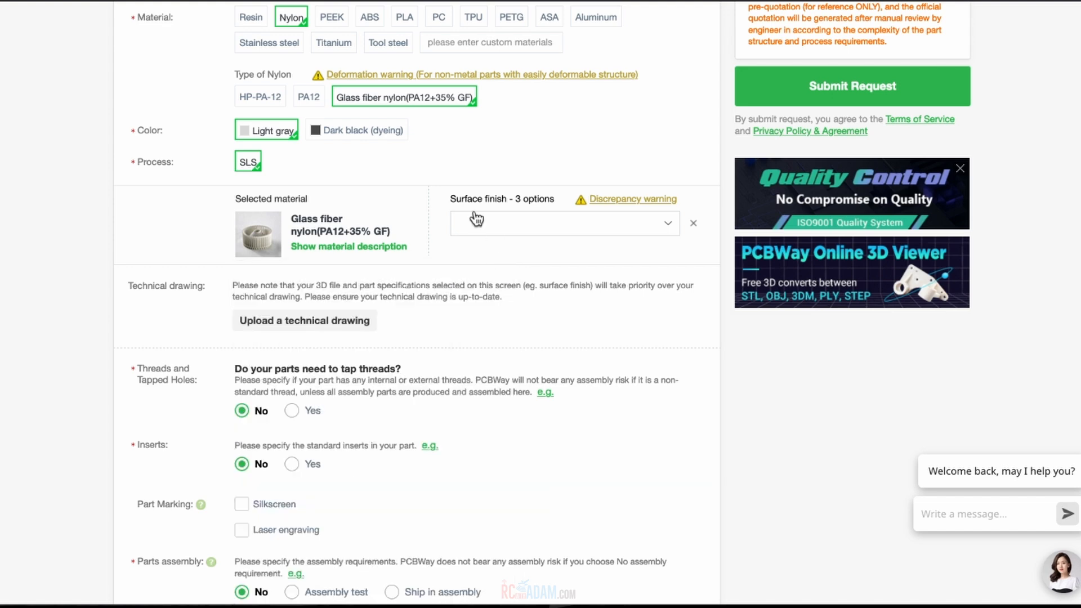
- Change the glass fiber nylon part's color from light gray to dark black (dyeing)
scroll(up, 3)
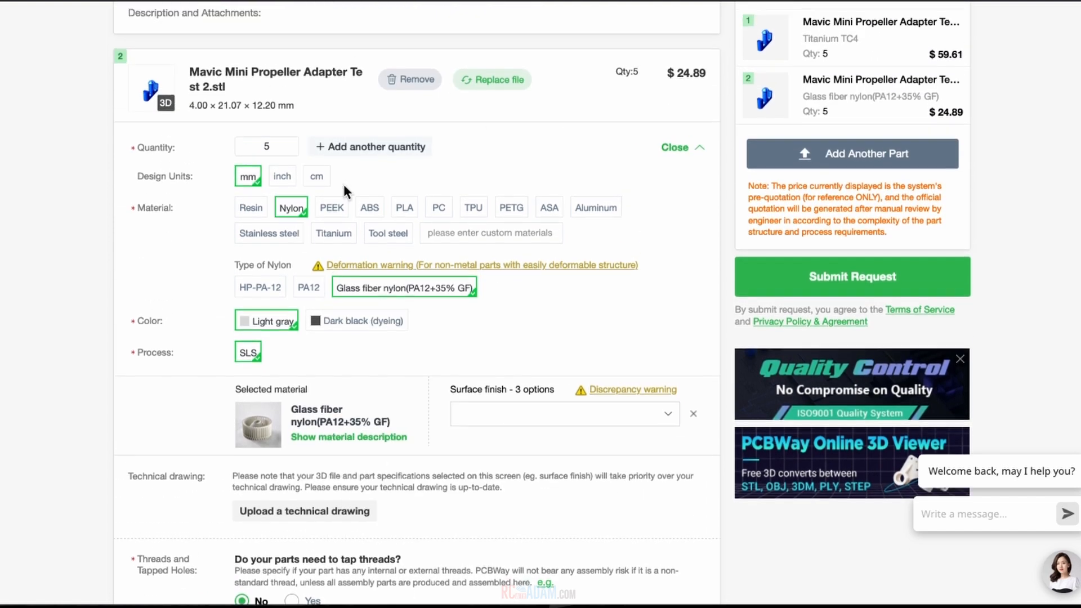
mouse_move(291, 206)
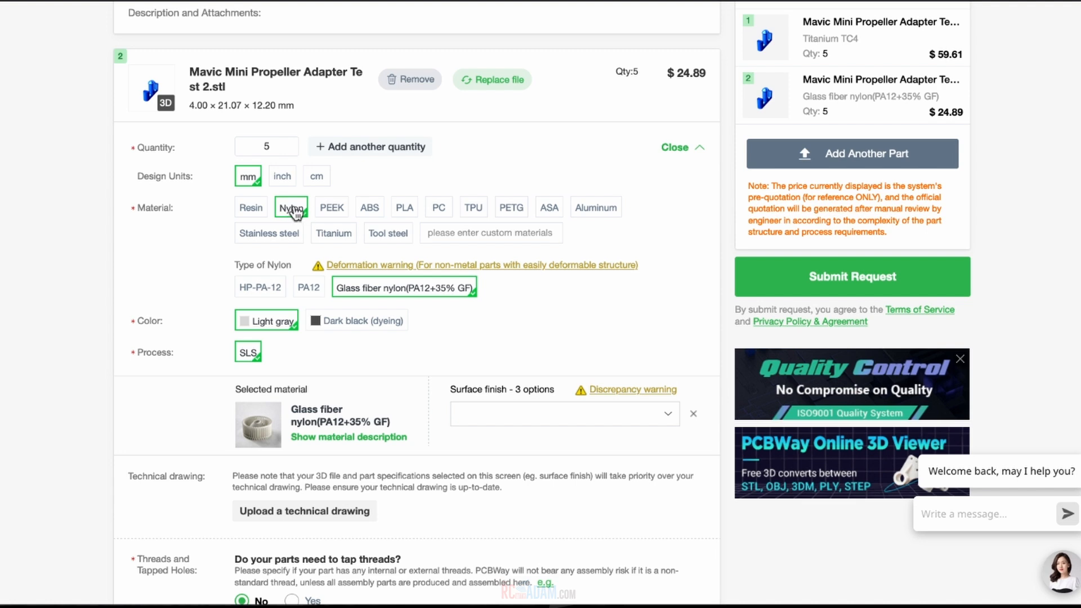
scroll(up, 3)
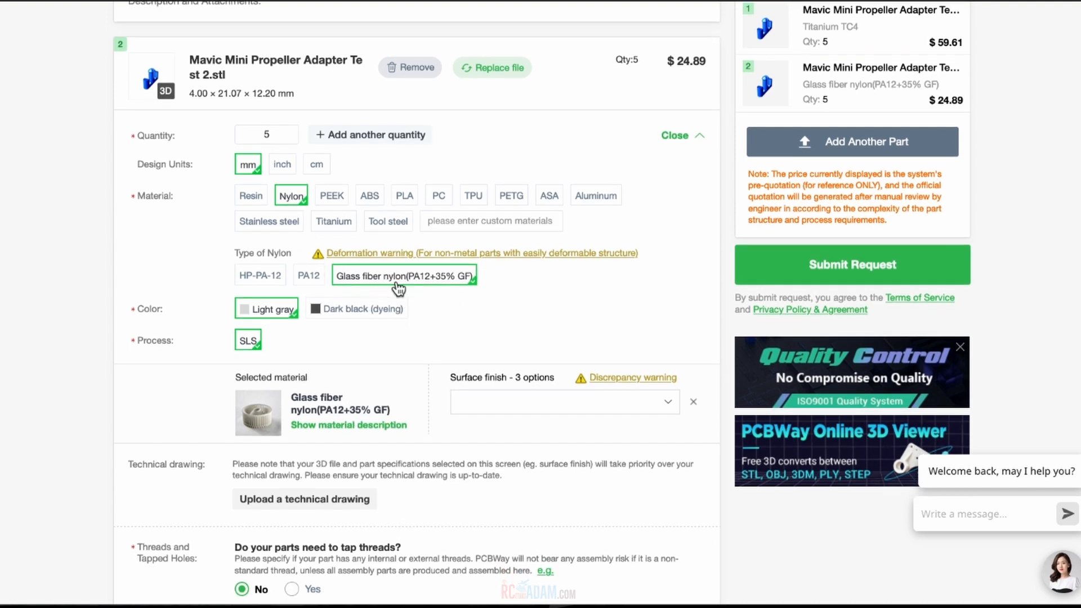
mouse_move(441, 292)
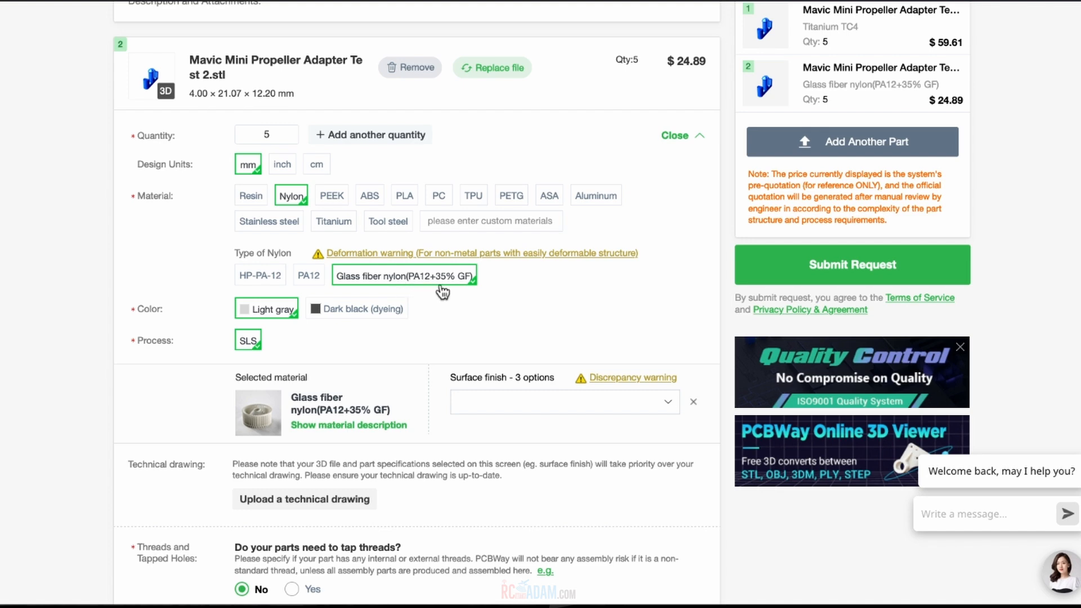
mouse_move(325, 328)
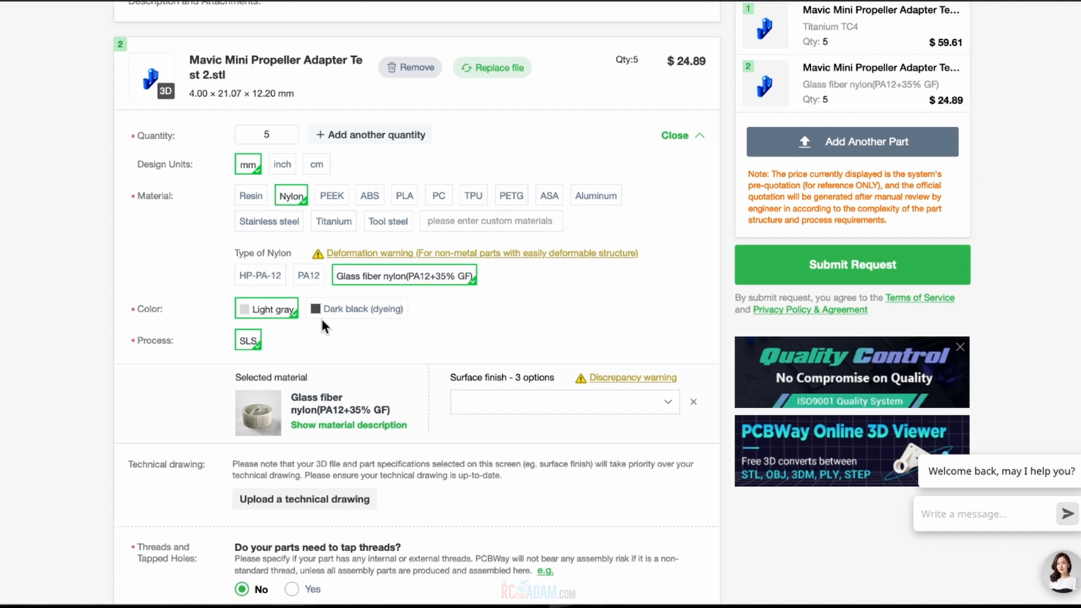
mouse_move(331, 316)
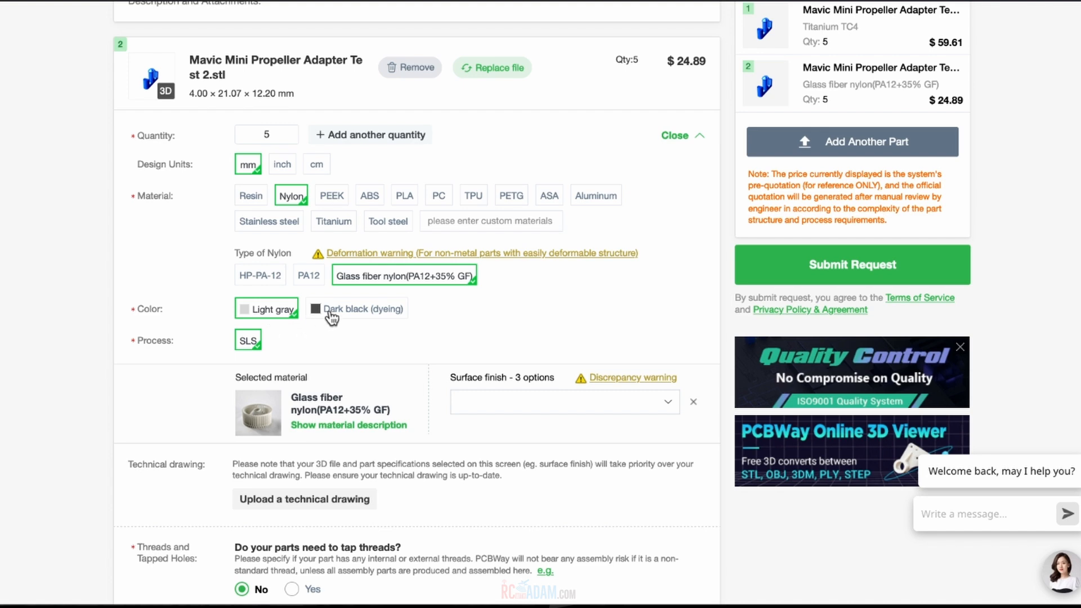
click(356, 310)
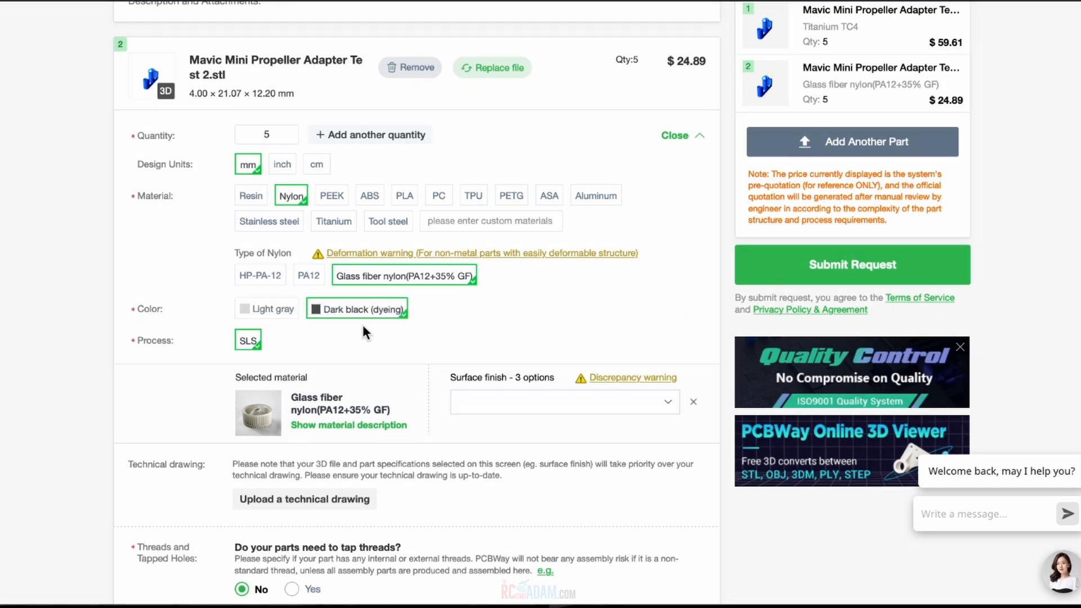
mouse_move(356, 319)
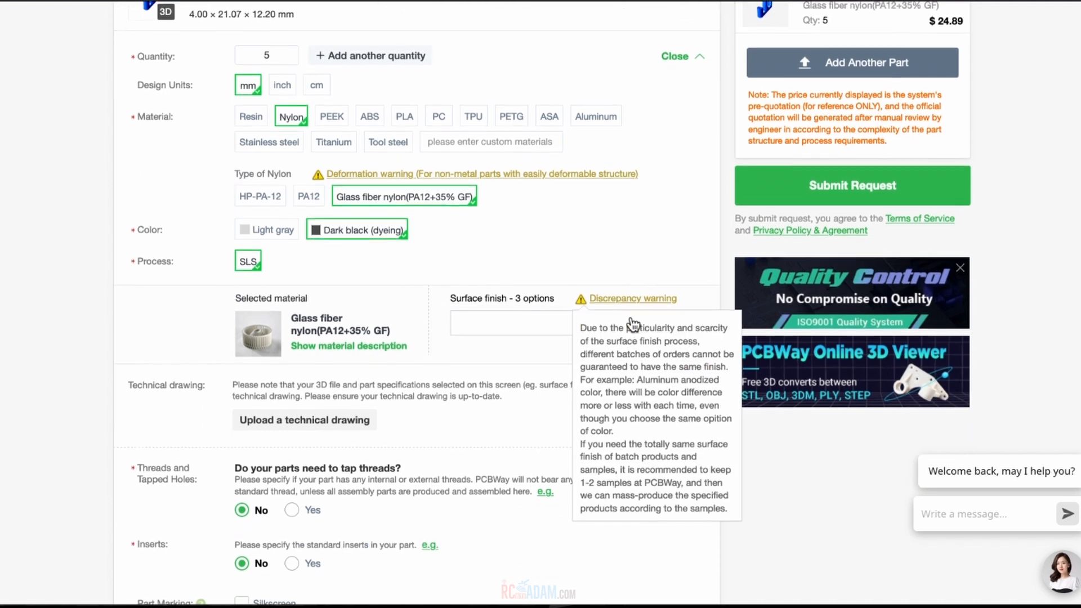
click(531, 322)
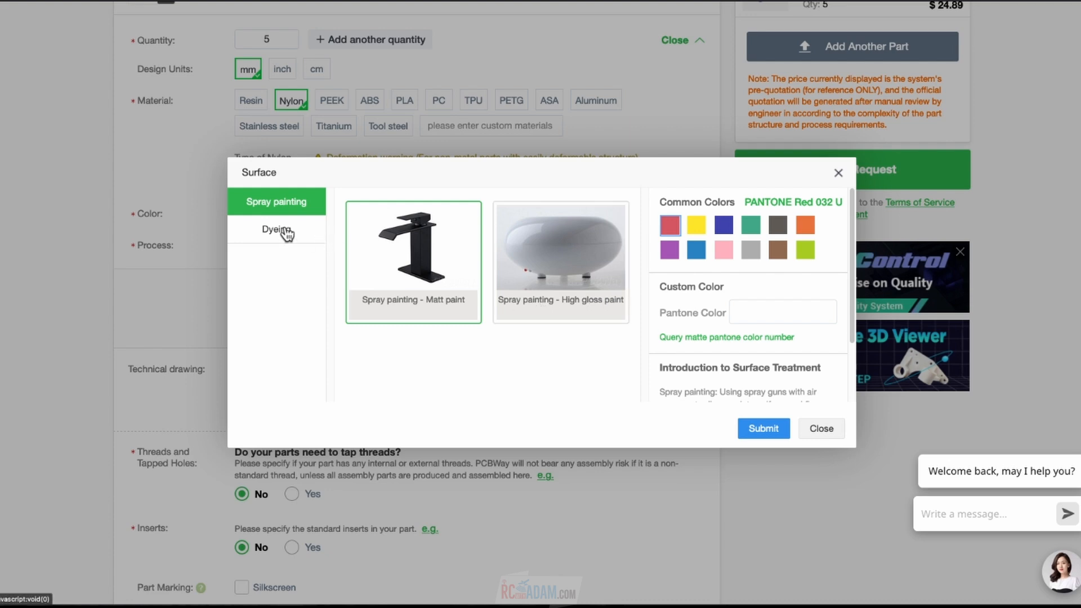
- Apply a Dyeing surface finish in Process Blue to the glass fiber nylon part
click(277, 229)
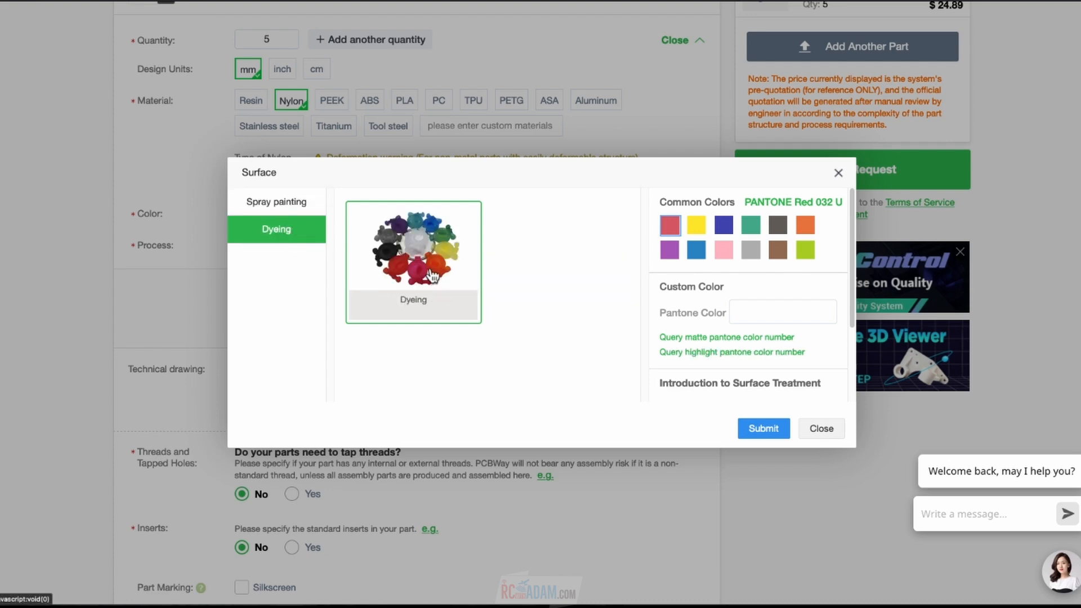
mouse_move(426, 277)
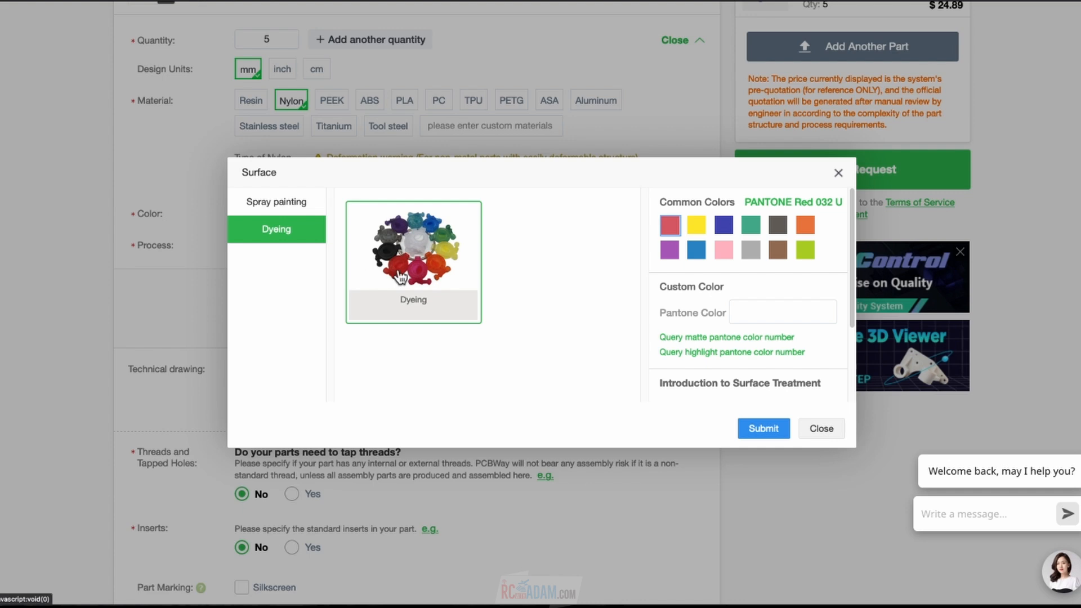
click(277, 202)
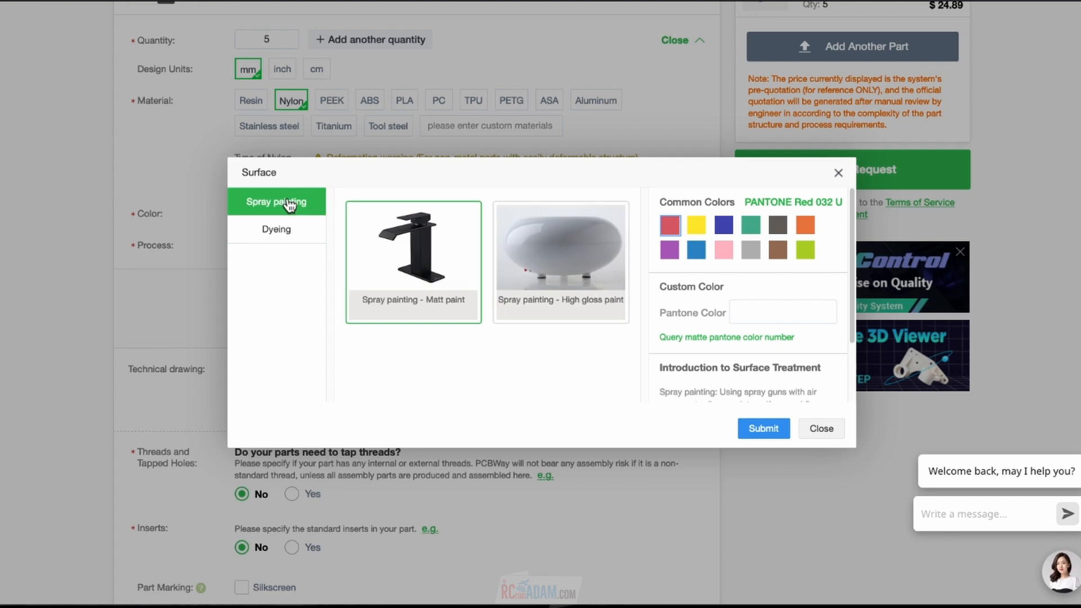
click(276, 229)
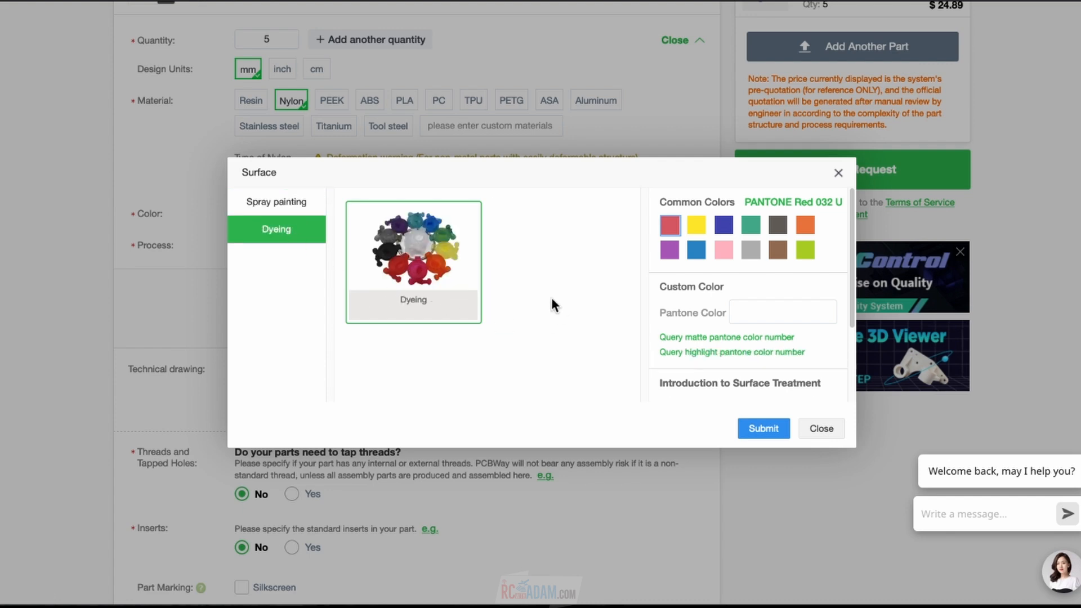
mouse_move(633, 247)
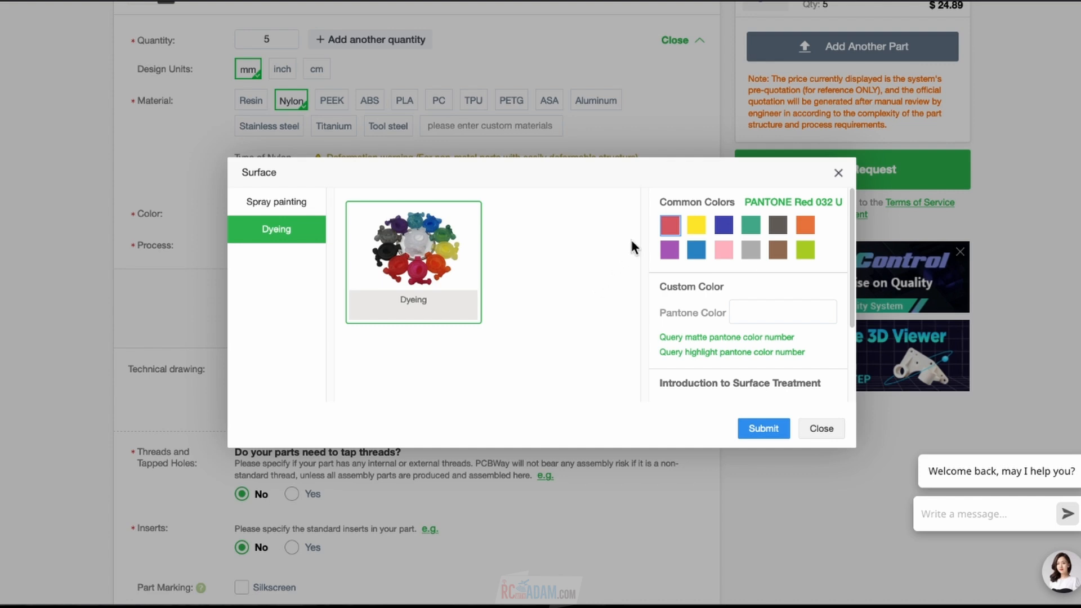
mouse_move(558, 329)
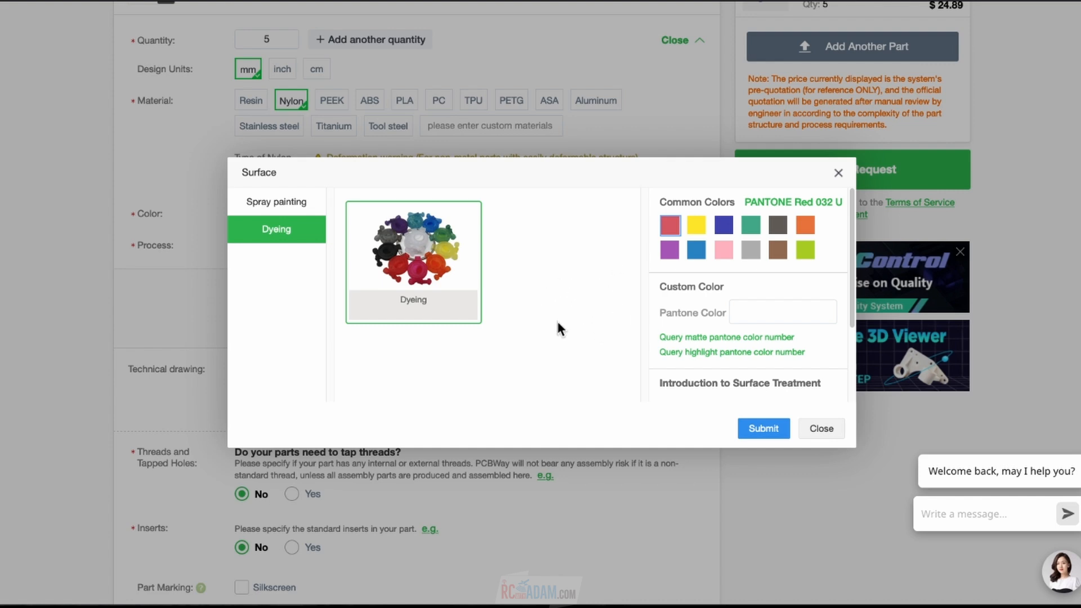
mouse_move(399, 297)
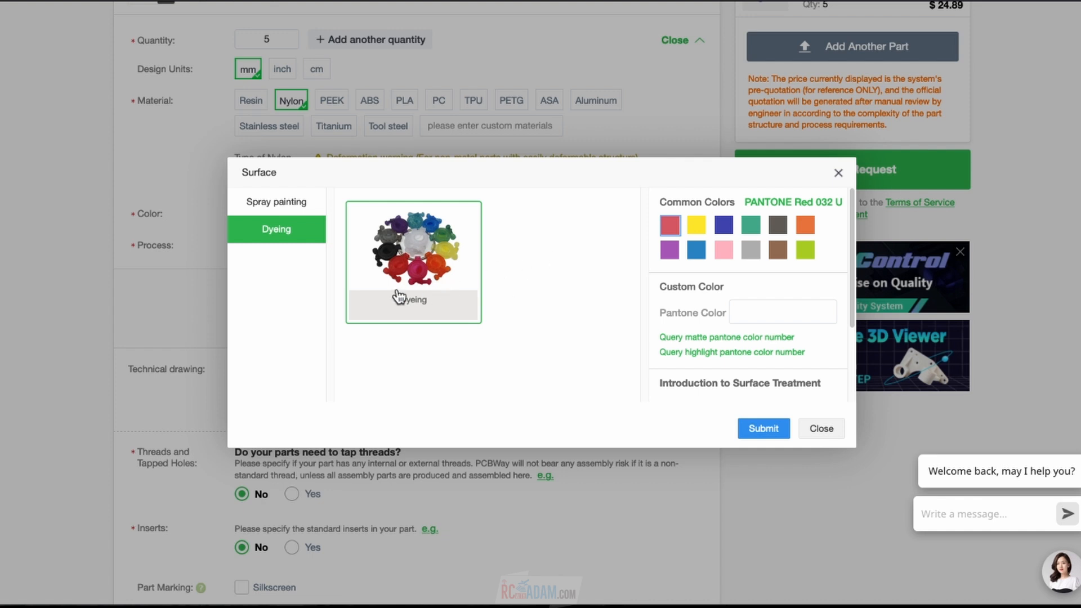
mouse_move(703, 269)
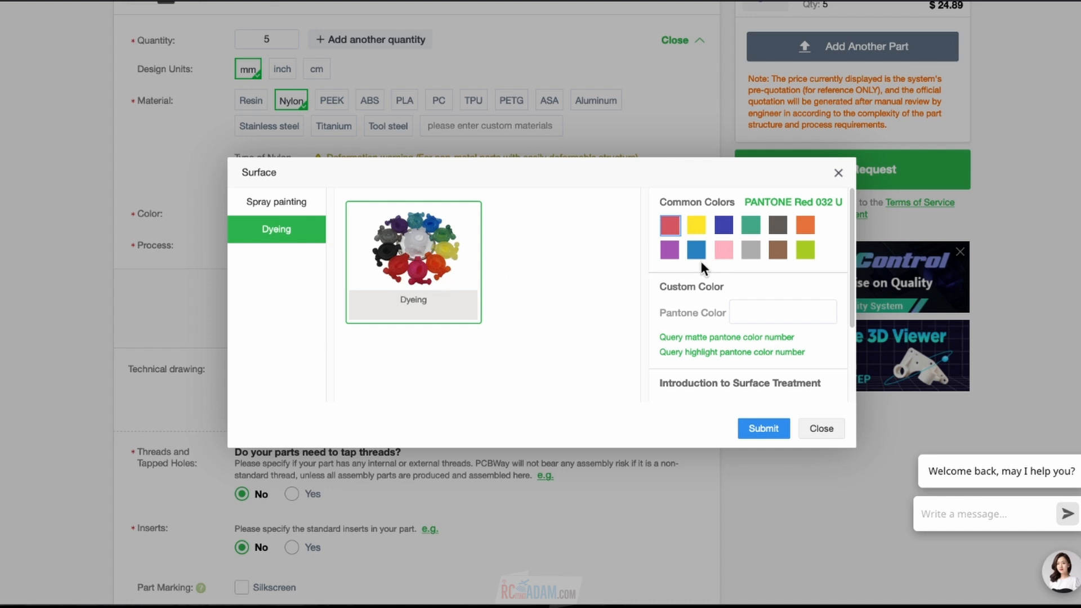
mouse_move(755, 270)
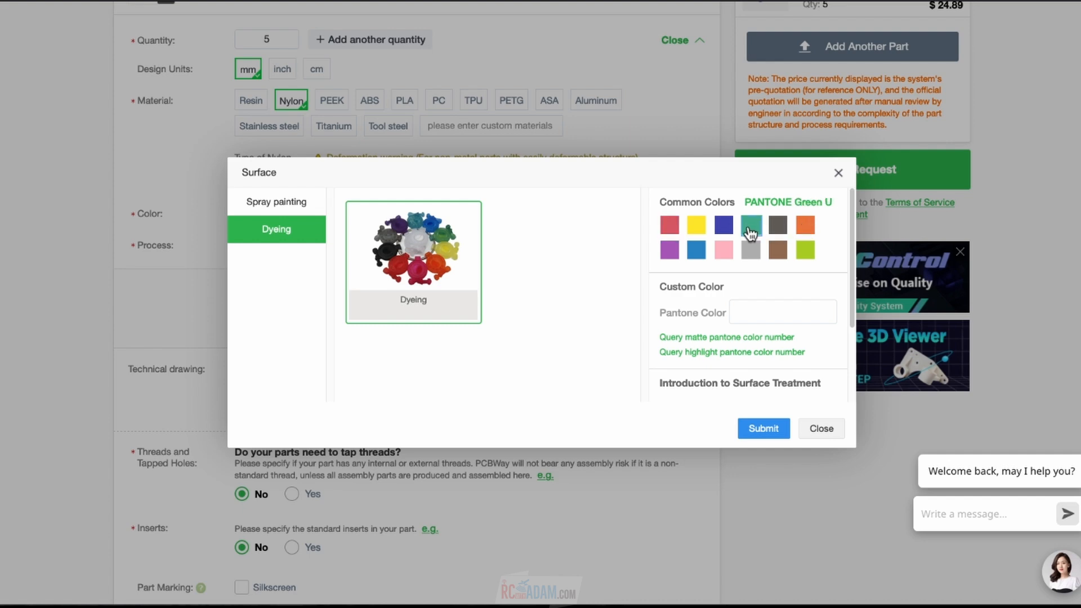
click(695, 249)
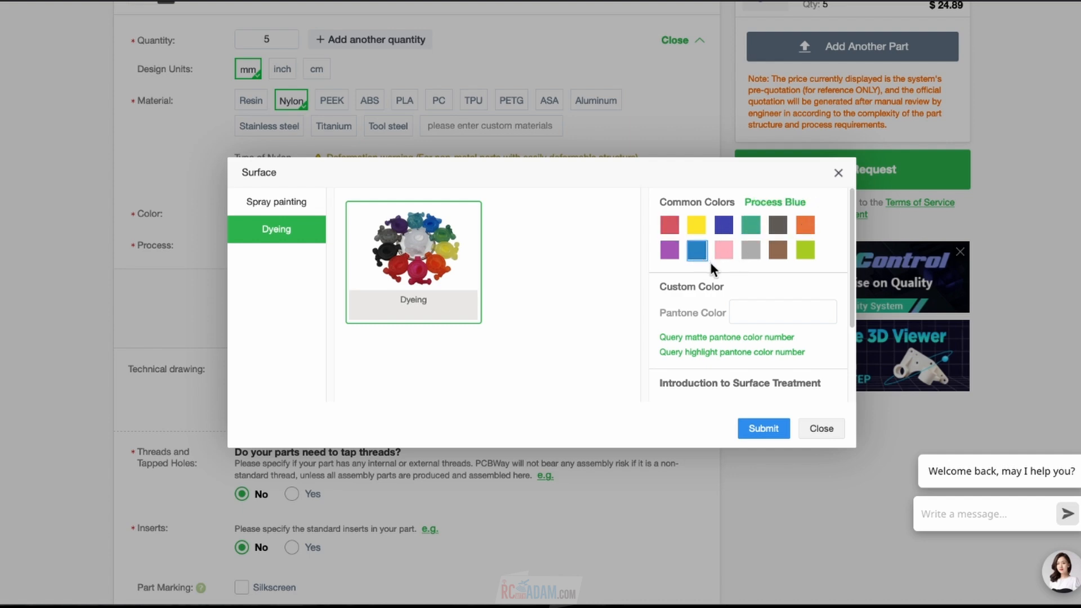
mouse_move(709, 282)
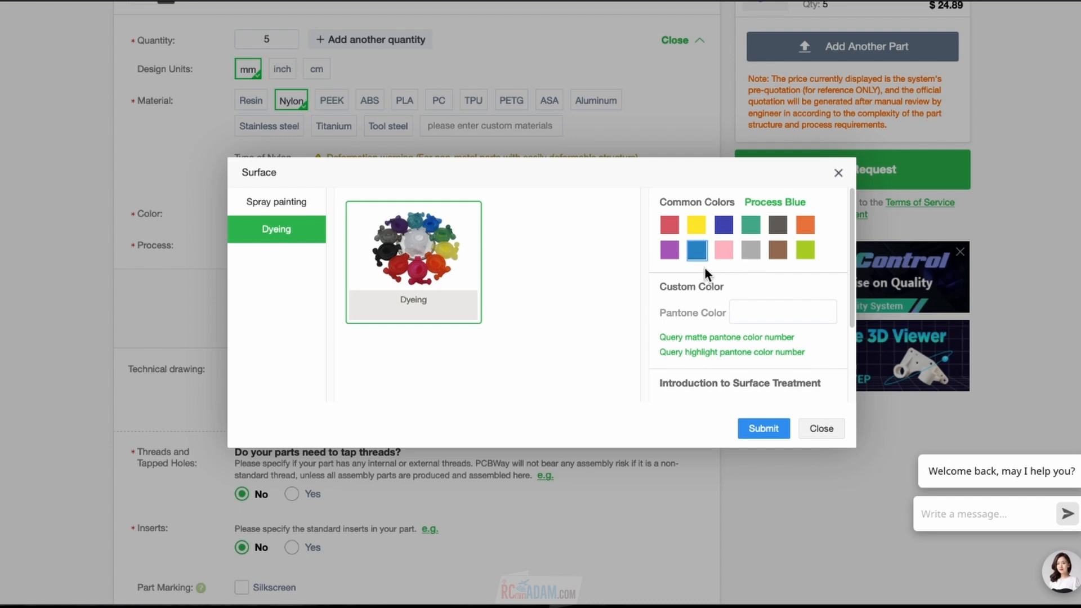
mouse_move(760, 301)
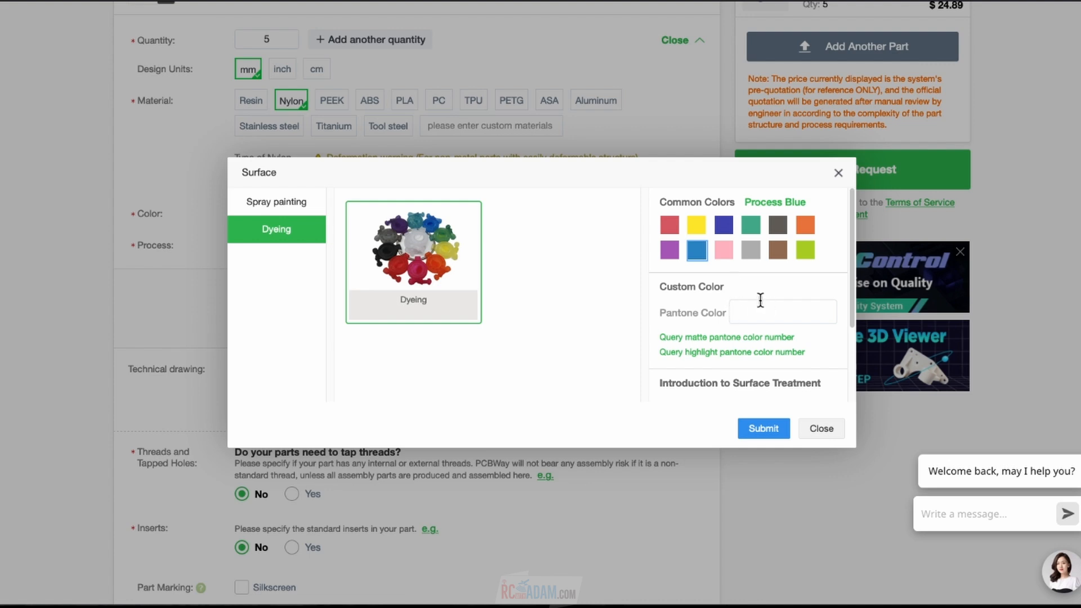
mouse_move(739, 295)
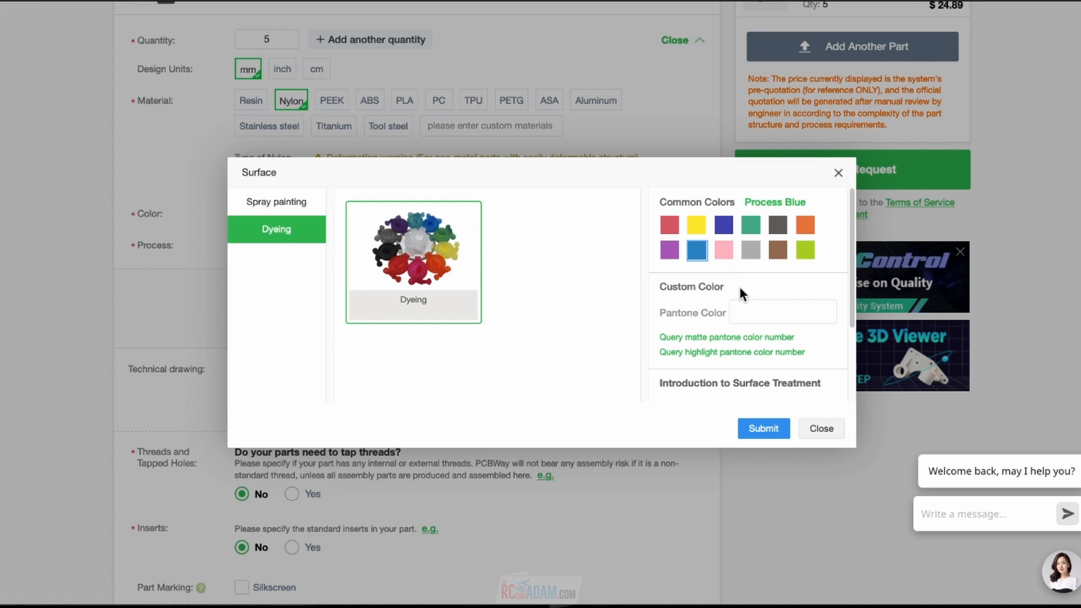
mouse_move(724, 266)
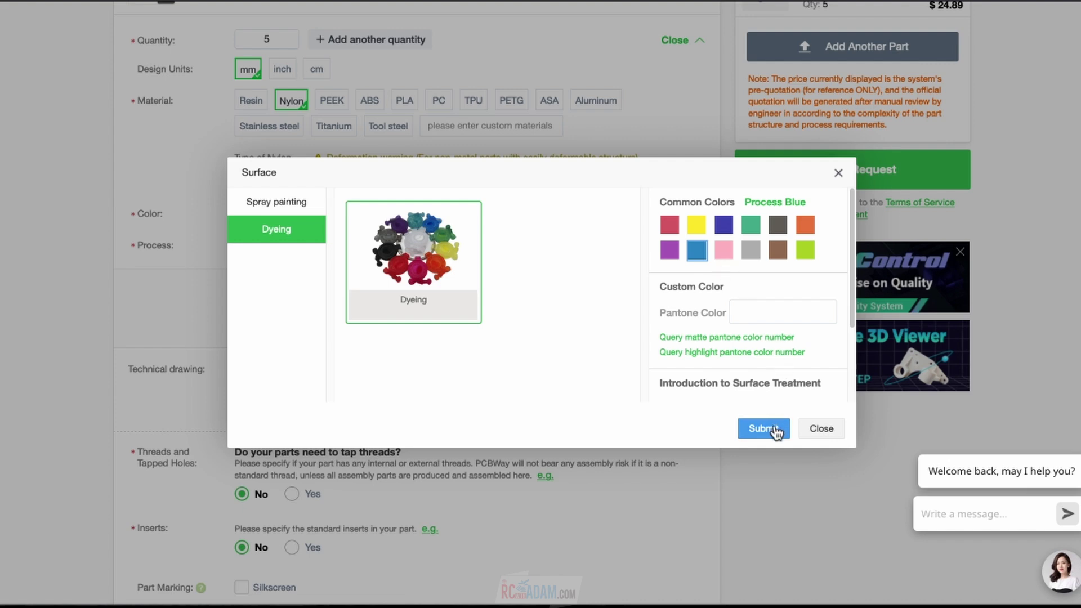
click(764, 427)
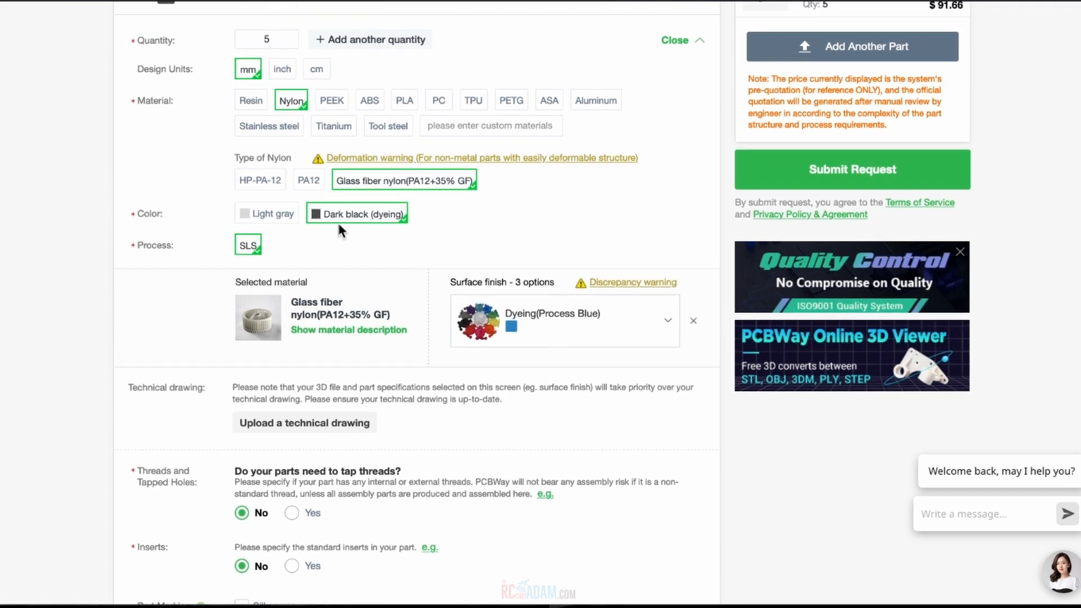
mouse_move(387, 226)
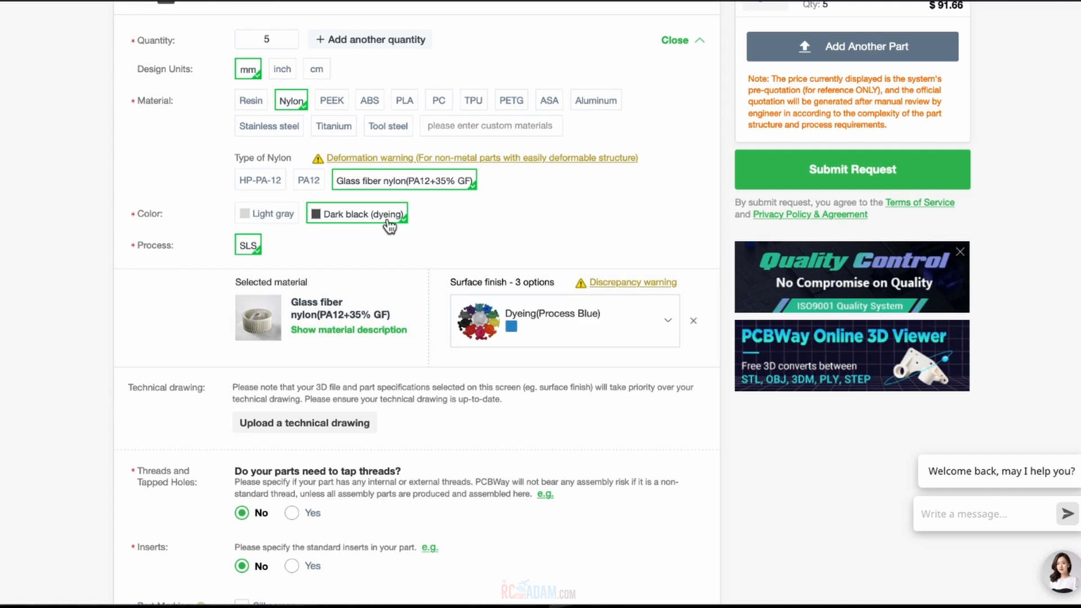
mouse_move(540, 323)
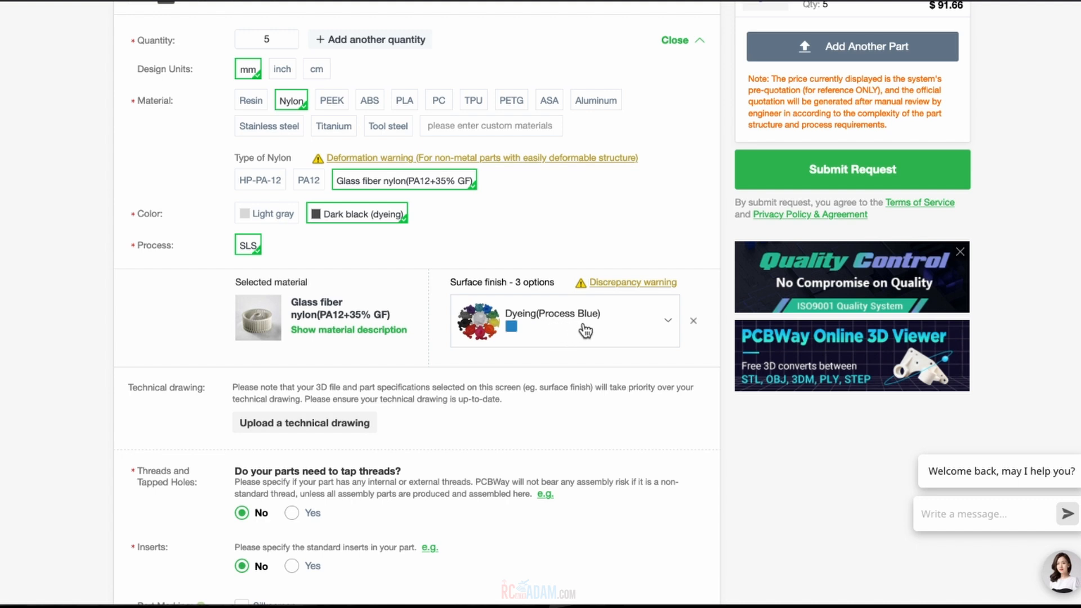
mouse_move(559, 315)
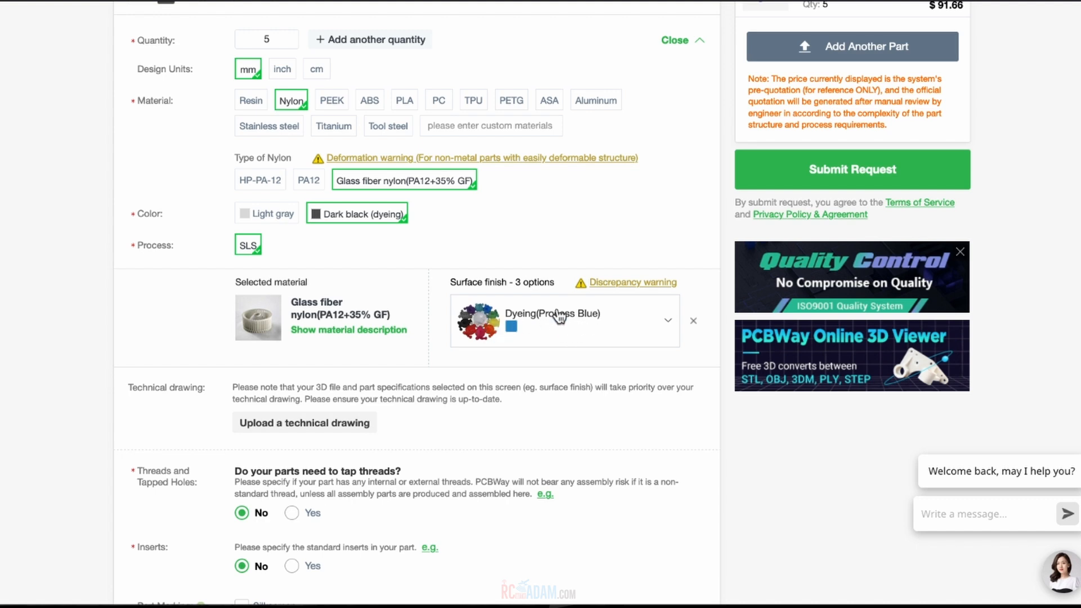
mouse_move(613, 270)
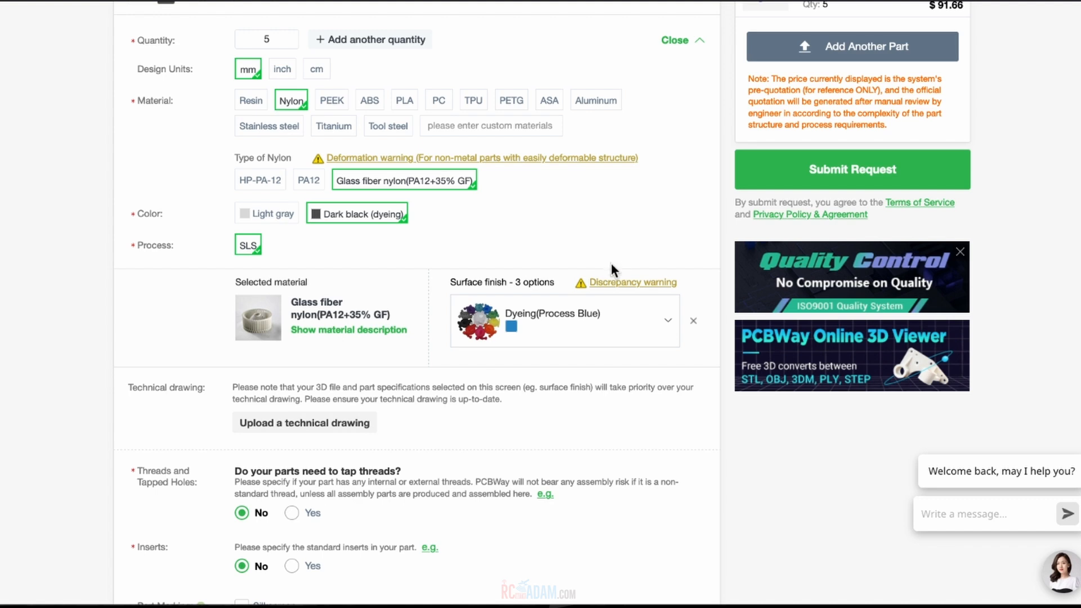
- Tick 'Wall thickness risk taken' and 'Non-standard printed threads risk taken' under Printing risk
scroll(down, 3)
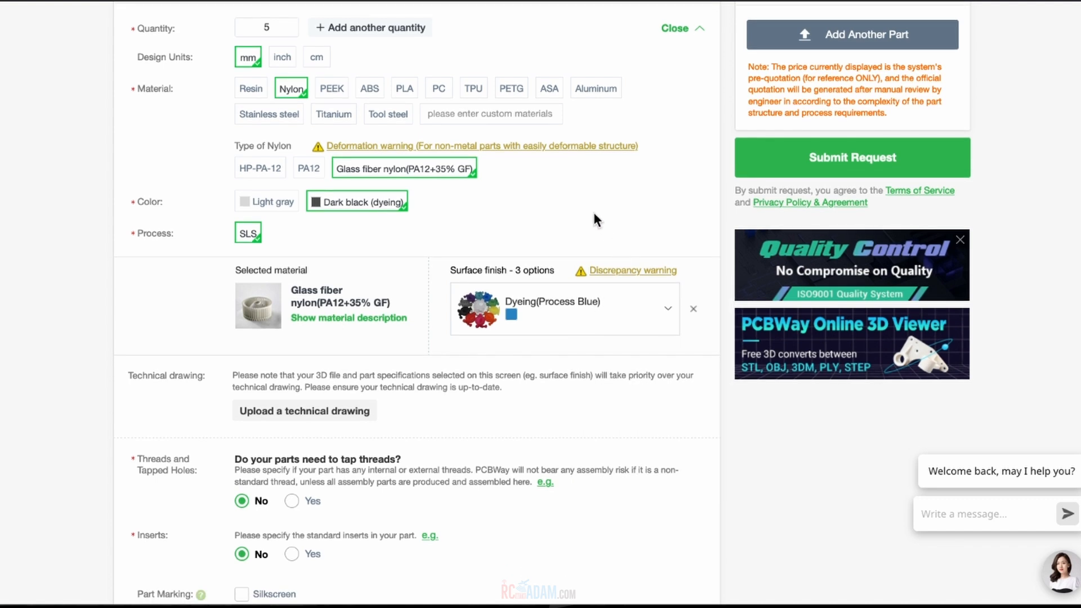
scroll(down, 3)
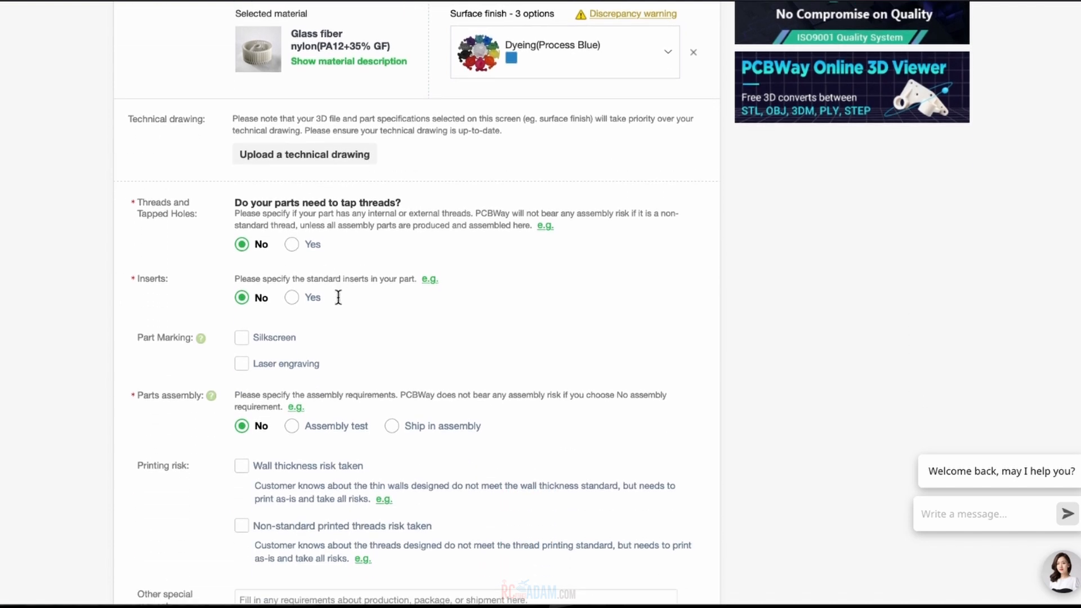
scroll(down, 3)
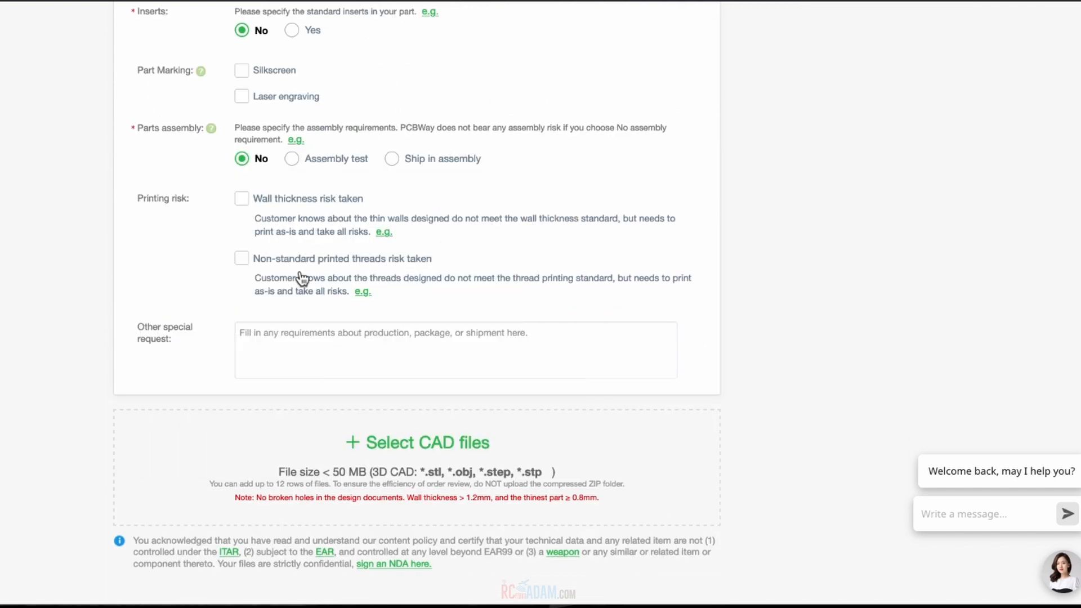
mouse_move(306, 301)
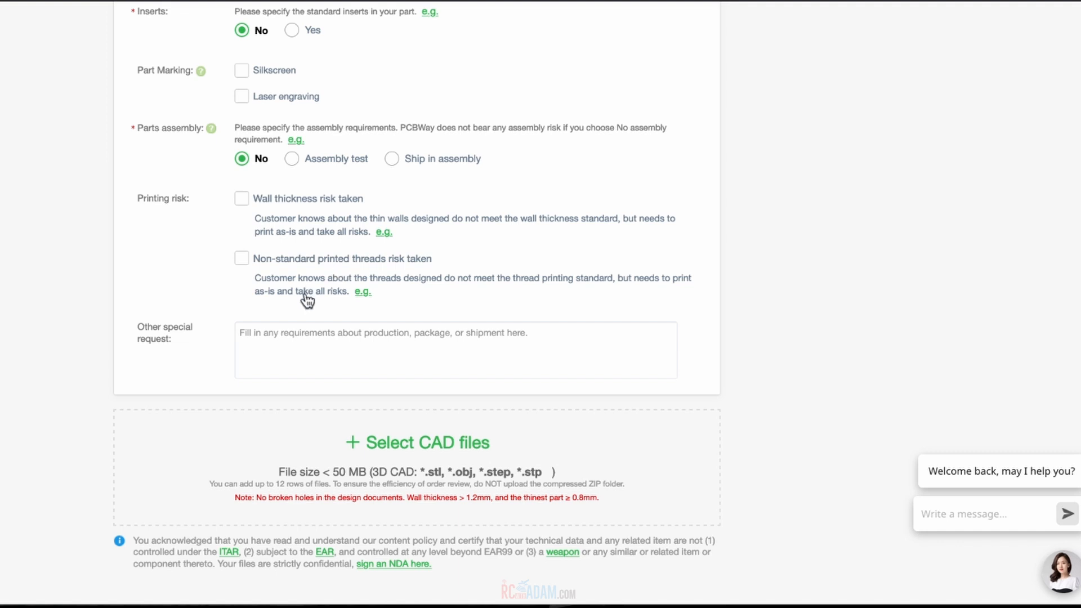
mouse_move(324, 221)
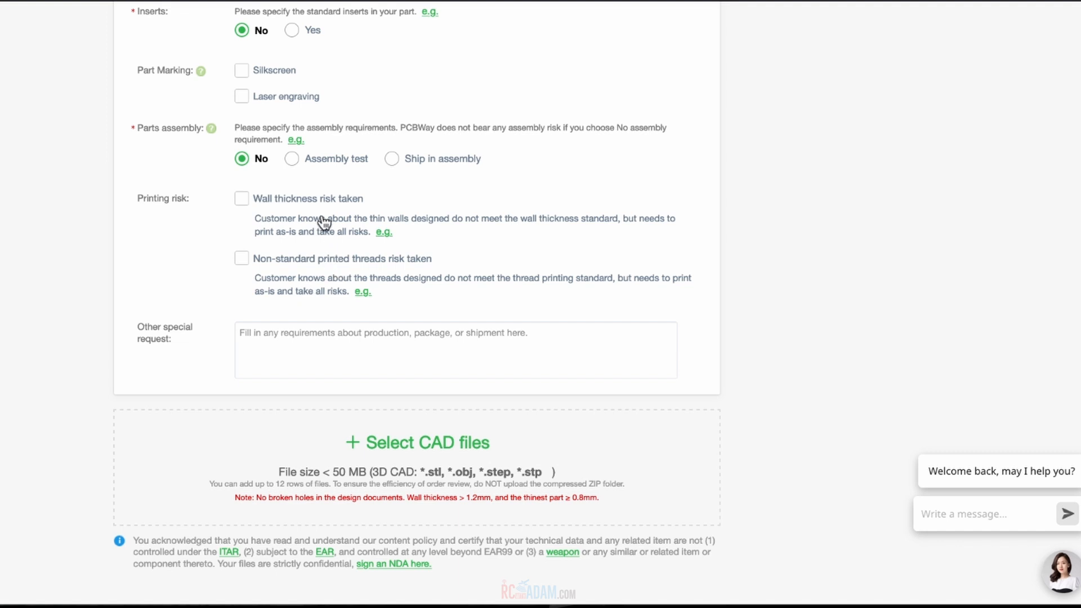
mouse_move(301, 233)
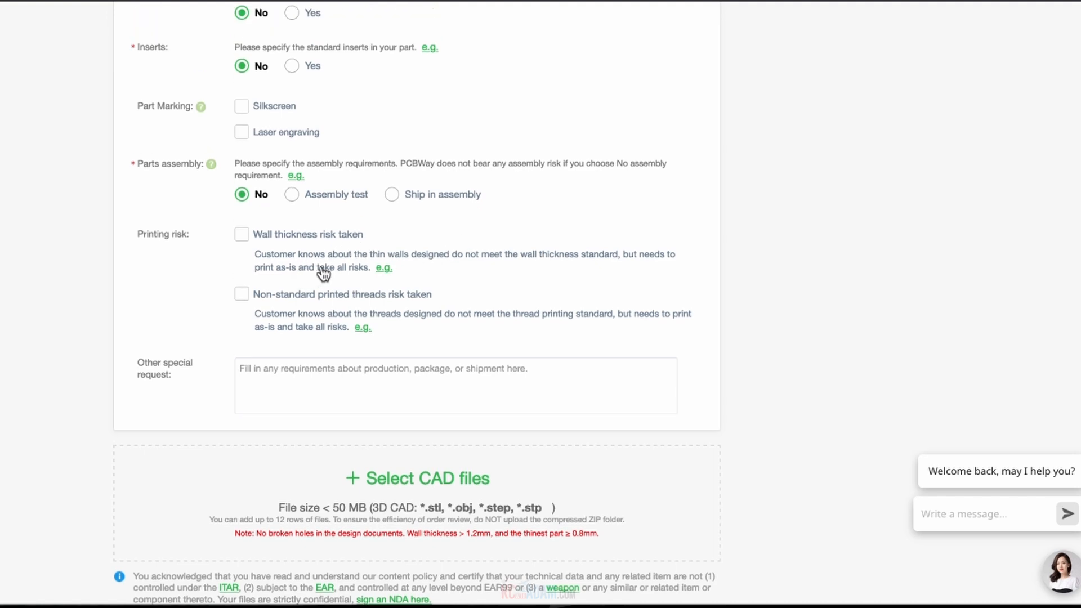
click(242, 234)
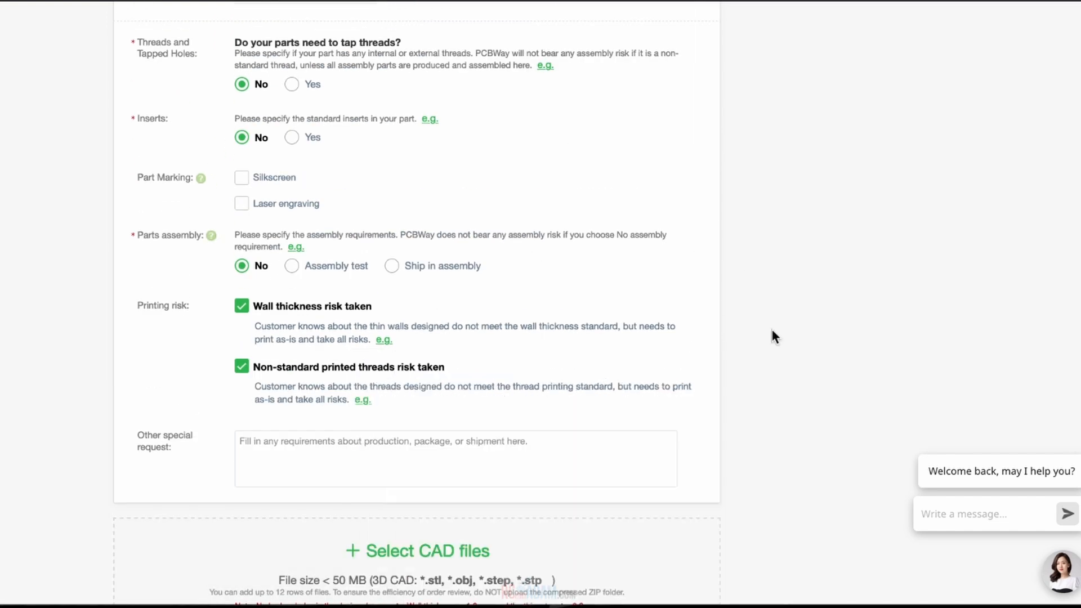
mouse_move(461, 339)
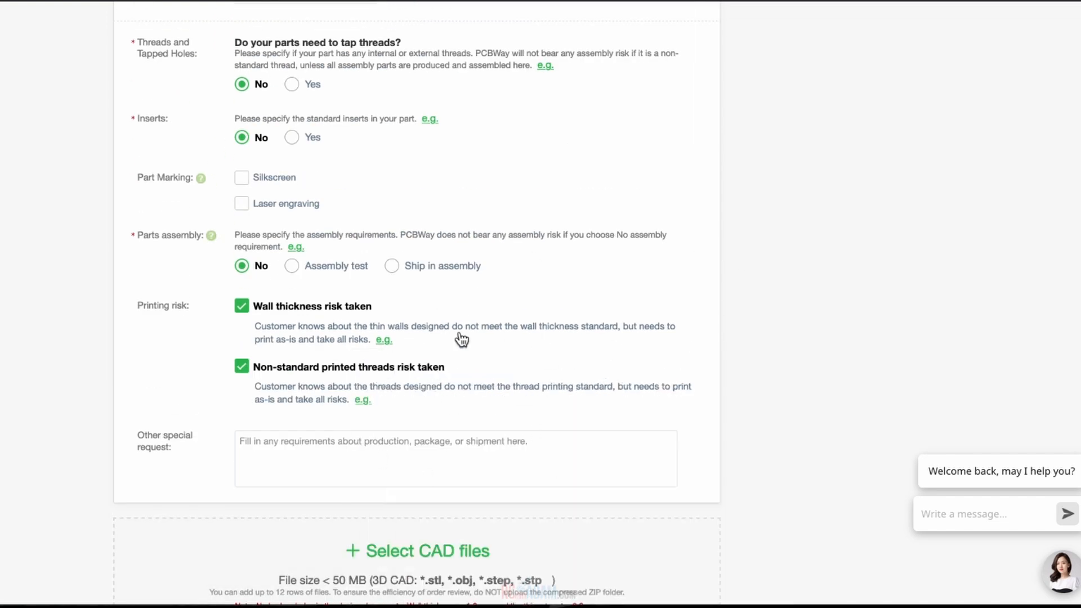
mouse_move(544, 303)
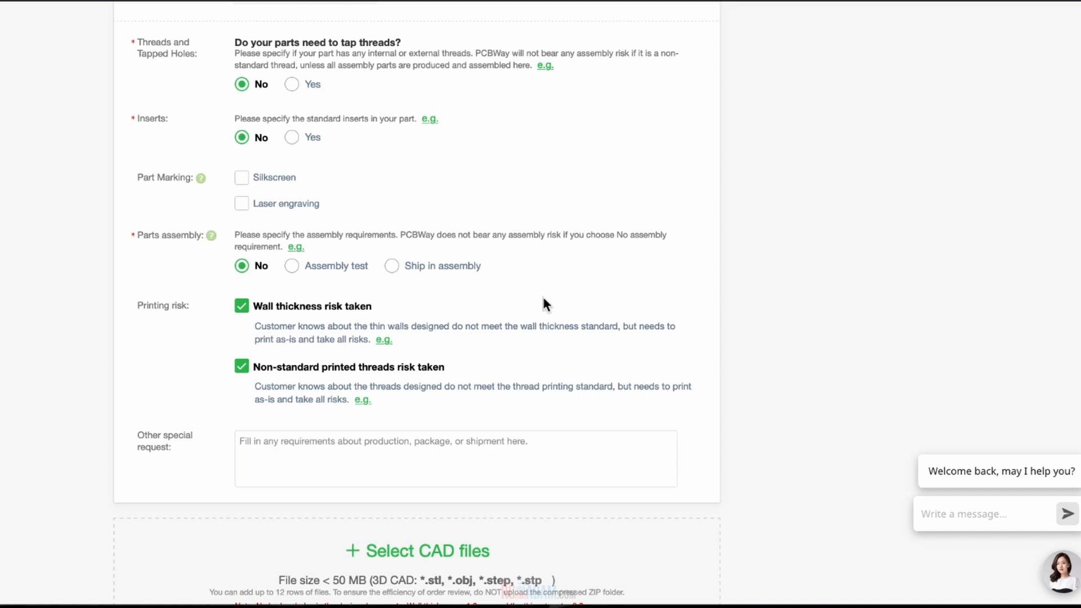
scroll(up, 3)
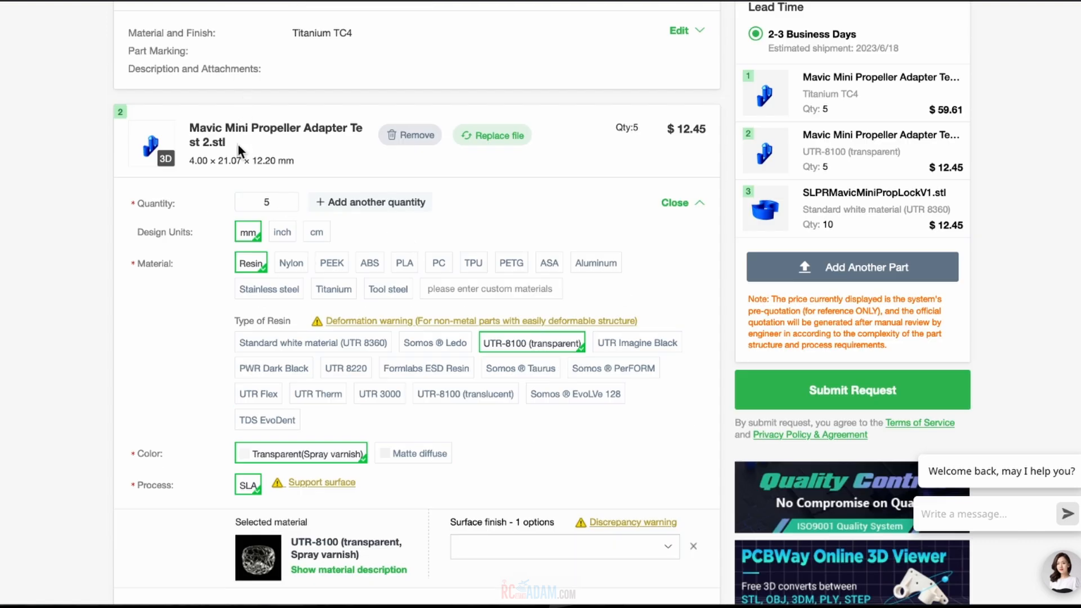
mouse_move(201, 153)
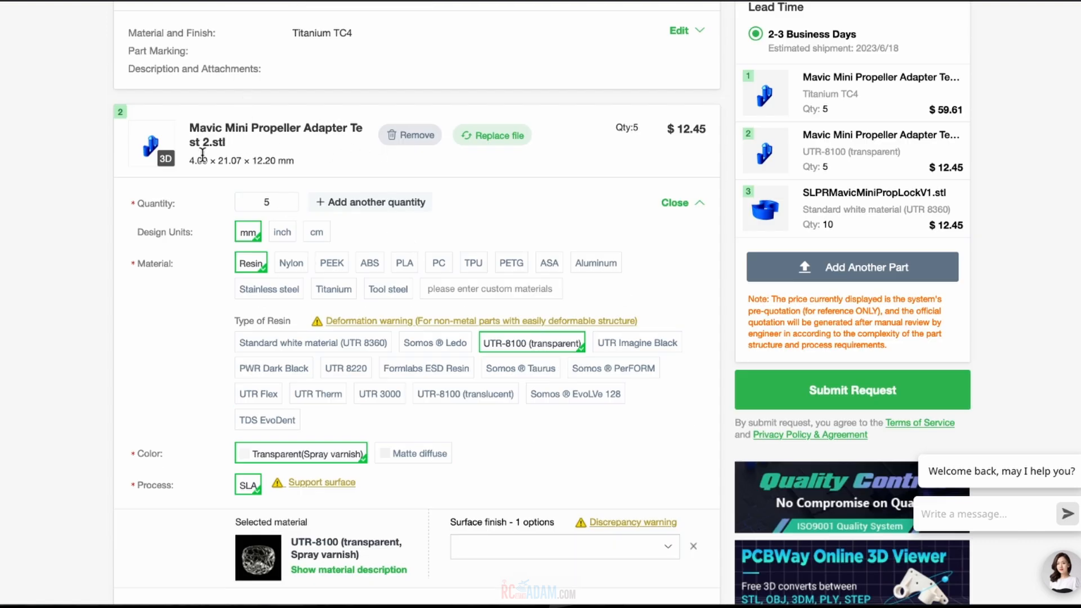
- Scroll through the order to confirm three parts with a $253.29 subtotal
scroll(down, 3)
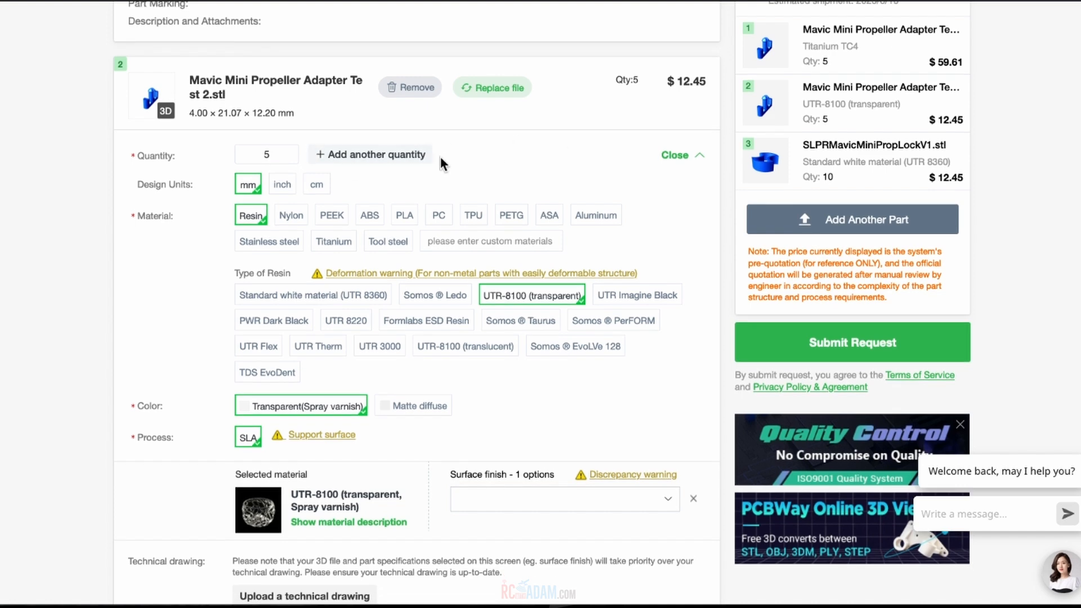
scroll(down, 3)
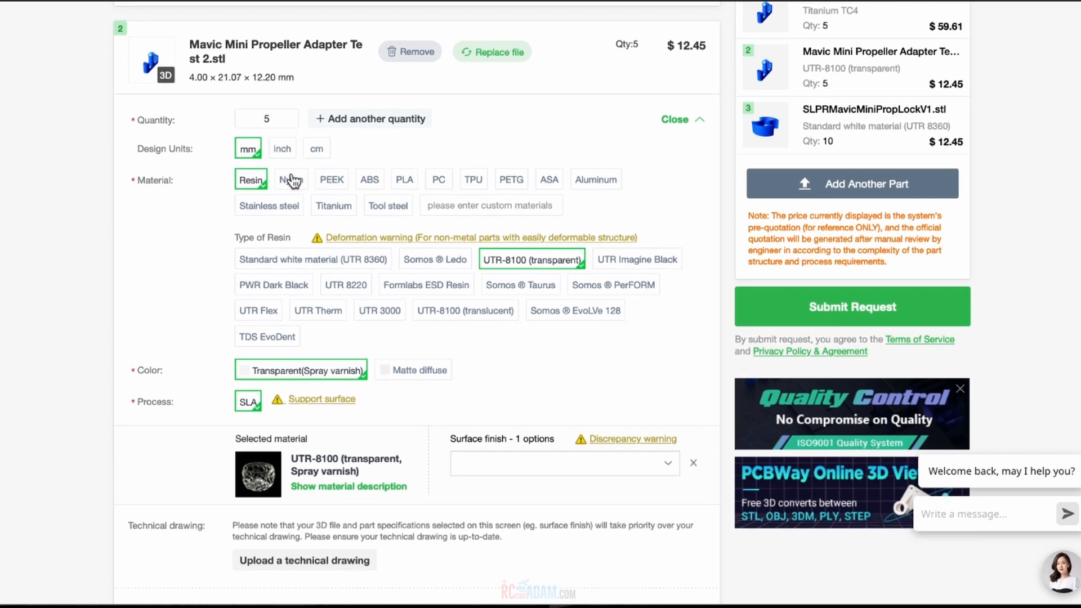
mouse_move(532, 265)
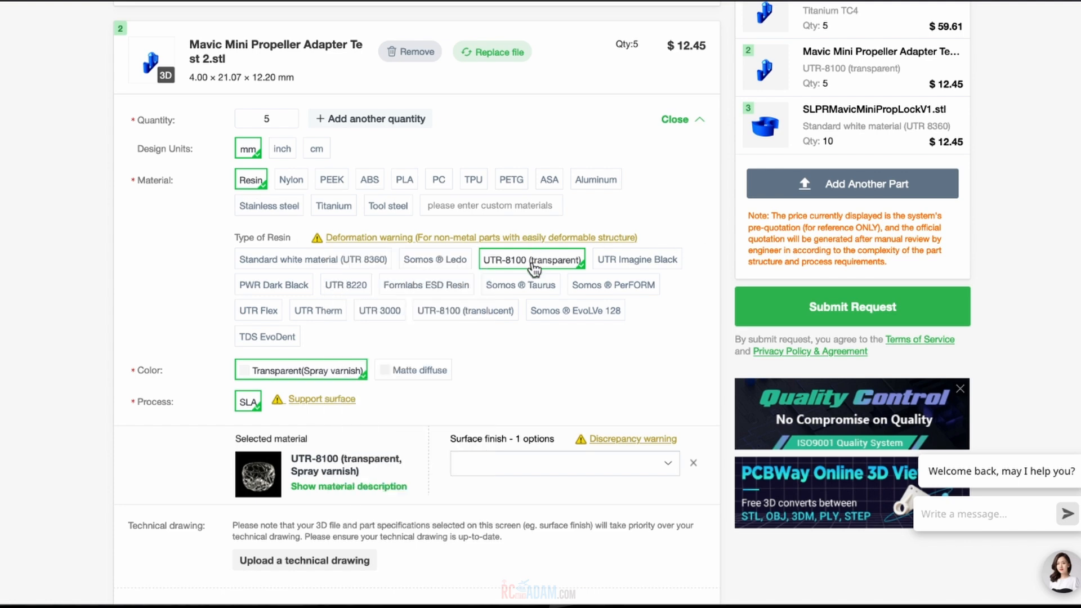
scroll(down, 3)
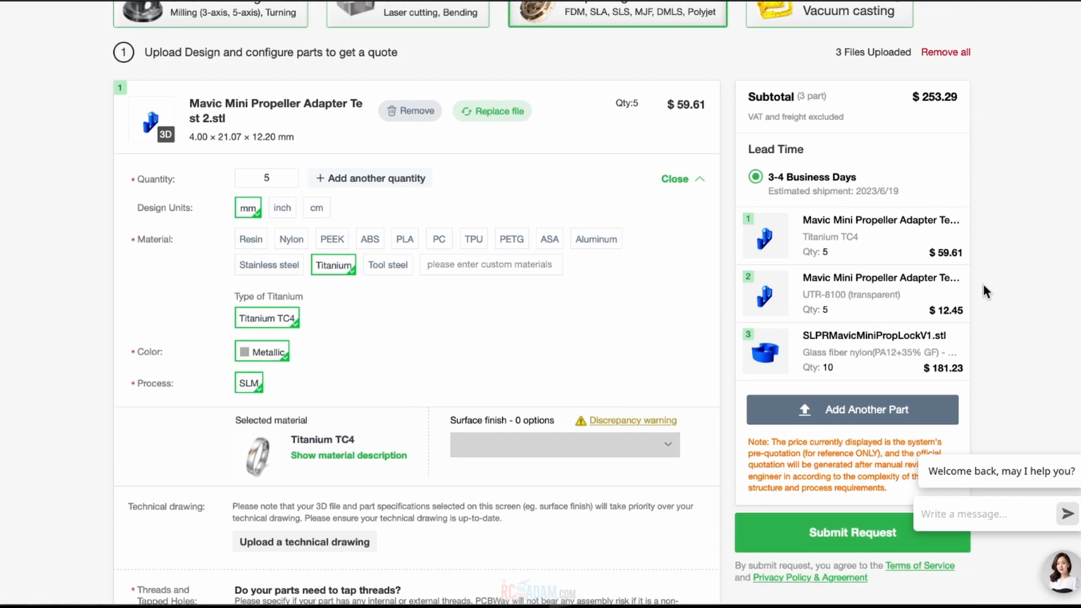
mouse_move(814, 114)
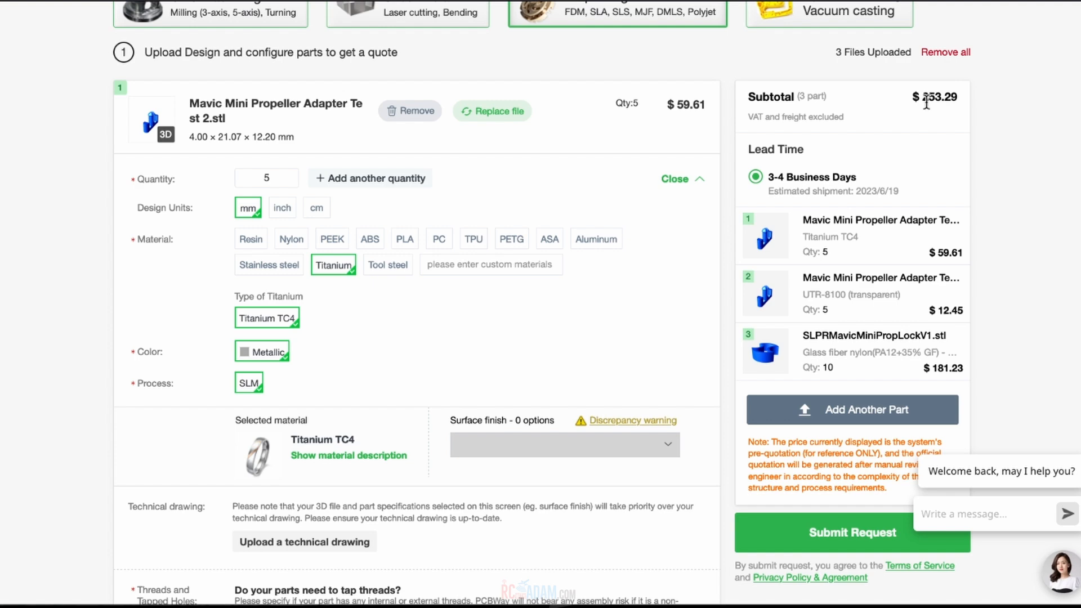
mouse_move(891, 141)
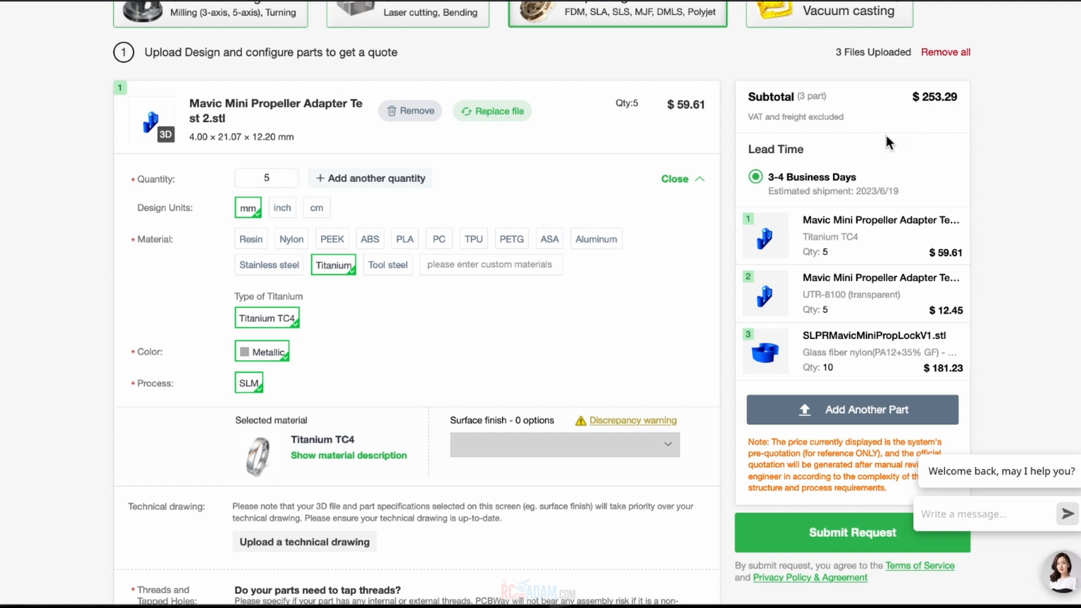
scroll(down, 3)
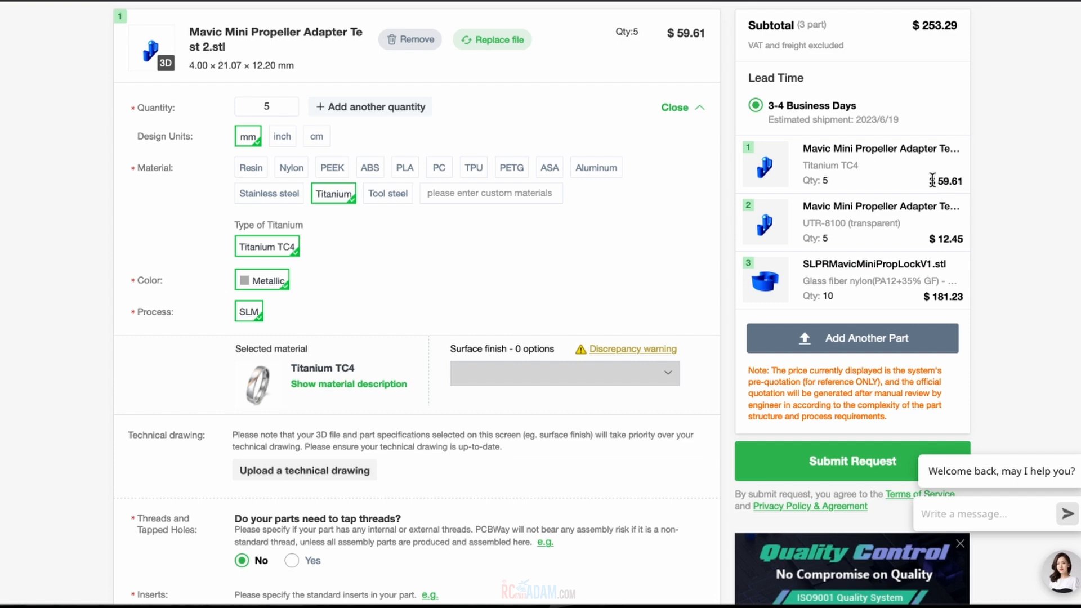
mouse_move(926, 250)
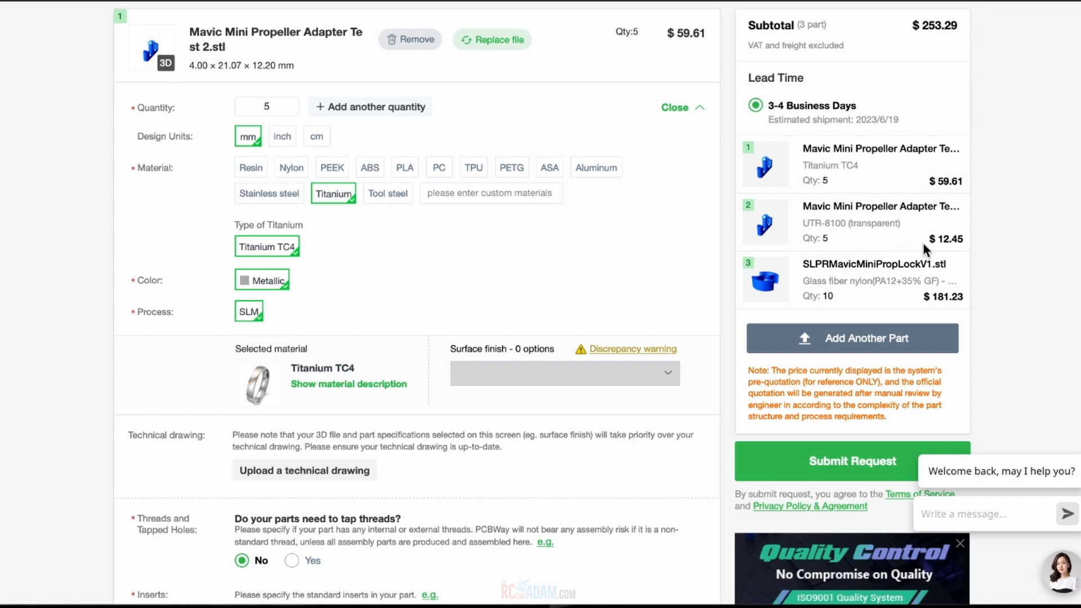
mouse_move(791, 242)
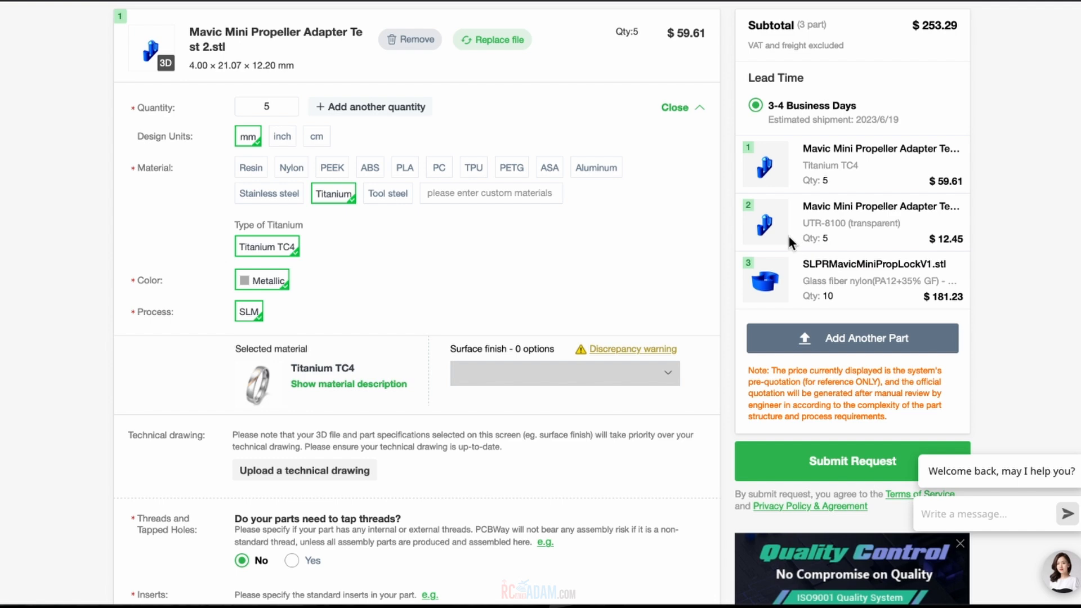
mouse_move(812, 227)
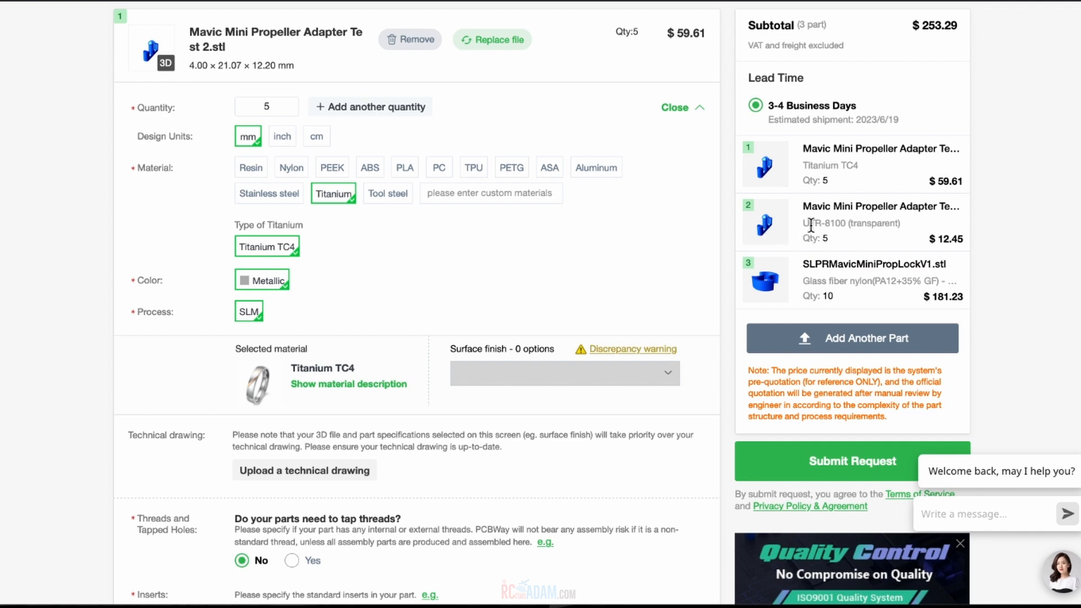
scroll(down, 3)
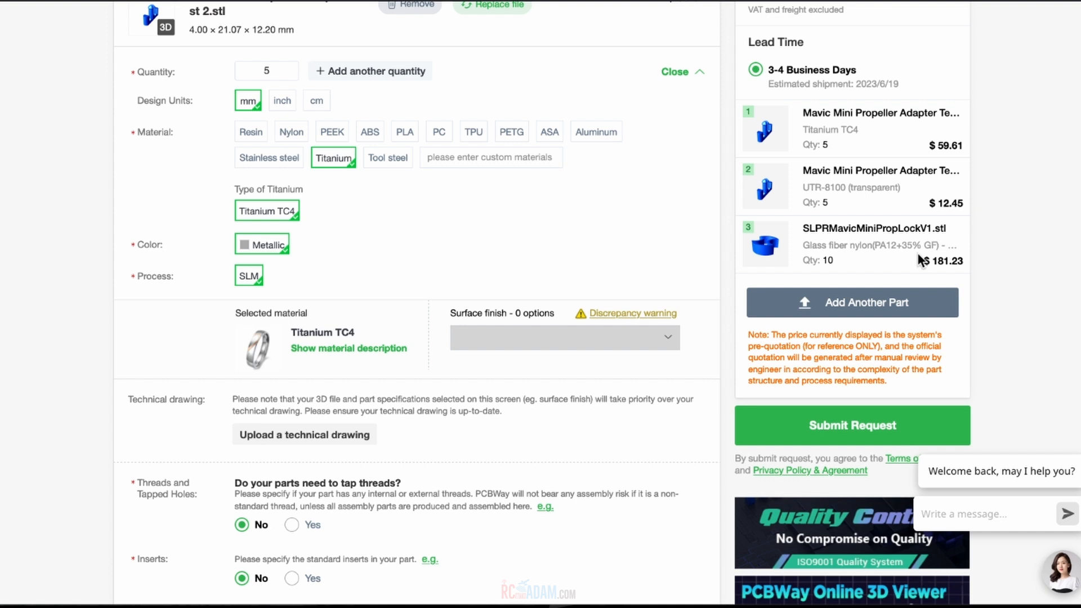
mouse_move(835, 257)
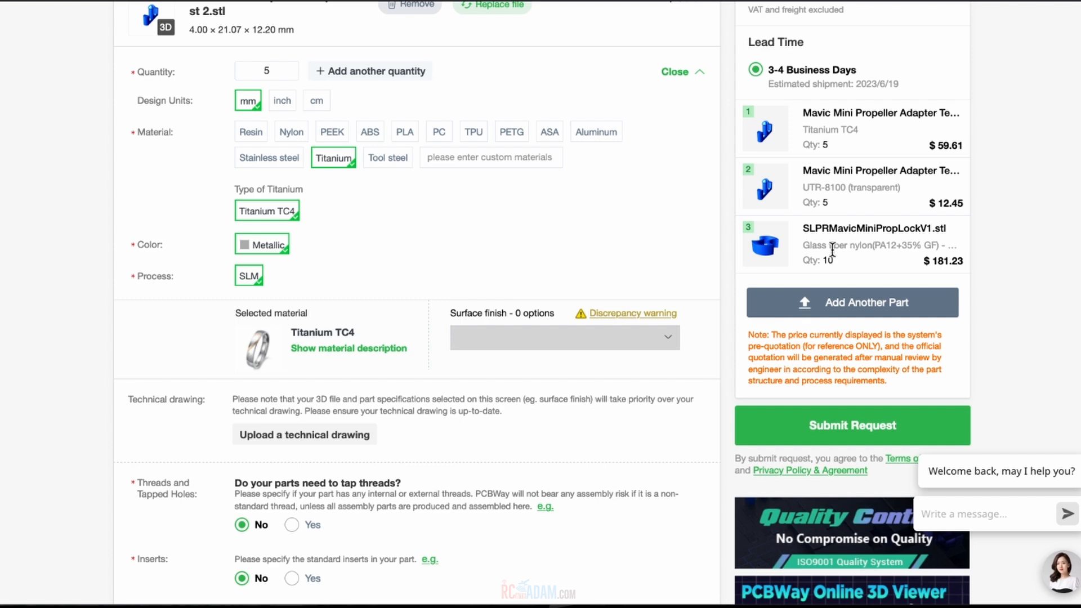
scroll(down, 3)
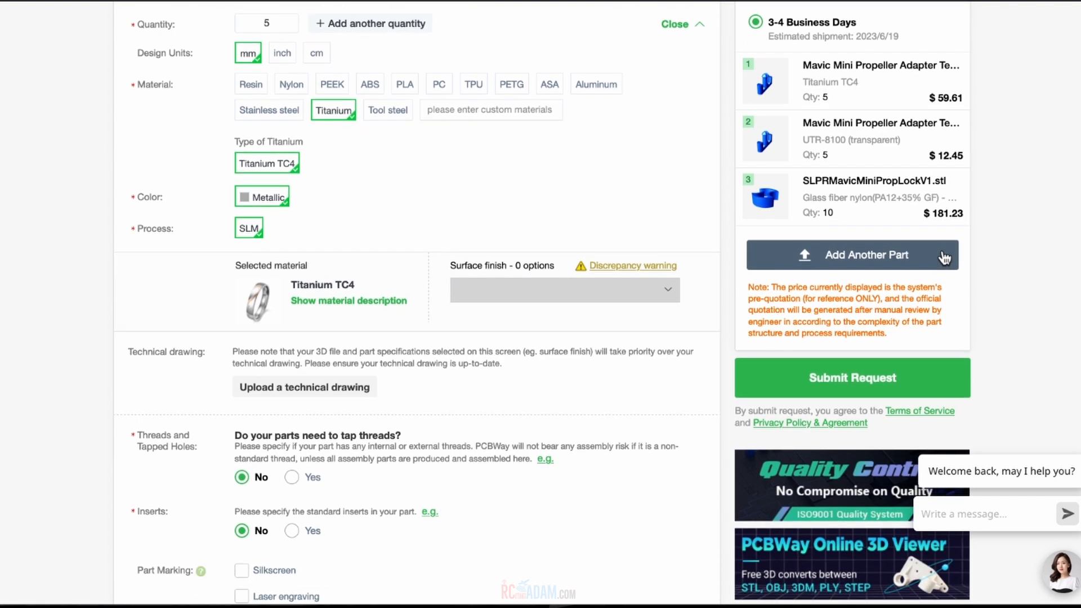
scroll(up, 3)
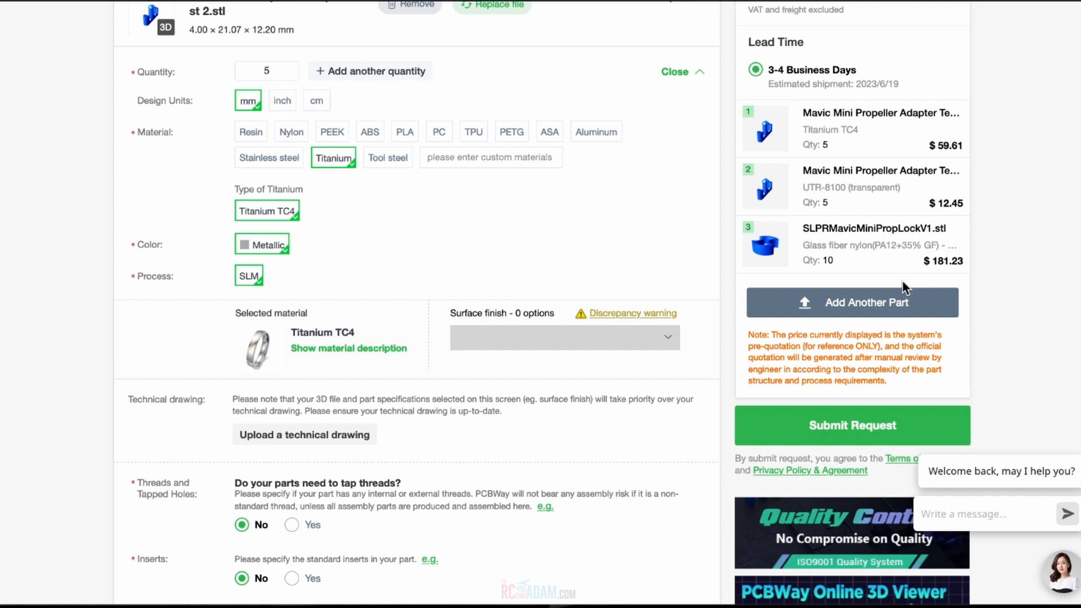
scroll(down, 3)
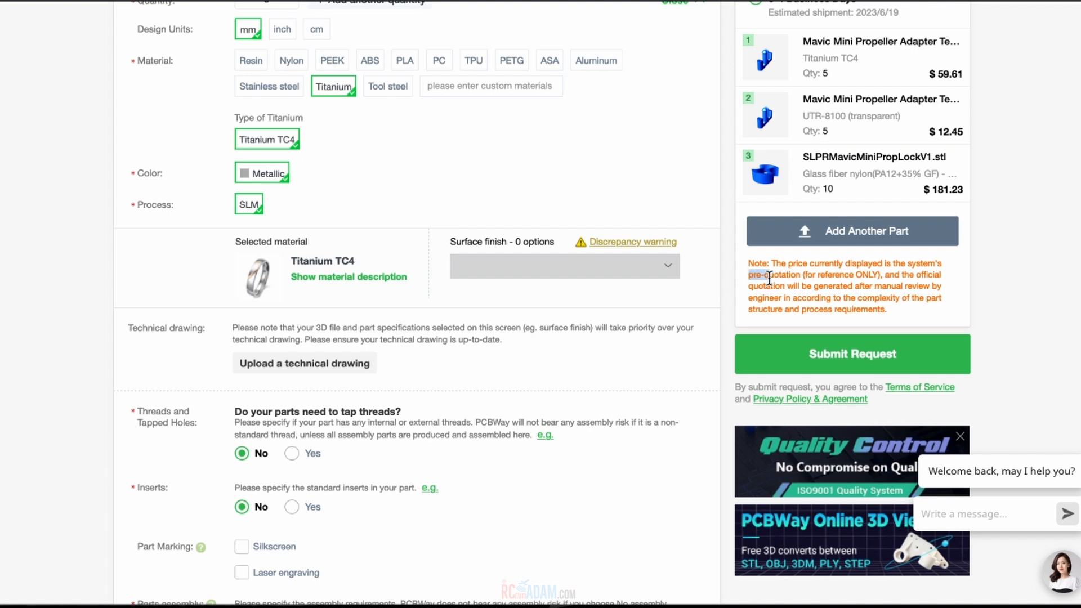
mouse_move(948, 295)
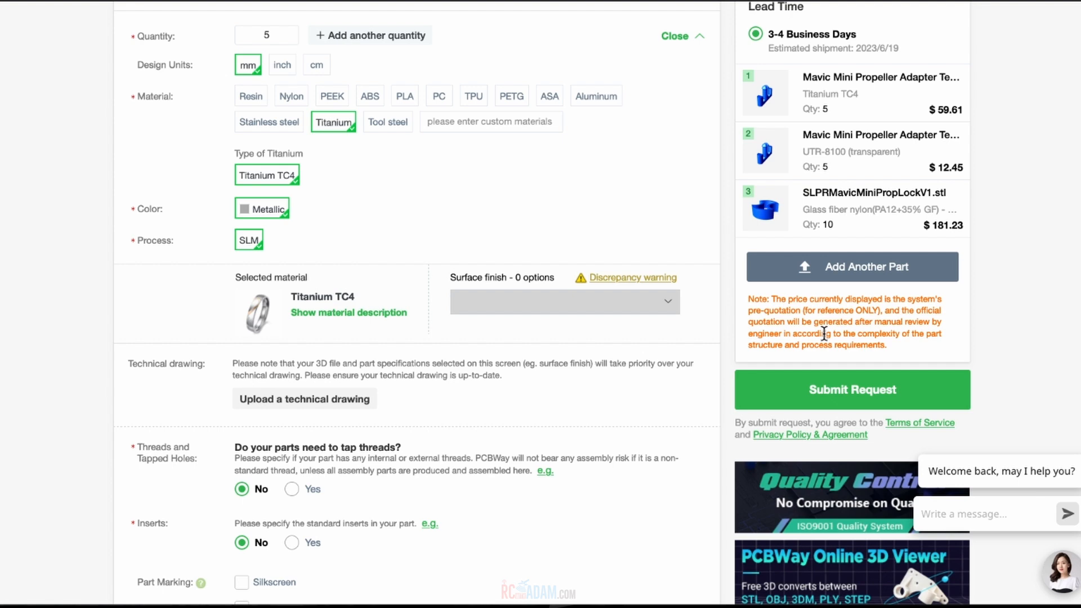
mouse_move(872, 401)
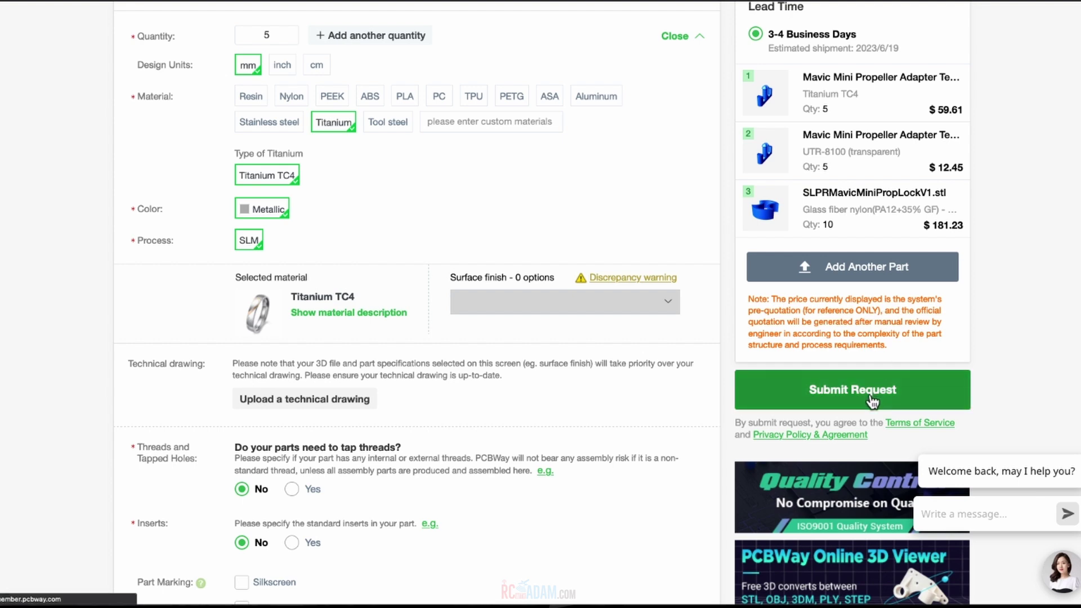
- Submit the three-part request and sign in with the saved account login
click(852, 390)
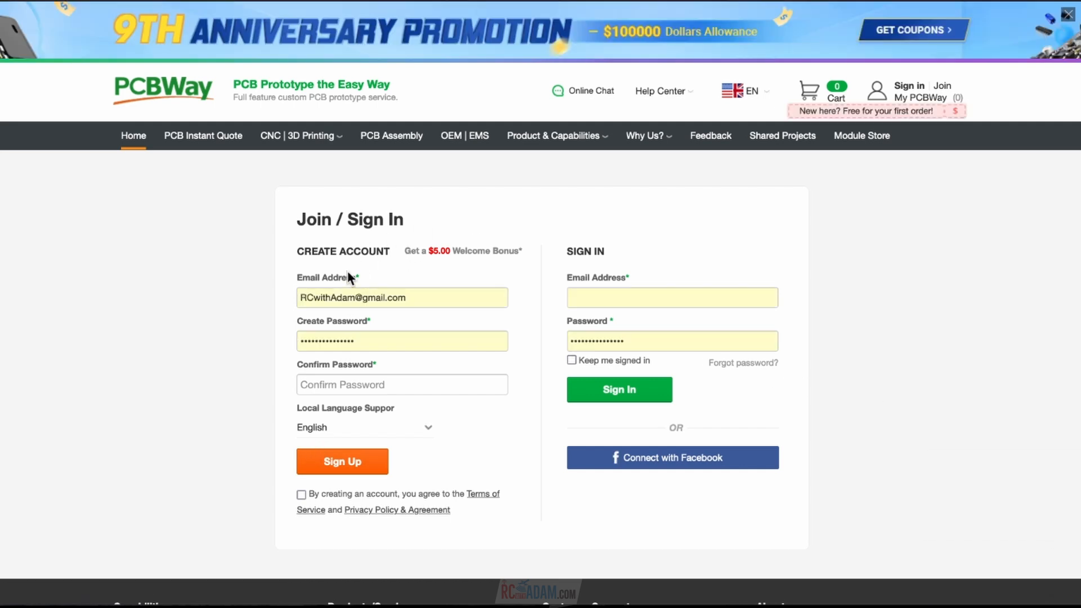
click(671, 298)
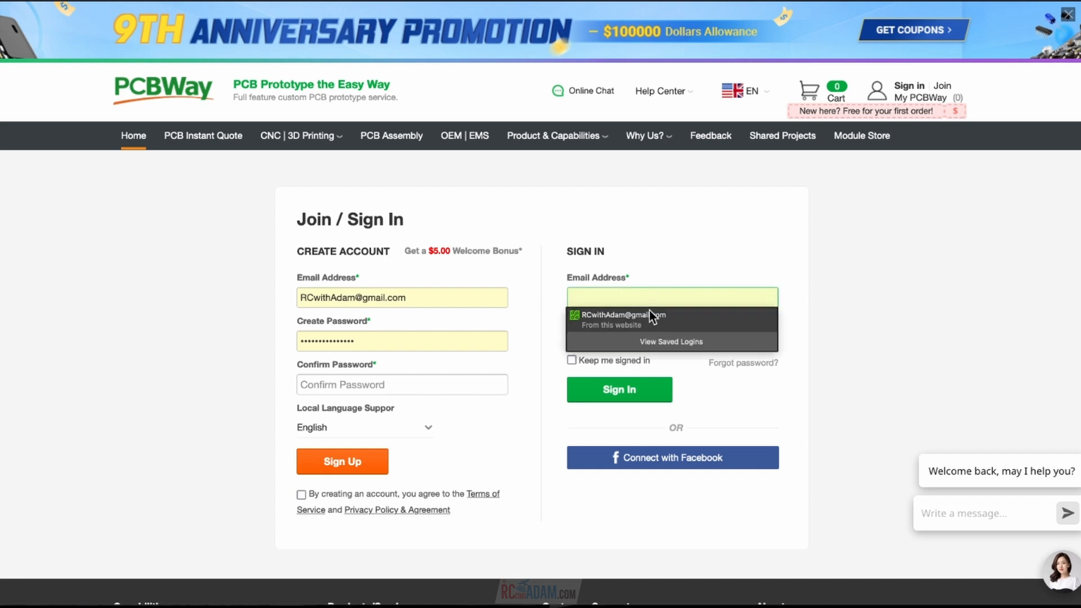
click(621, 319)
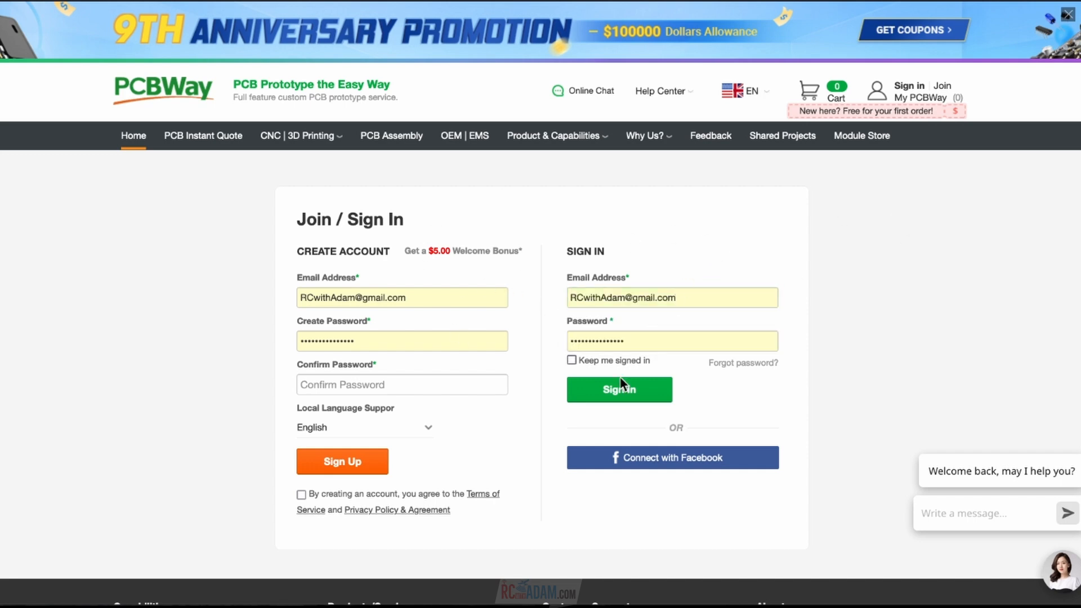
mouse_move(443, 288)
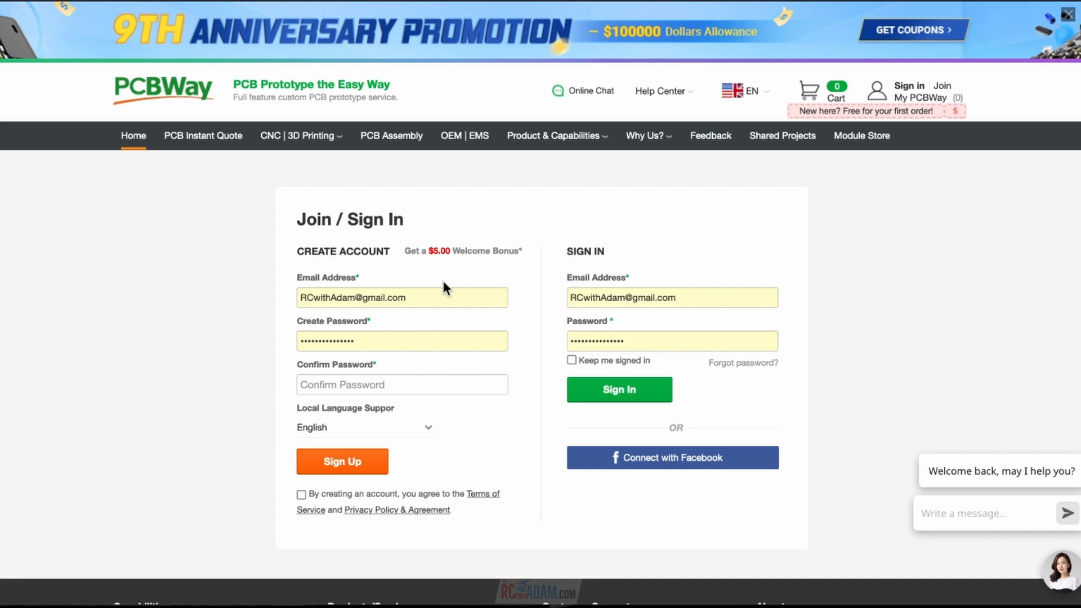
mouse_move(615, 350)
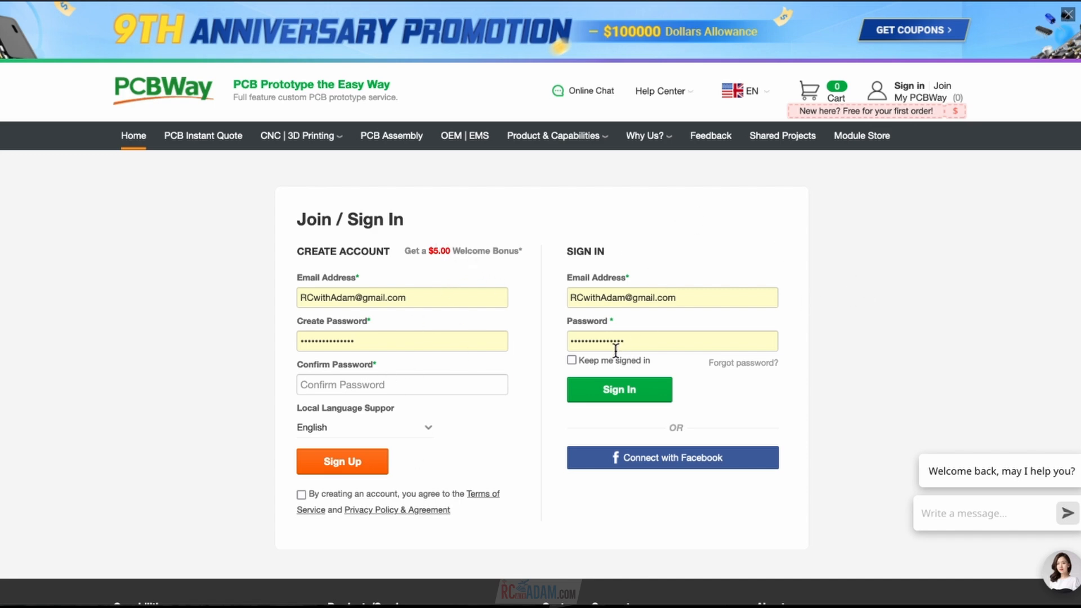
click(618, 389)
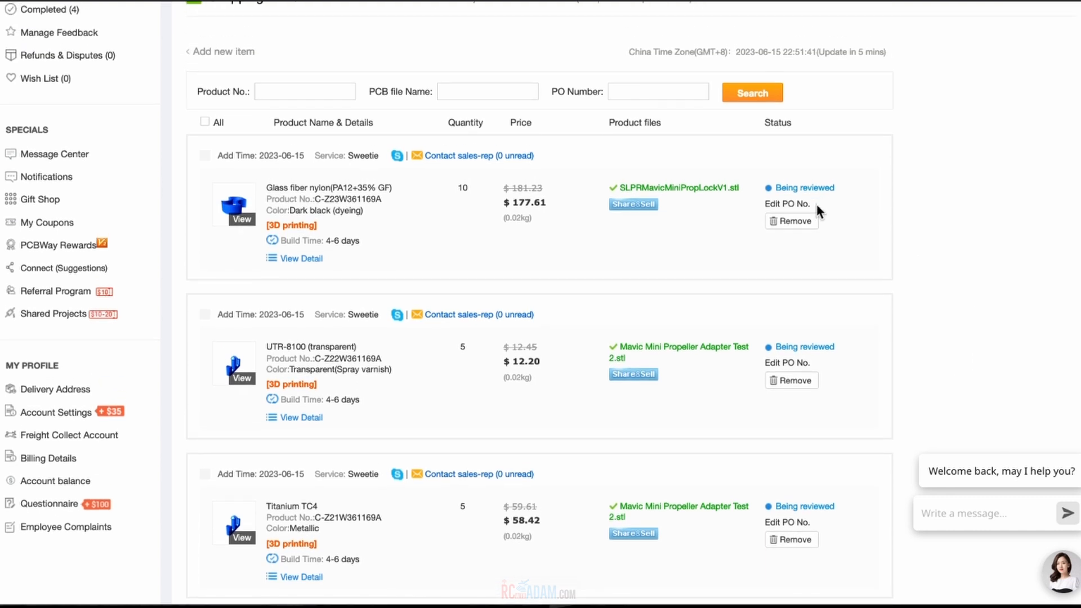
scroll(down, 3)
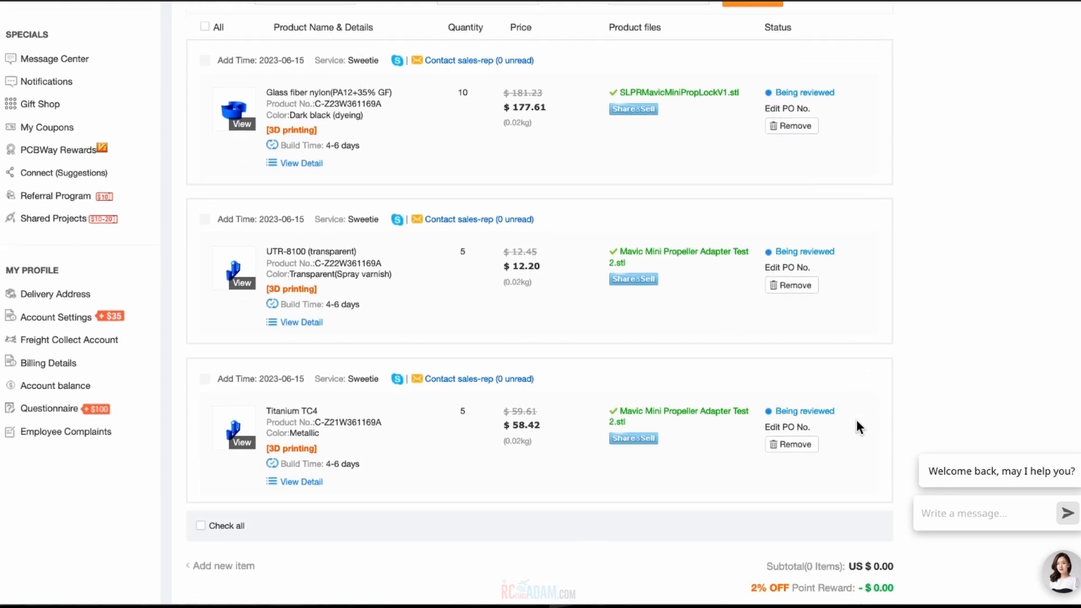
mouse_move(800, 575)
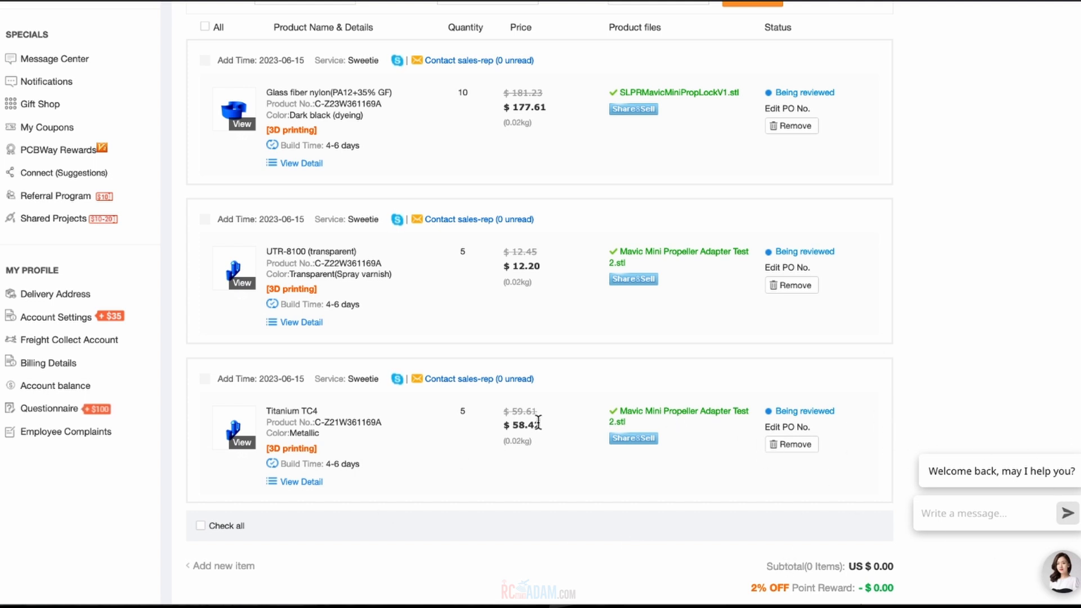
scroll(up, 3)
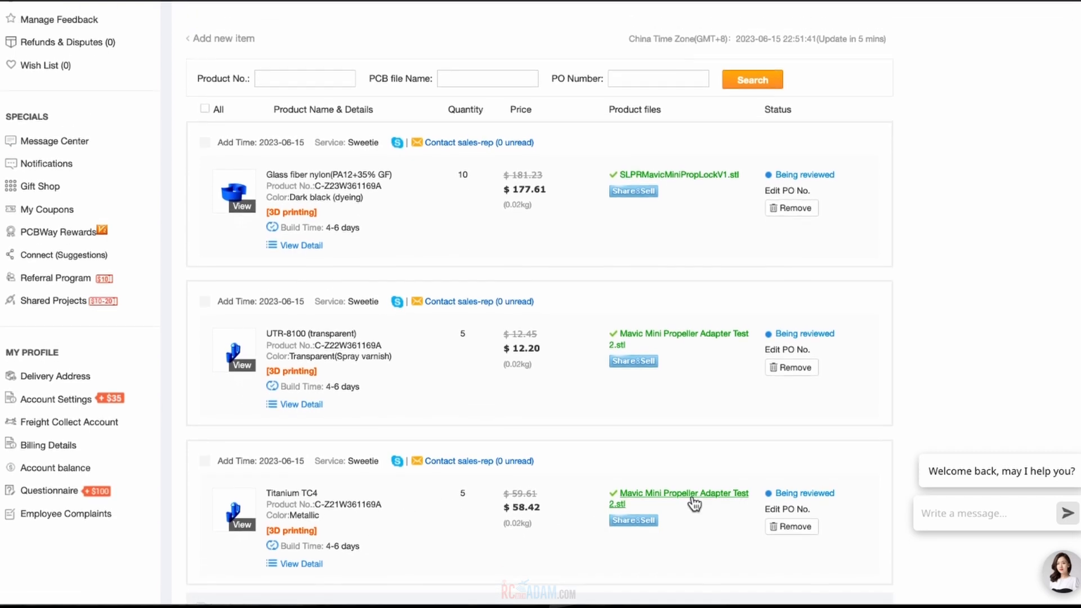
scroll(up, 3)
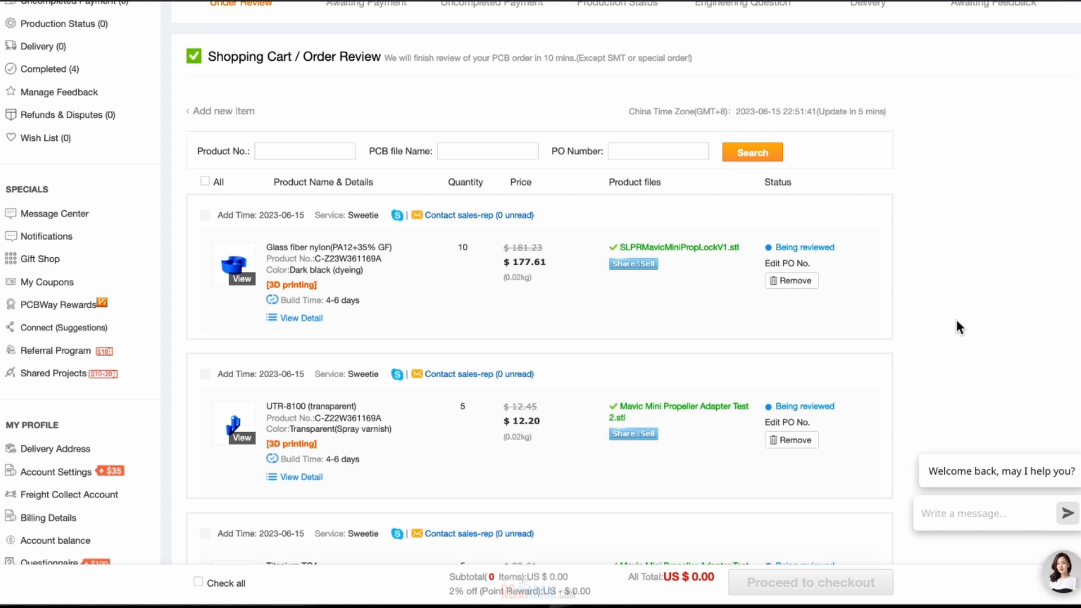